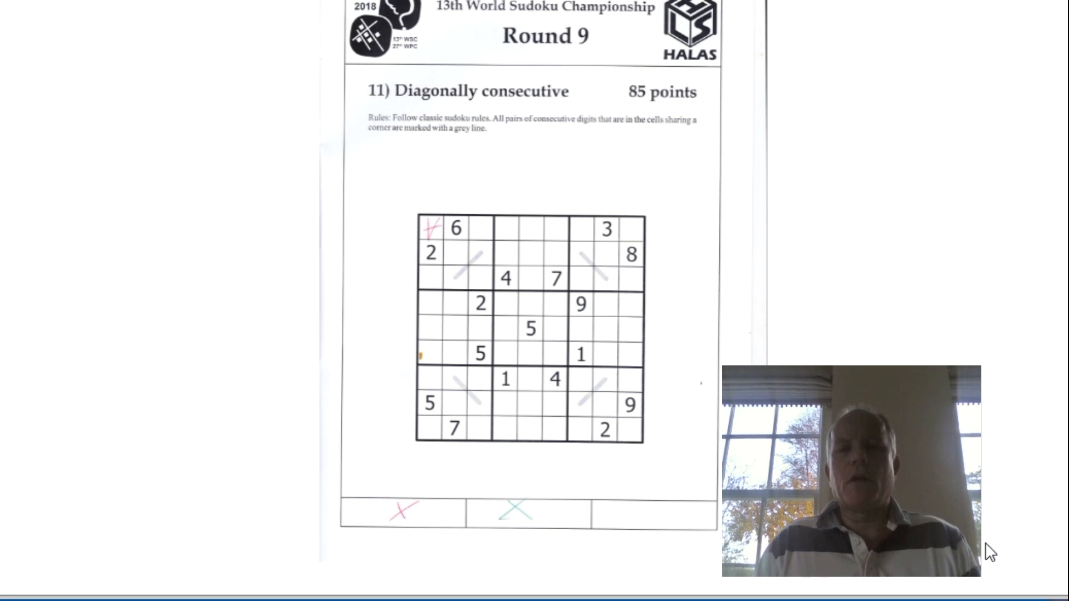
mouse_move(678, 482)
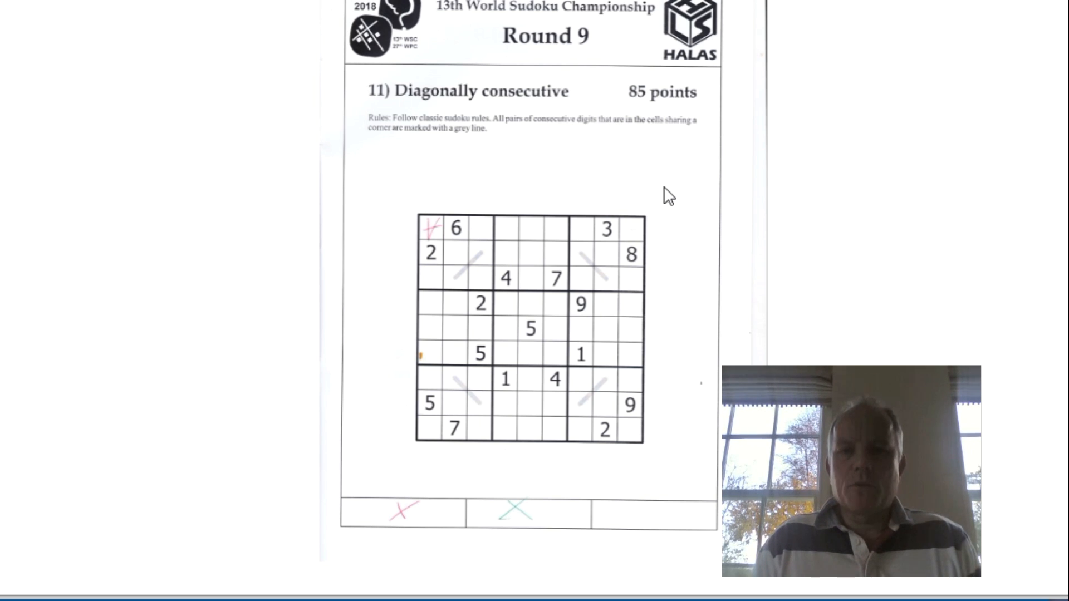
mouse_move(659, 178)
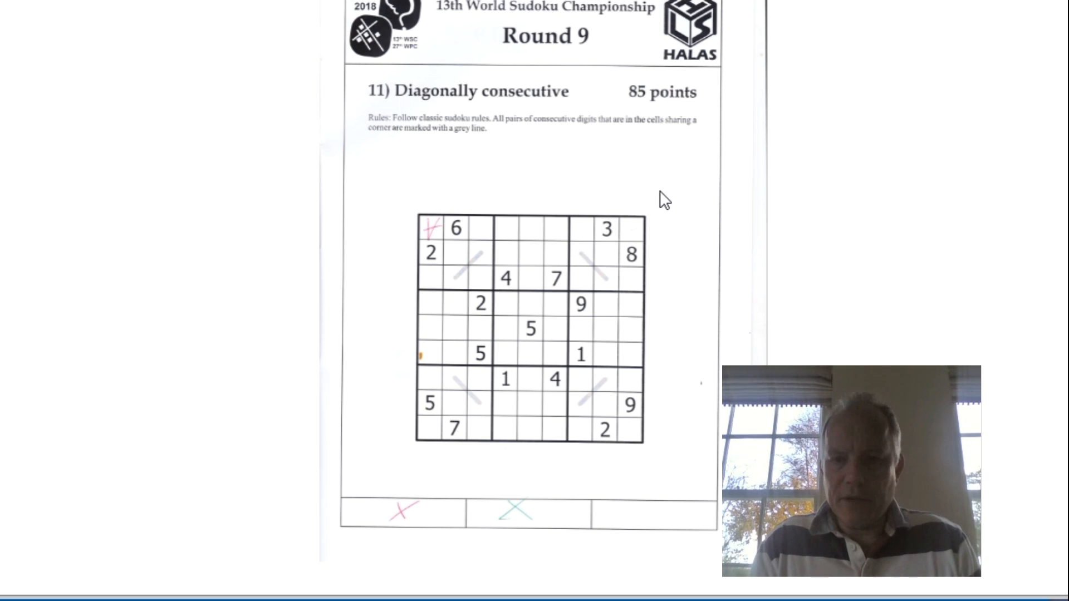
mouse_move(676, 226)
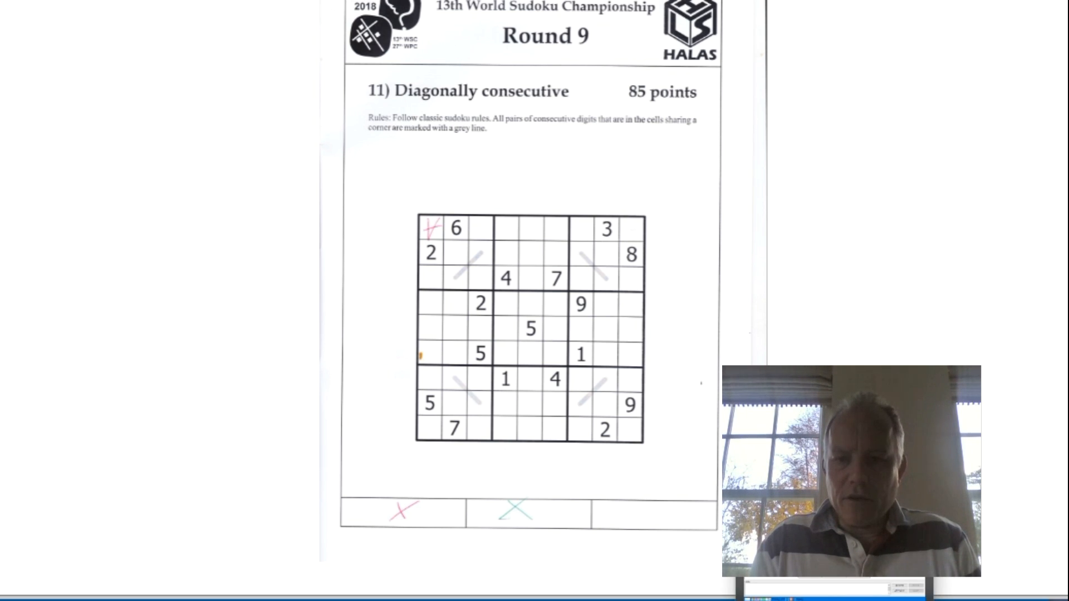
mouse_move(597, 278)
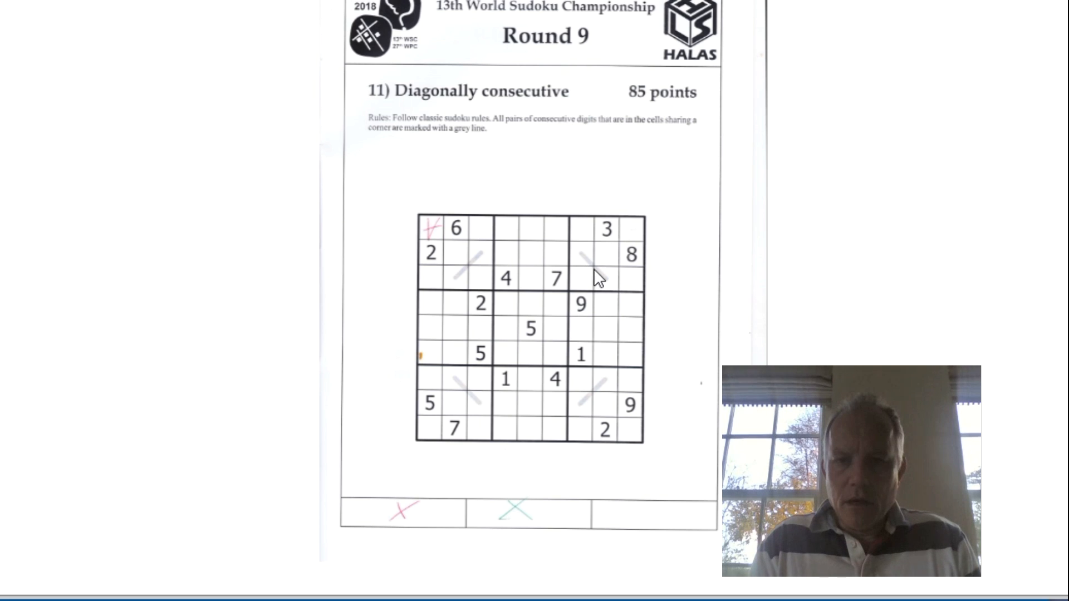
mouse_move(604, 279)
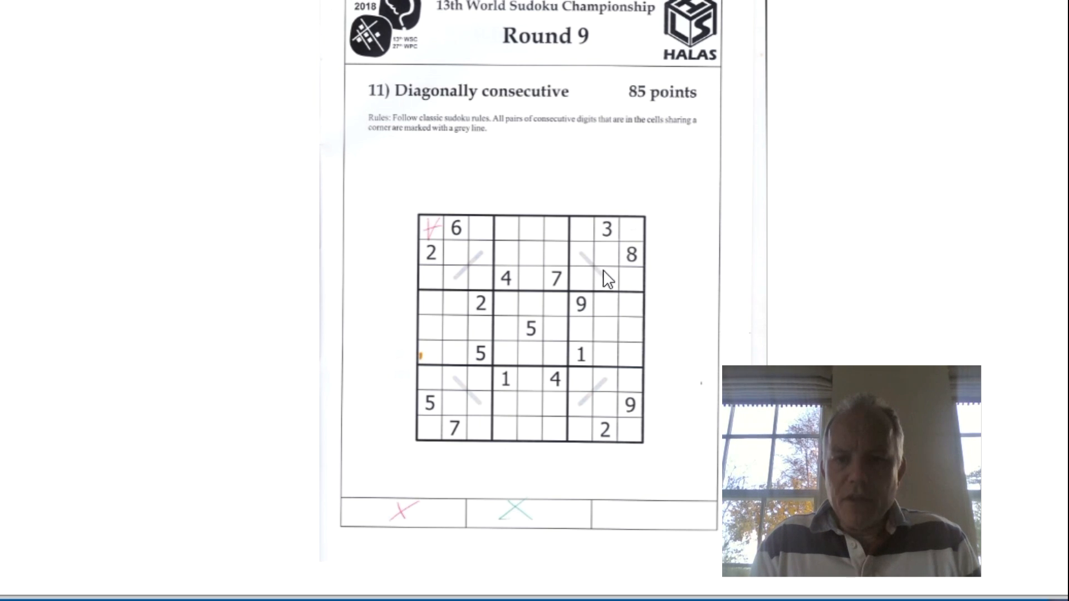
mouse_move(606, 290)
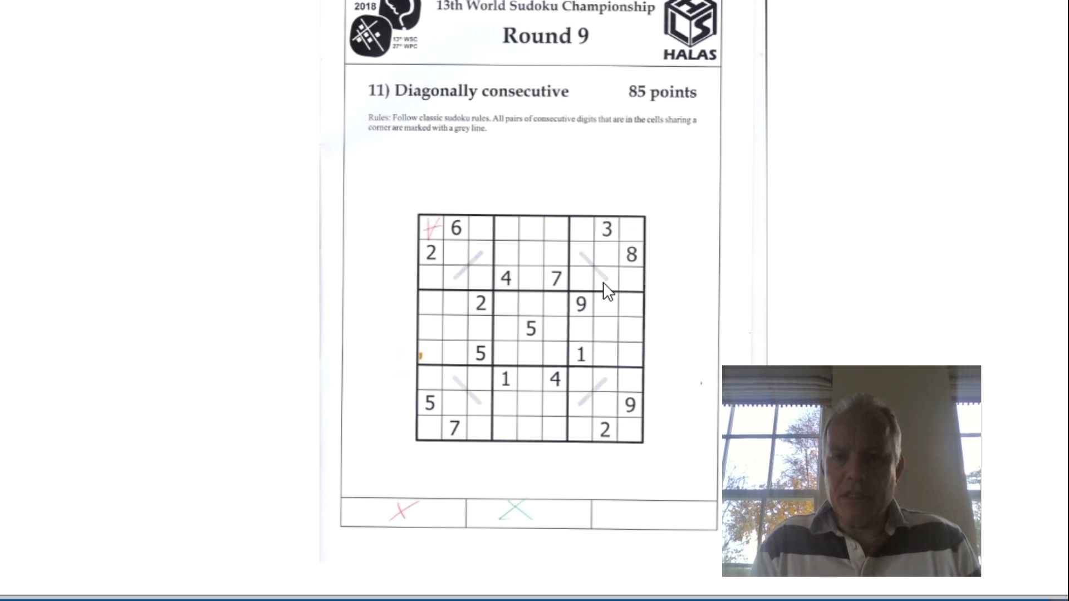
mouse_move(596, 276)
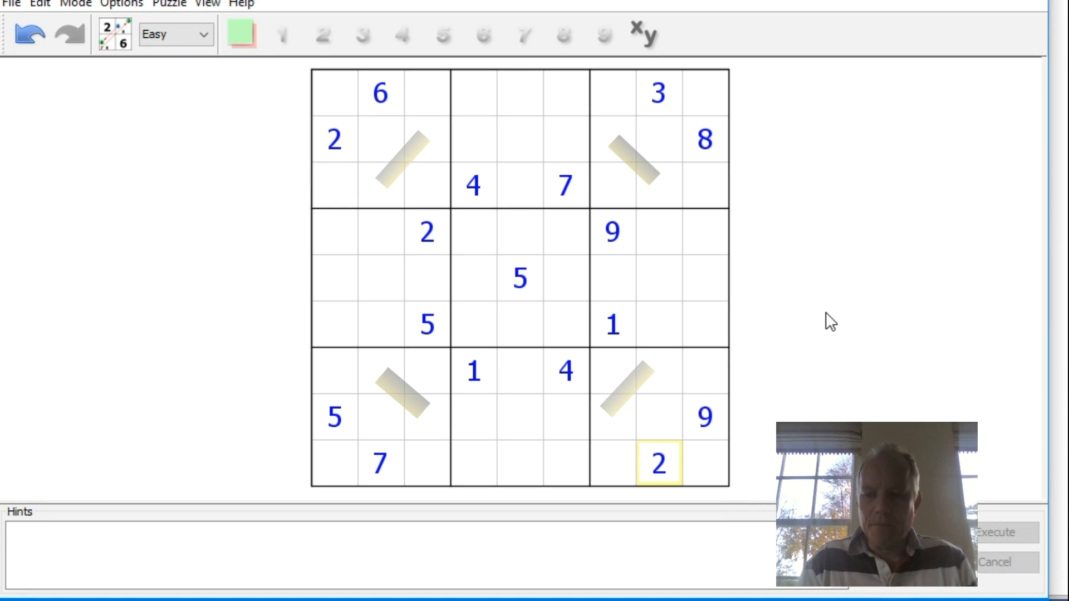
mouse_move(828, 299)
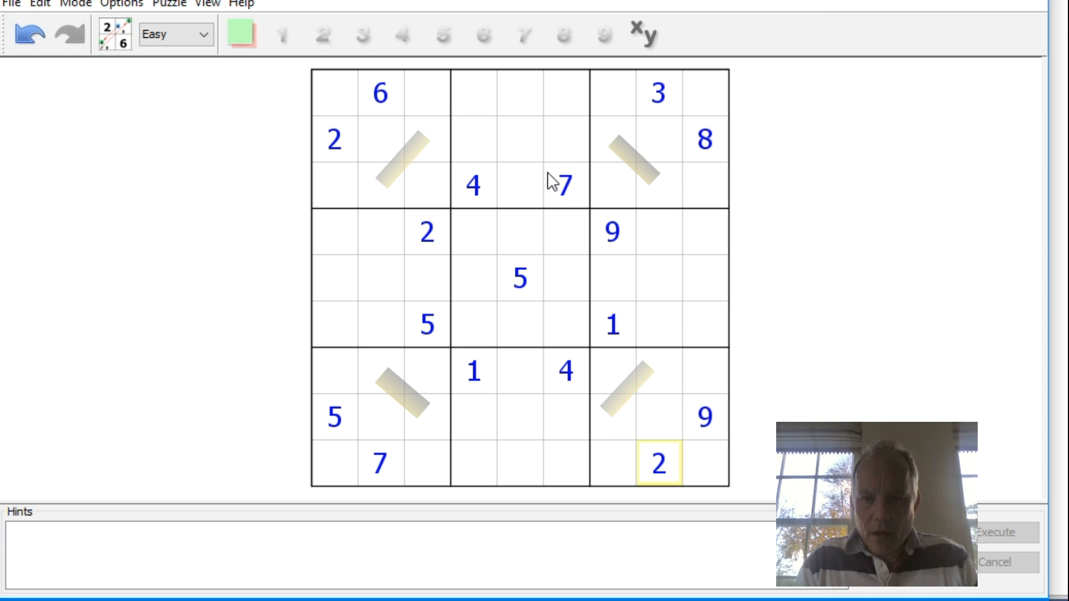
mouse_move(614, 212)
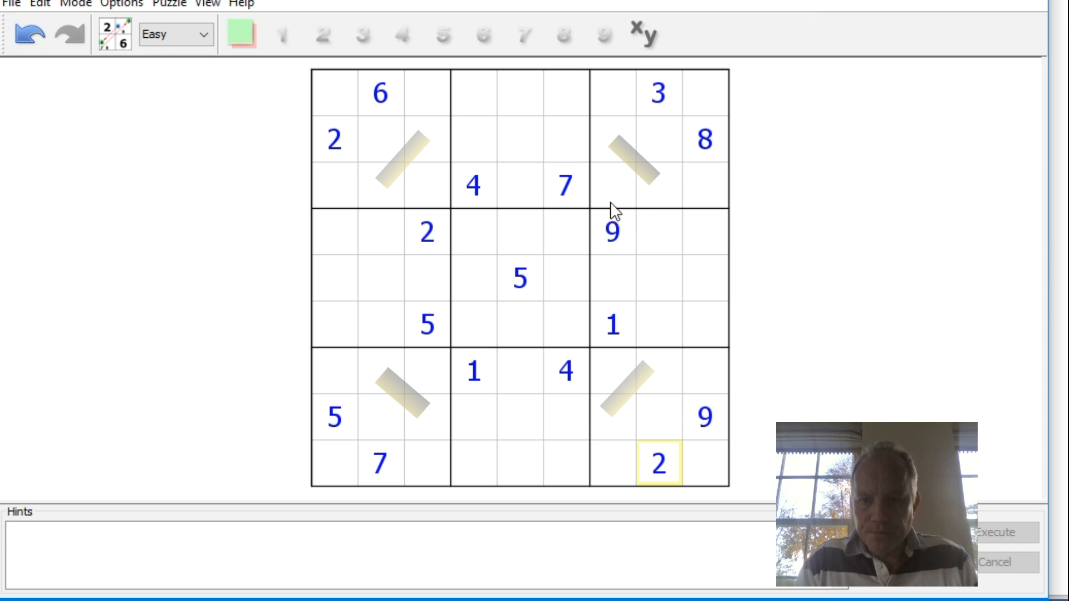
mouse_move(630, 168)
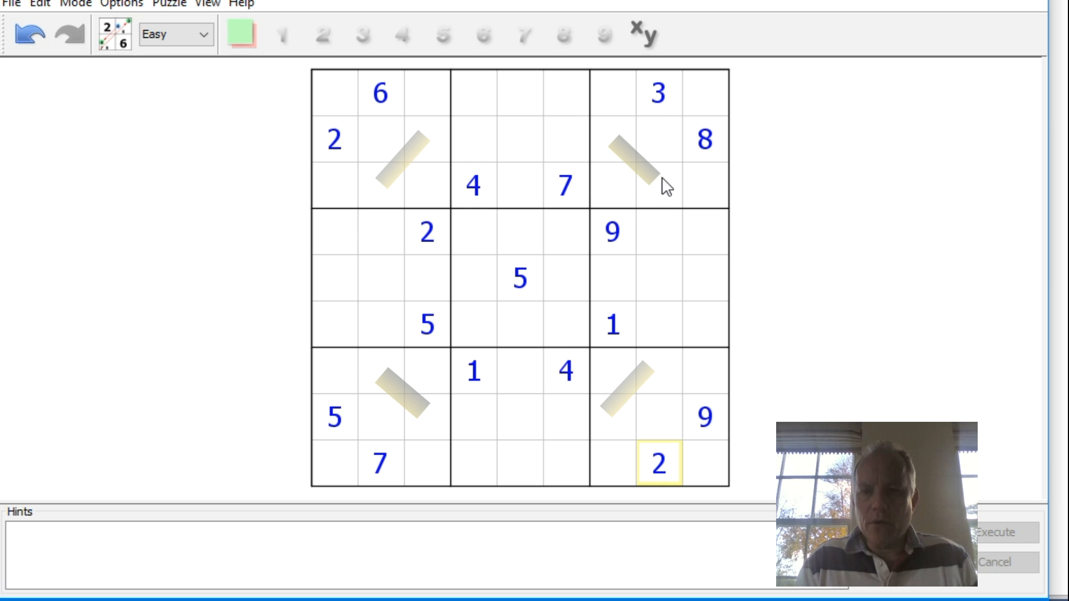
mouse_move(710, 147)
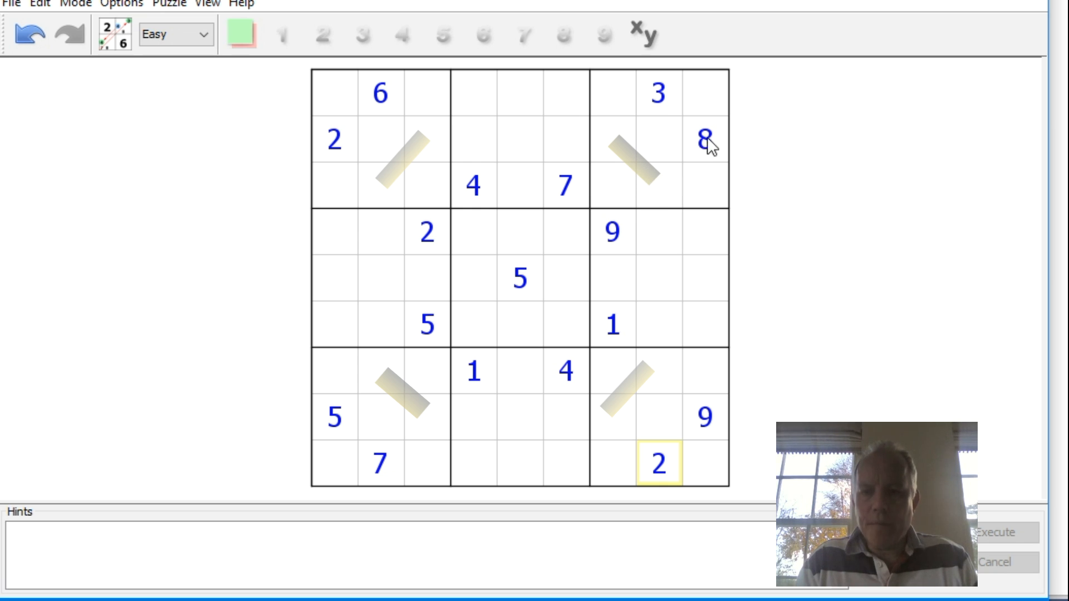
mouse_move(667, 193)
type("9")
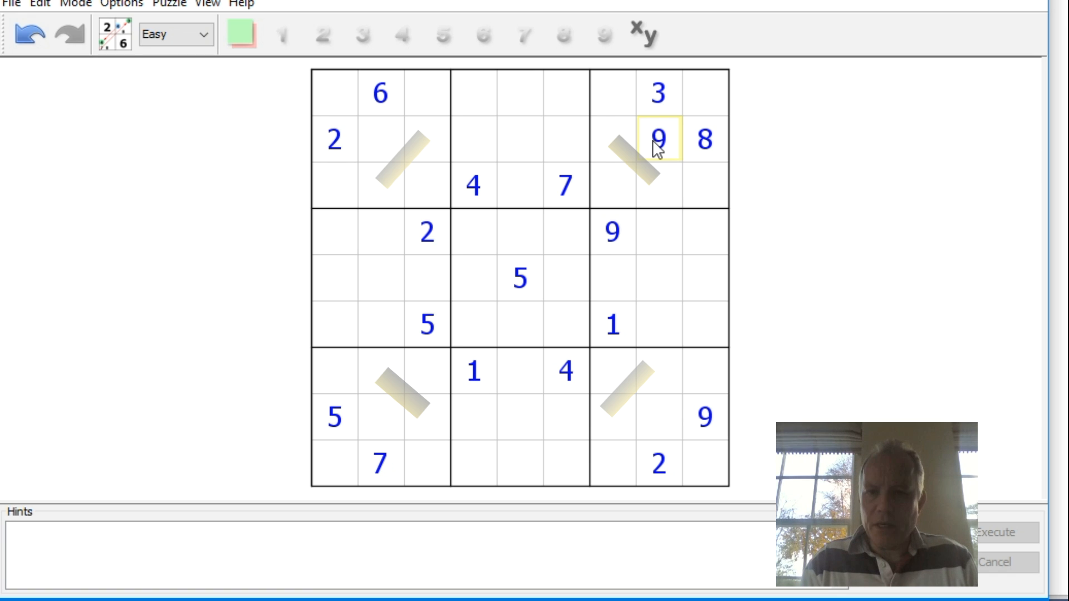
mouse_move(661, 163)
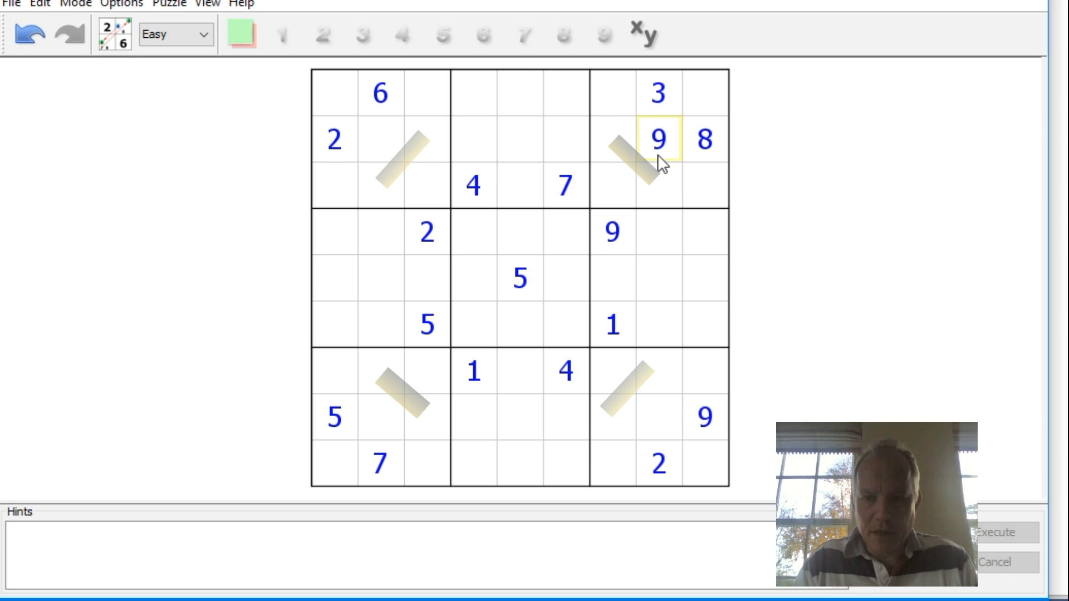
mouse_move(659, 170)
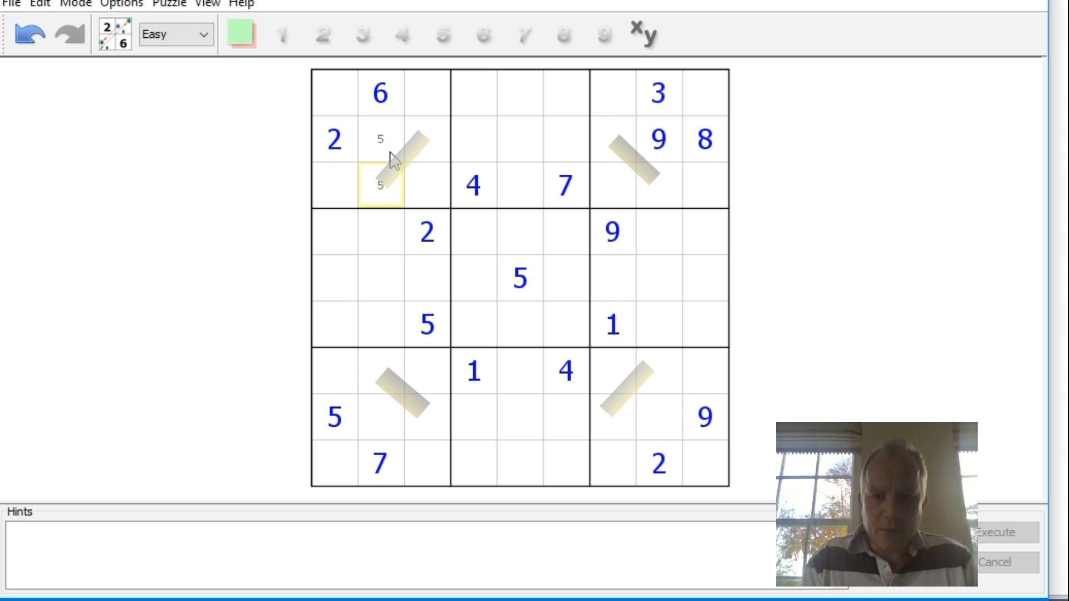
mouse_move(419, 289)
type("2")
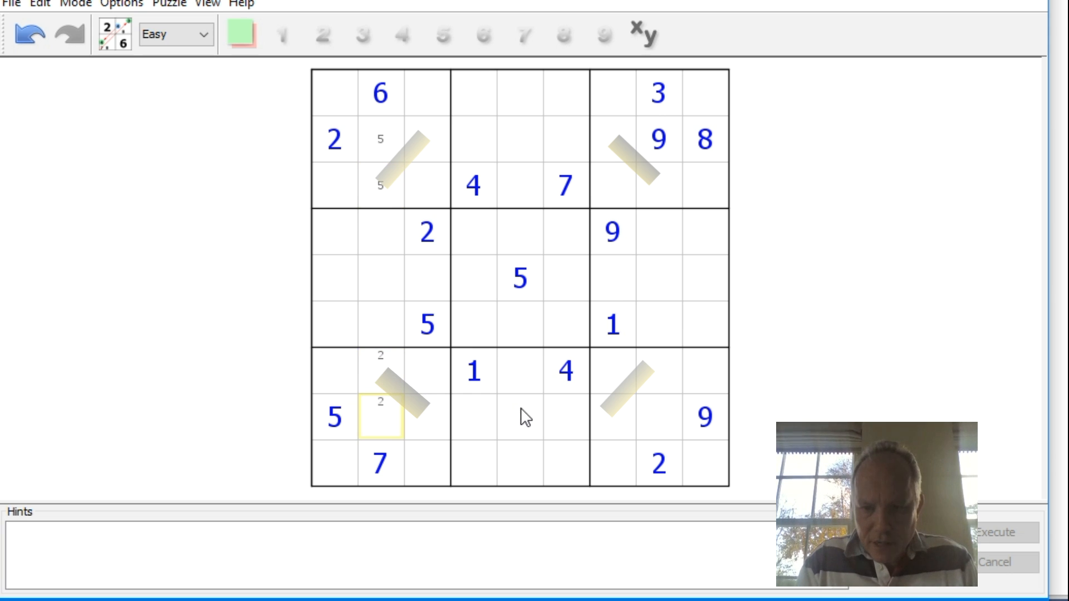
Pencil-mark candidate 5s in row 4, columns 8 and 9, and a 1 in the bottom-right box.
left_click(657, 231)
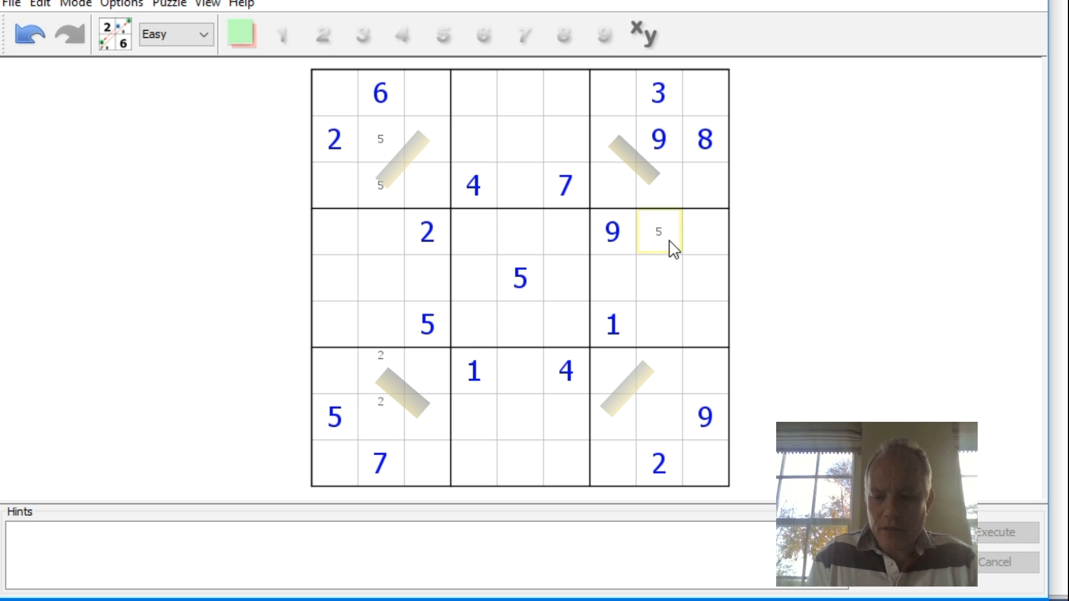
left_click(705, 232)
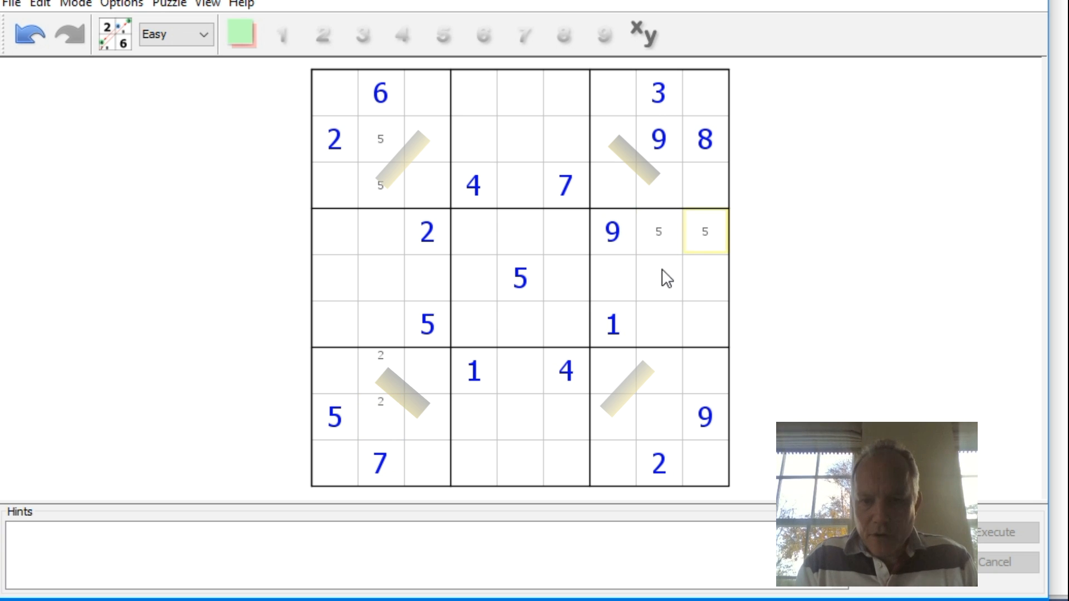
mouse_move(530, 236)
type("4 ")
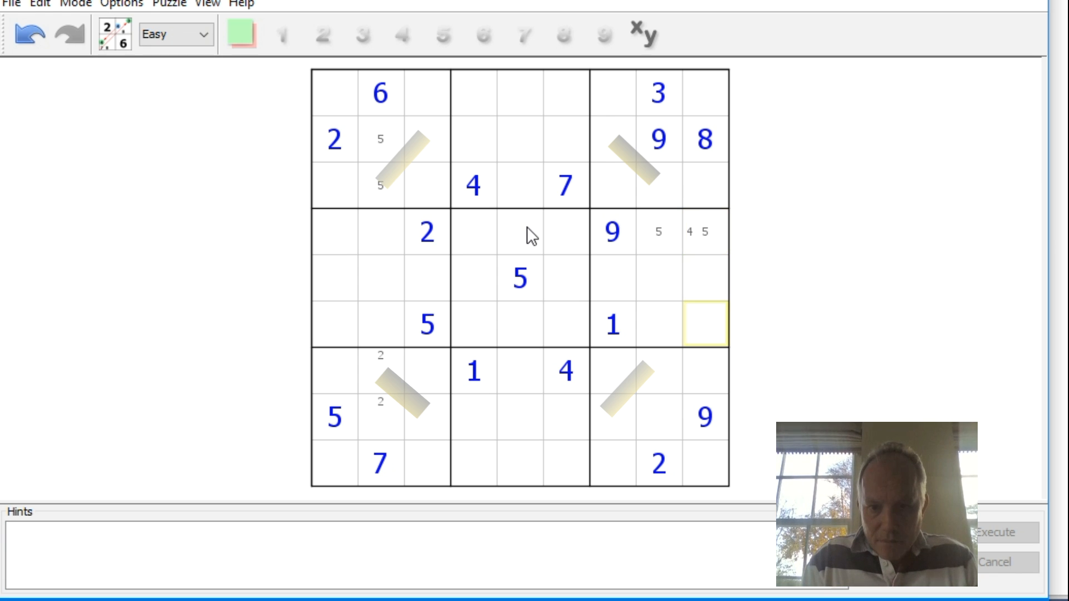
mouse_move(695, 244)
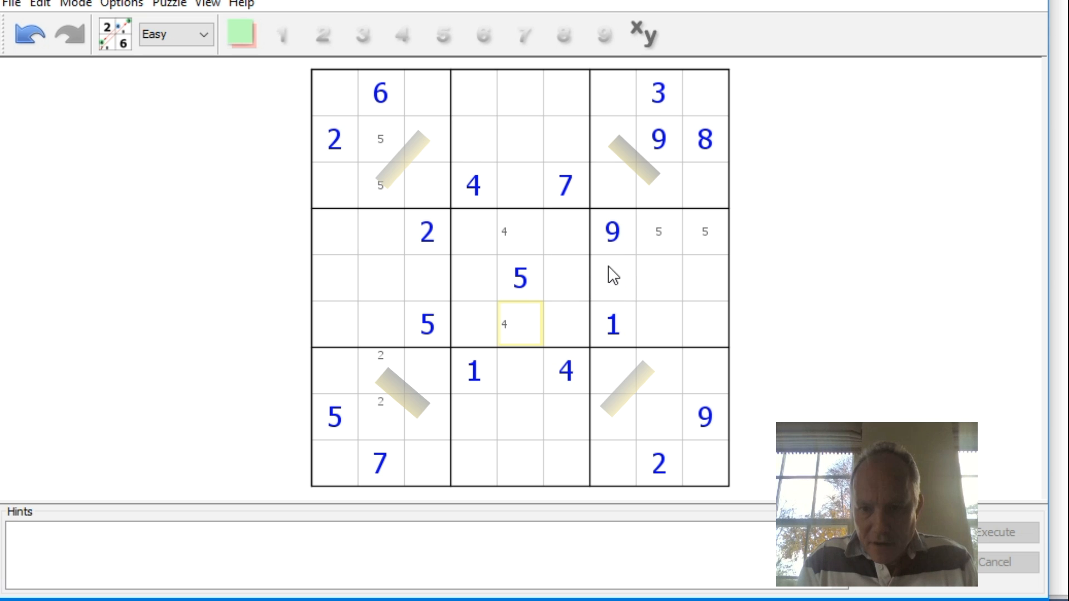
mouse_move(654, 293)
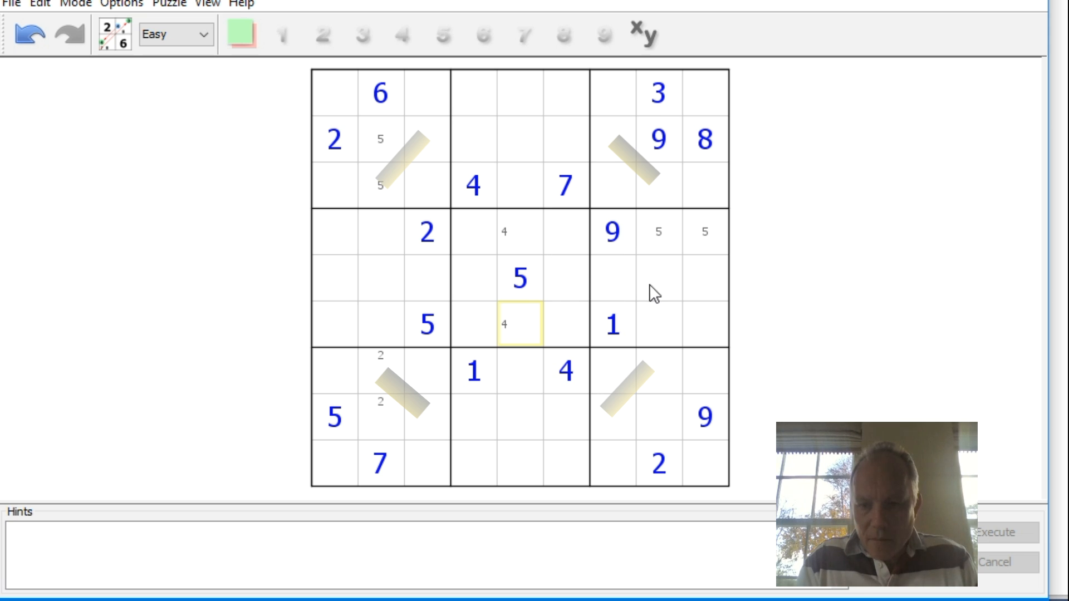
mouse_move(642, 378)
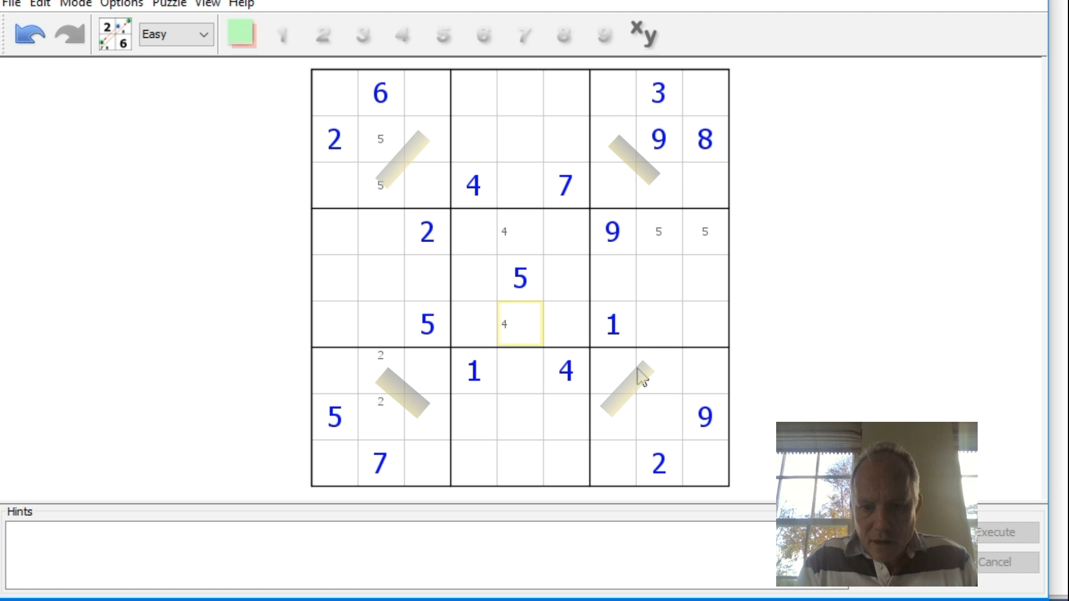
mouse_move(402, 436)
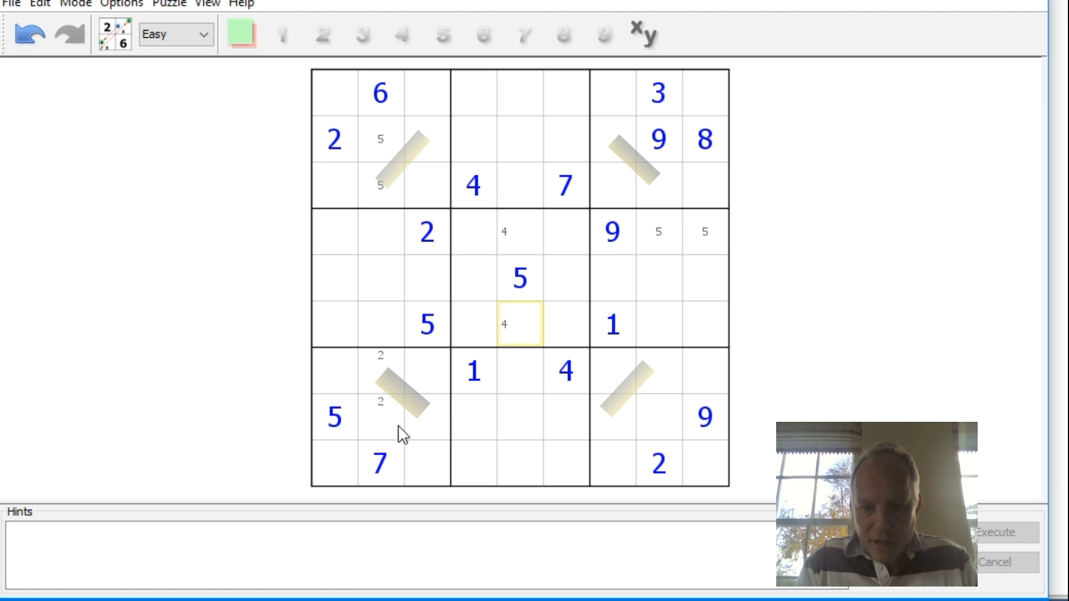
mouse_move(600, 409)
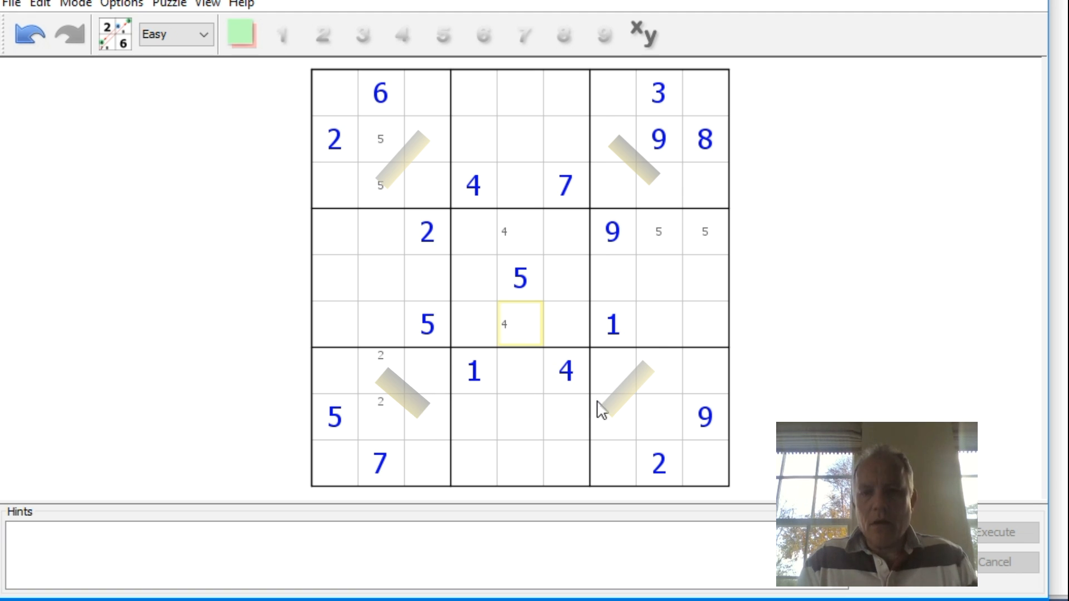
mouse_move(669, 415)
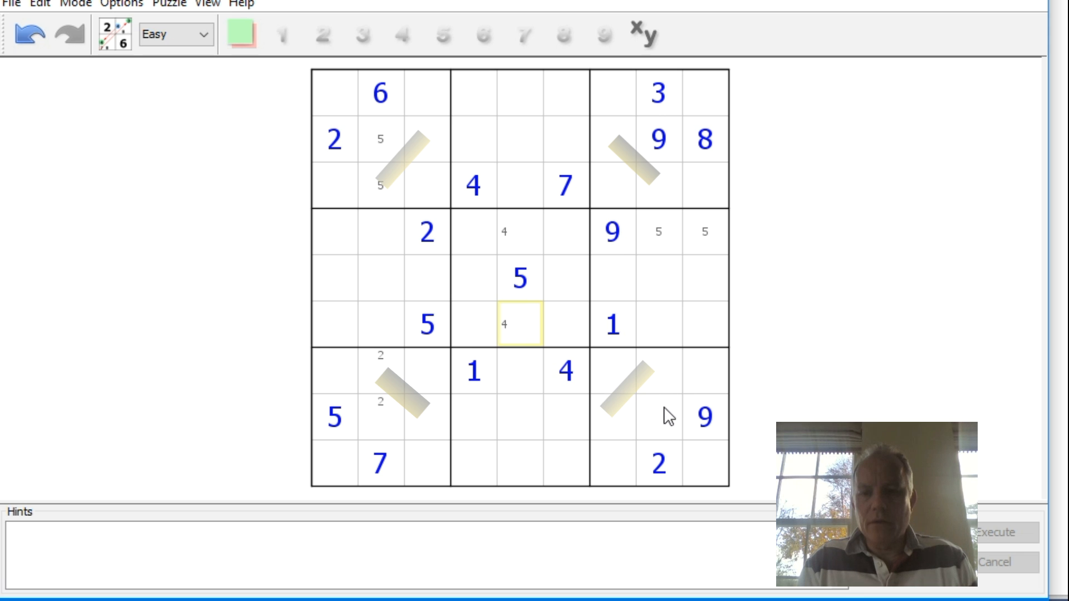
left_click(658, 418)
type("1")
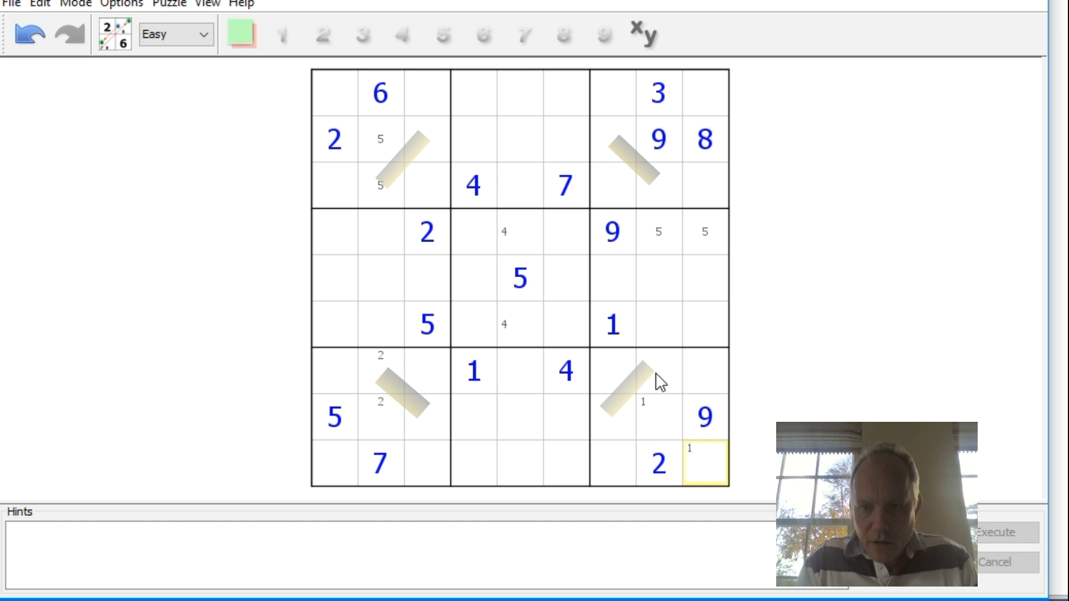
mouse_move(672, 331)
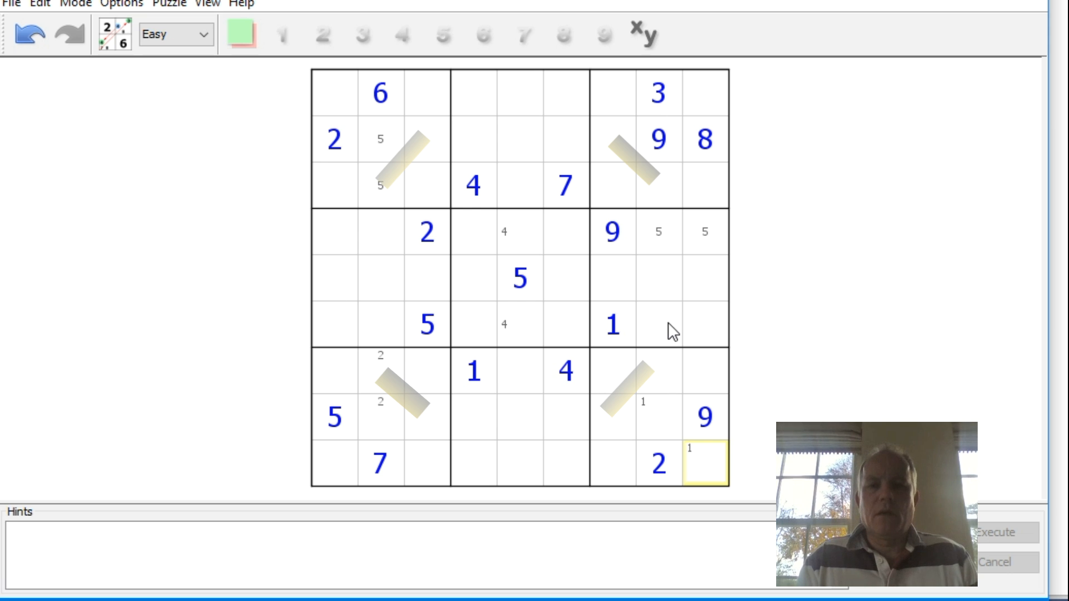
mouse_move(652, 317)
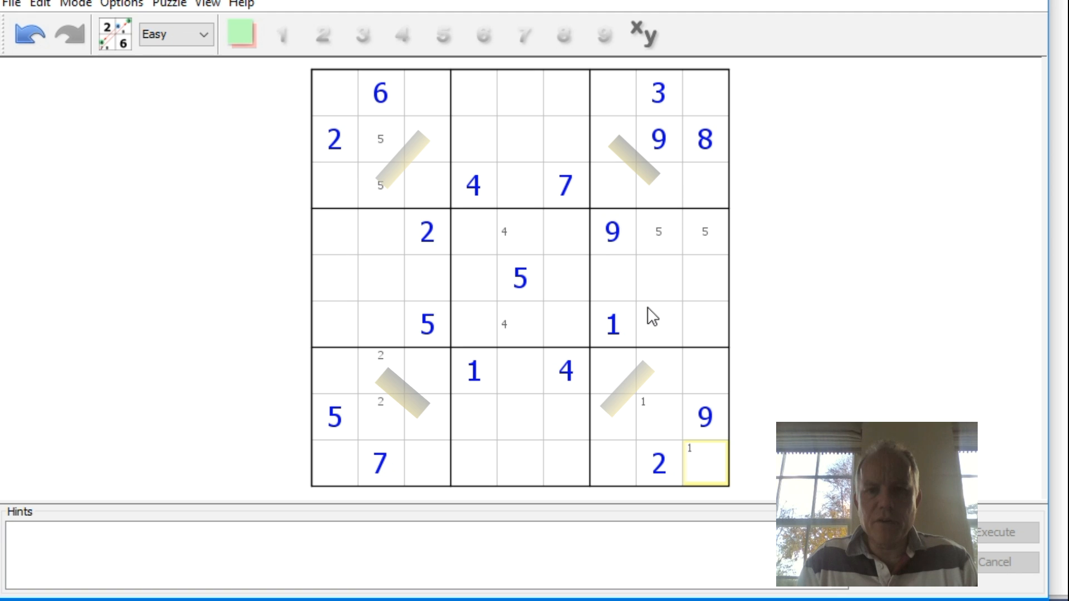
mouse_move(566, 225)
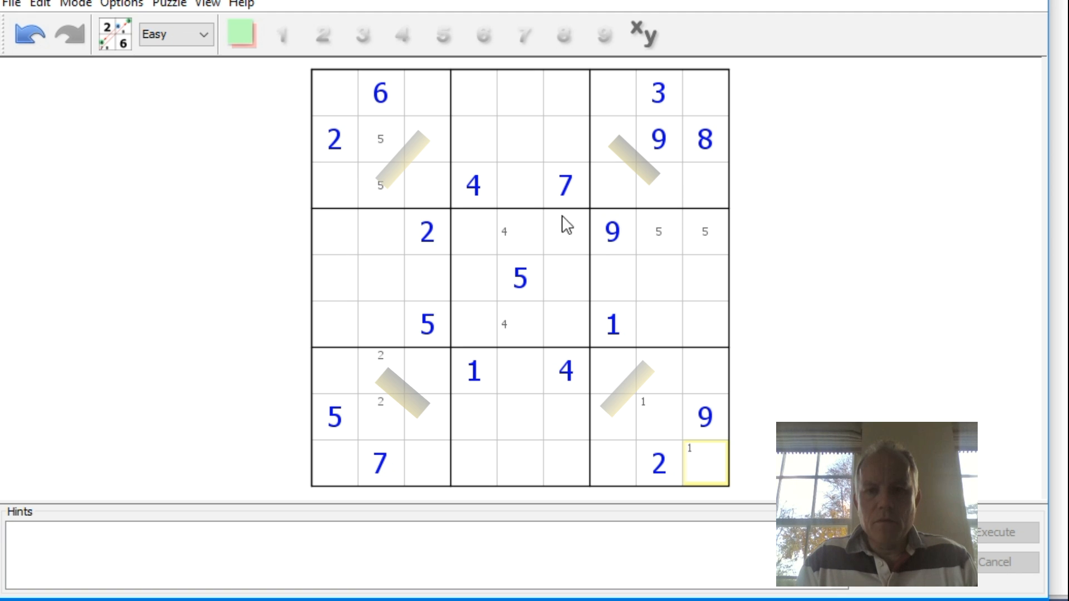
mouse_move(518, 176)
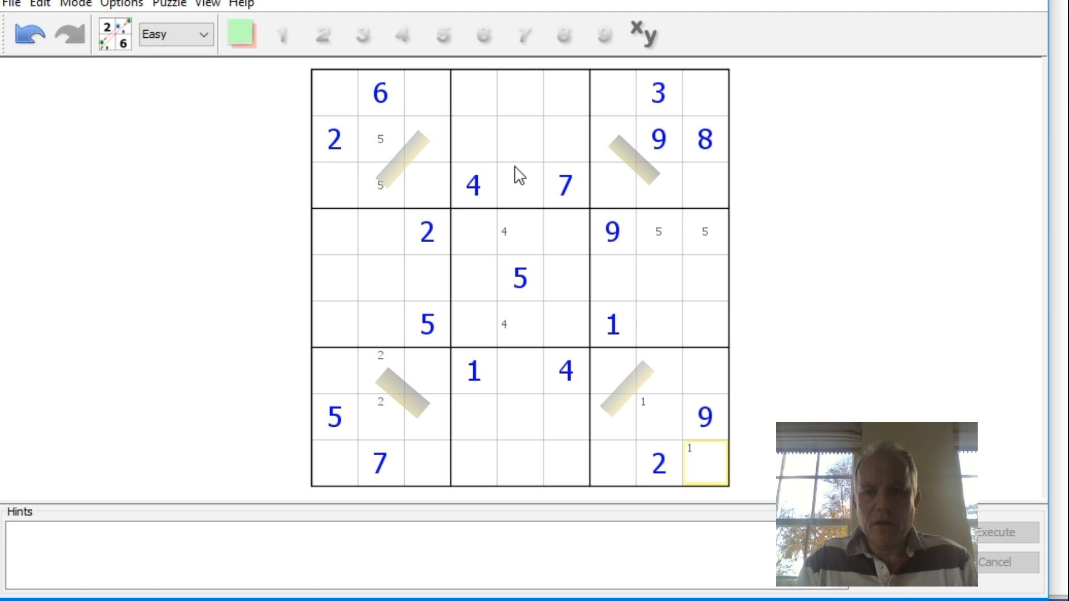
mouse_move(637, 177)
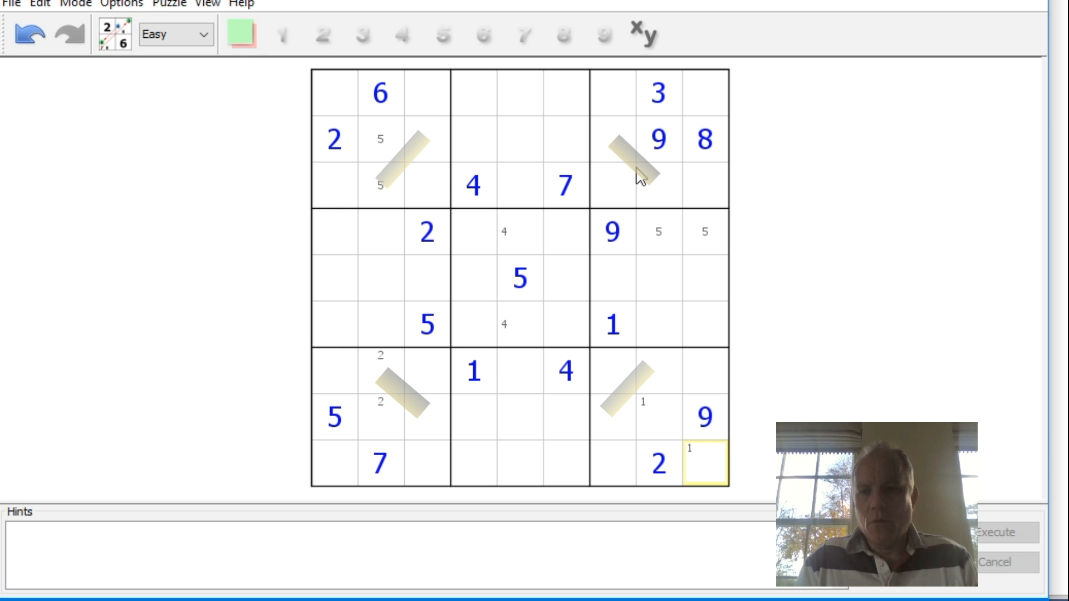
mouse_move(562, 194)
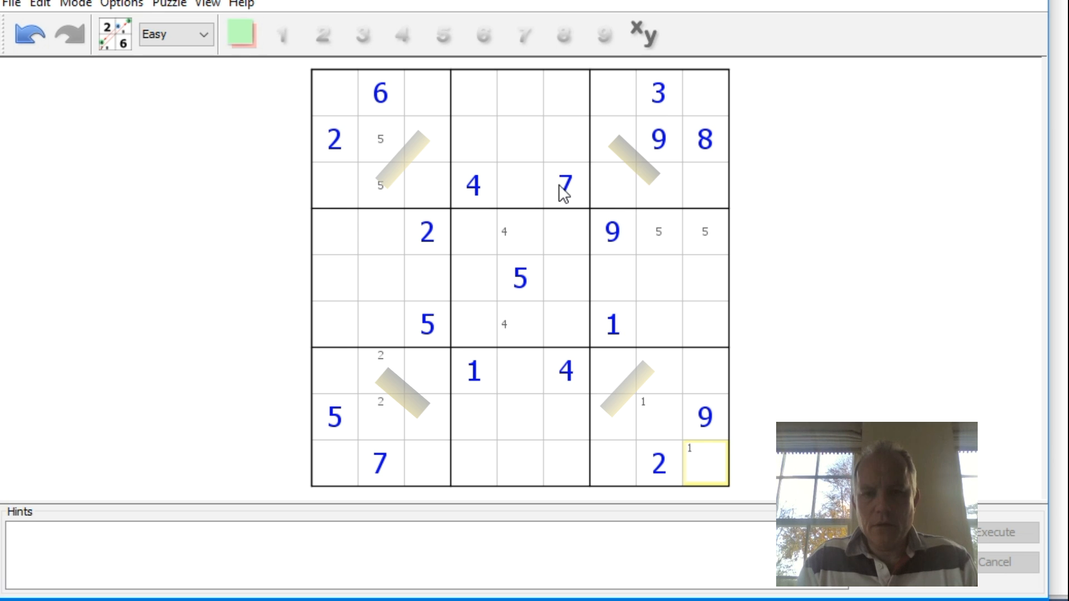
mouse_move(436, 181)
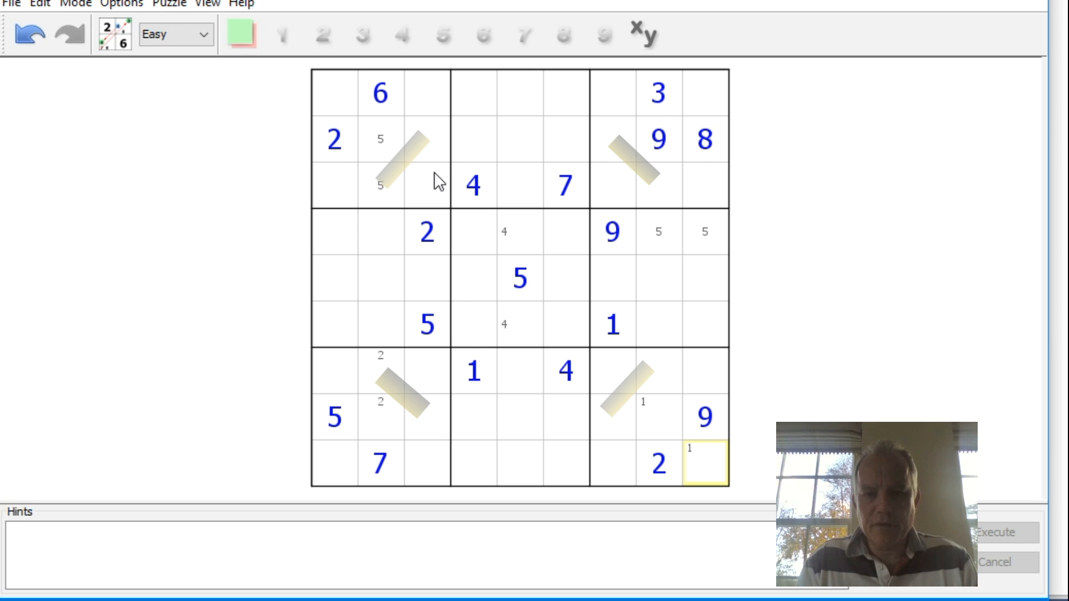
mouse_move(568, 190)
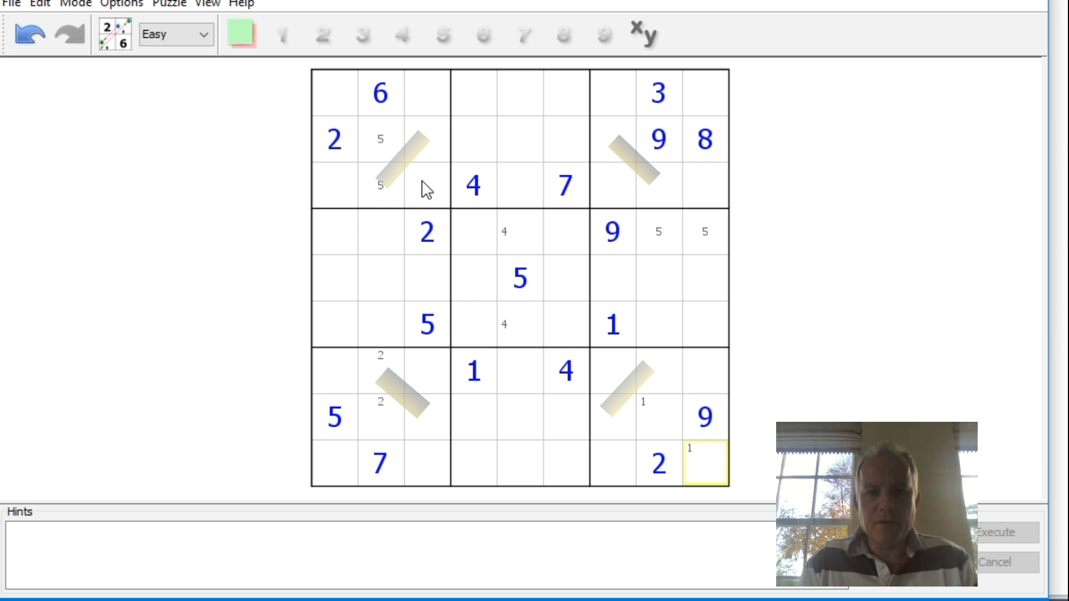
mouse_move(436, 178)
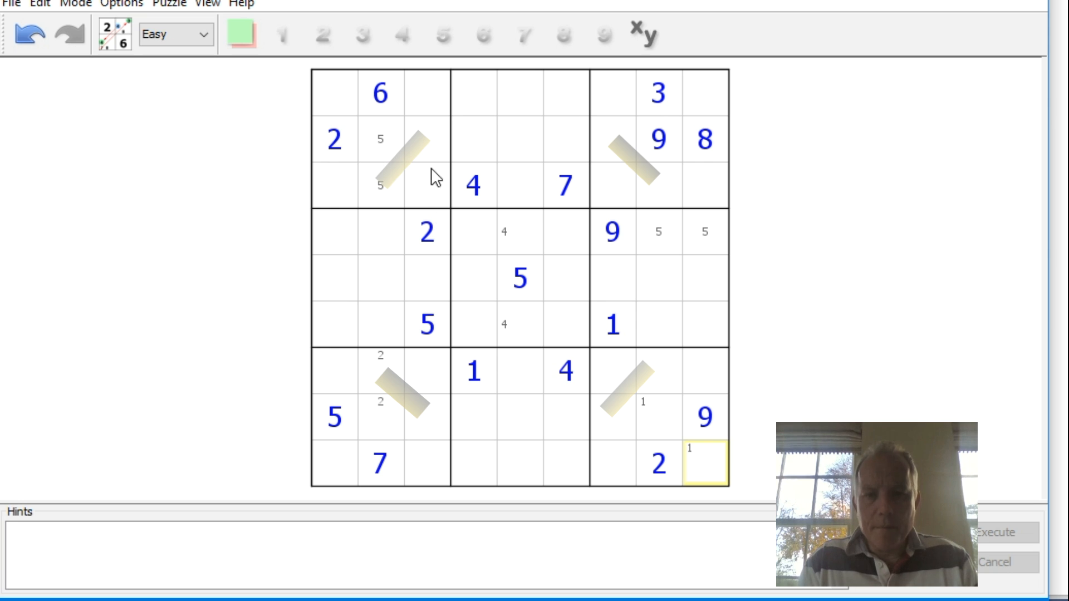
mouse_move(405, 122)
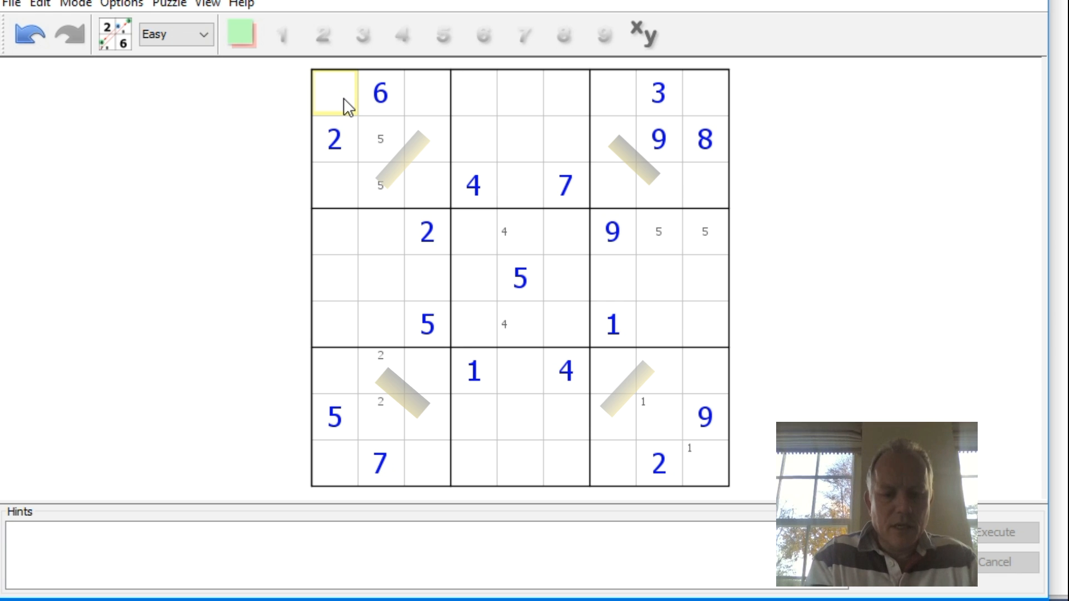
Note candidate 7 in the top-left corner cell and place 7 at row 2, column 7.
left_click(426, 92)
type("7")
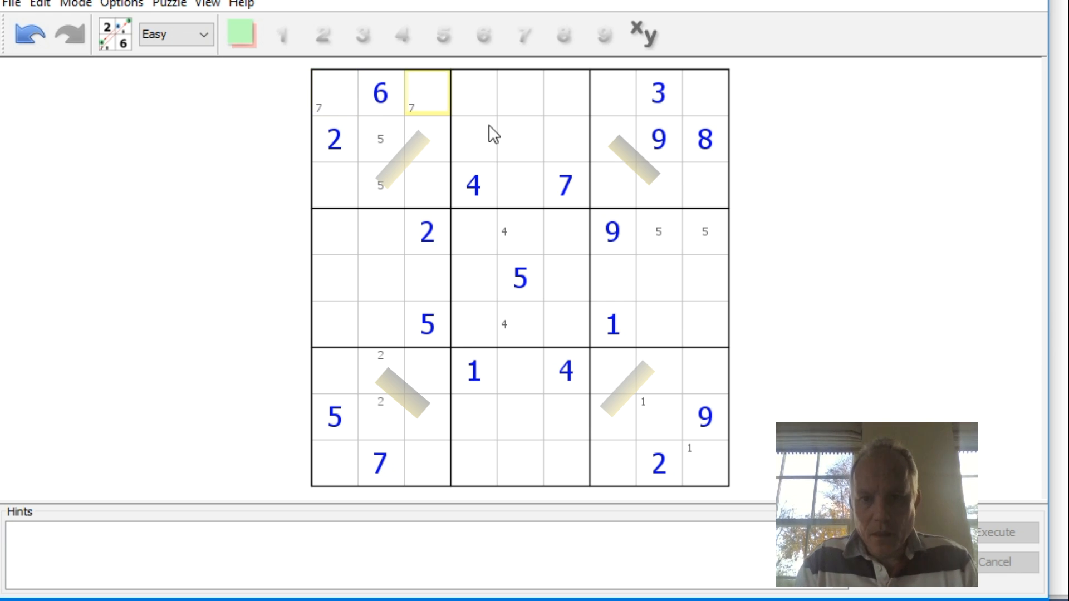
left_click(612, 140)
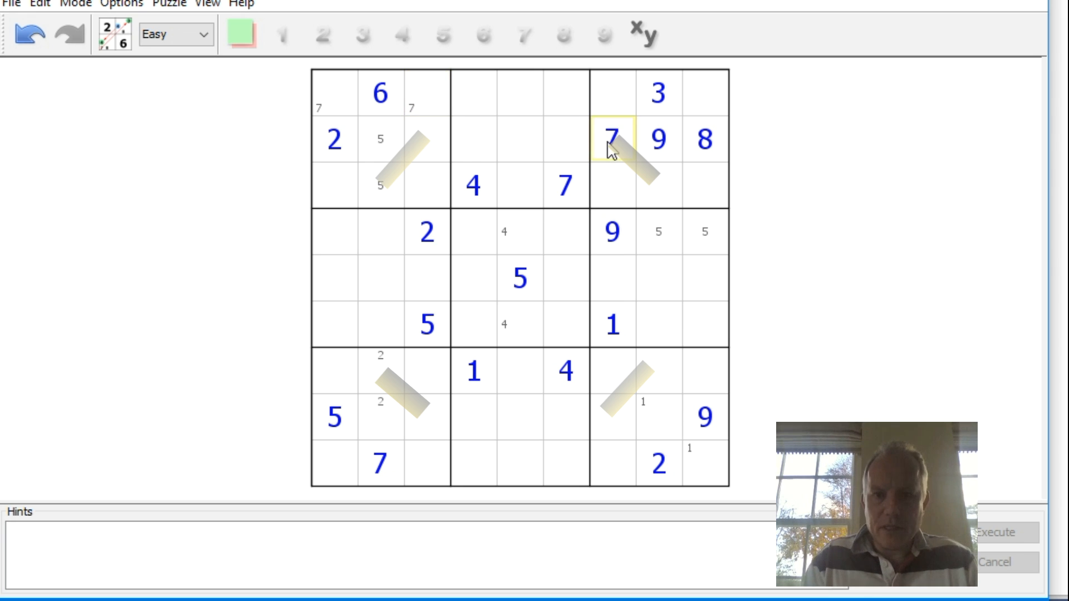
mouse_move(612, 173)
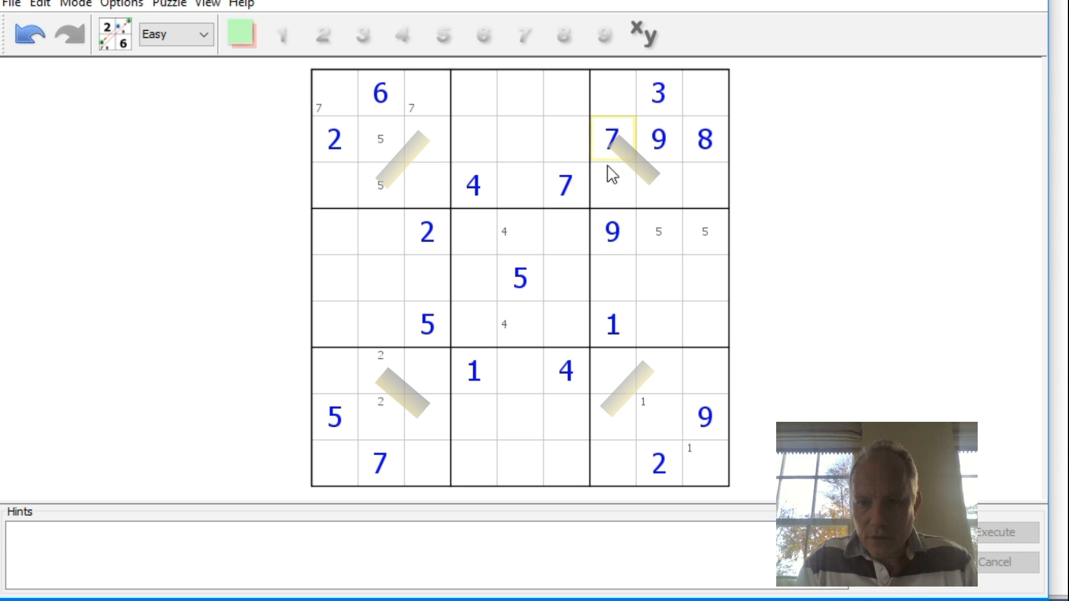
mouse_move(619, 184)
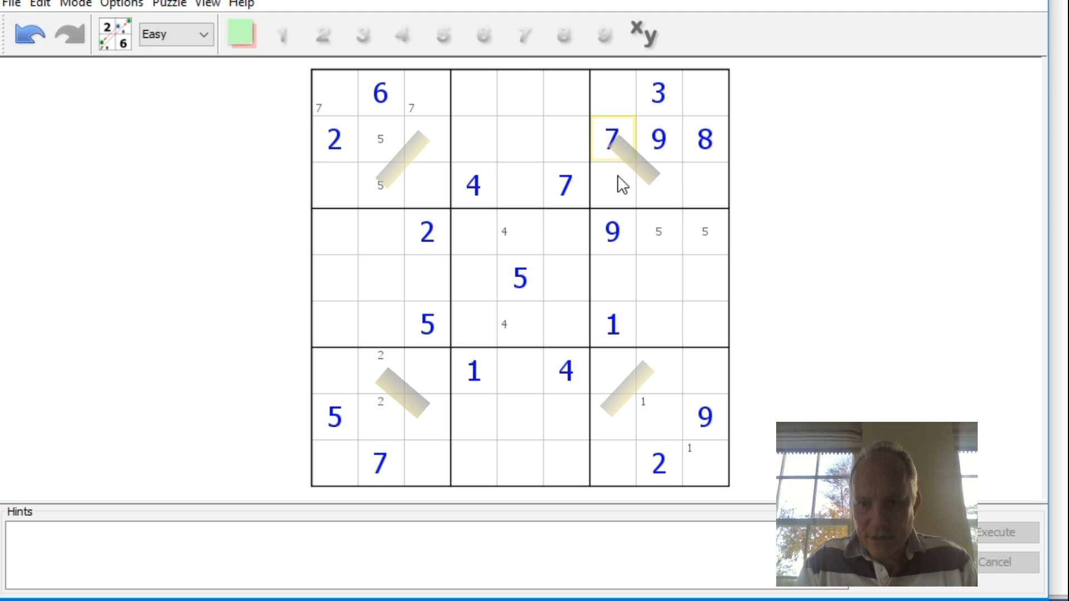
mouse_move(622, 208)
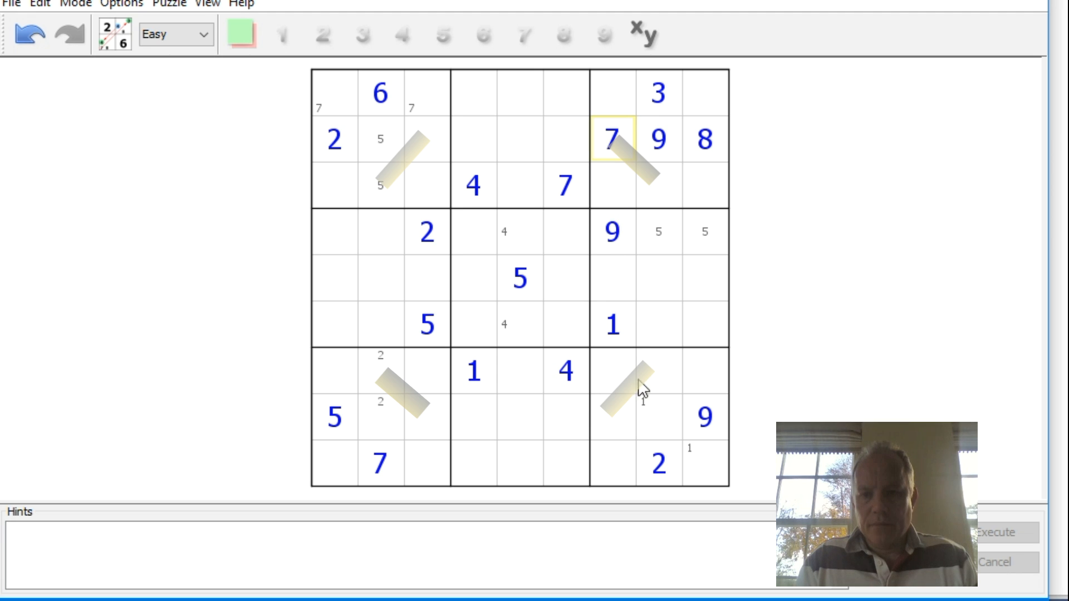
mouse_move(706, 423)
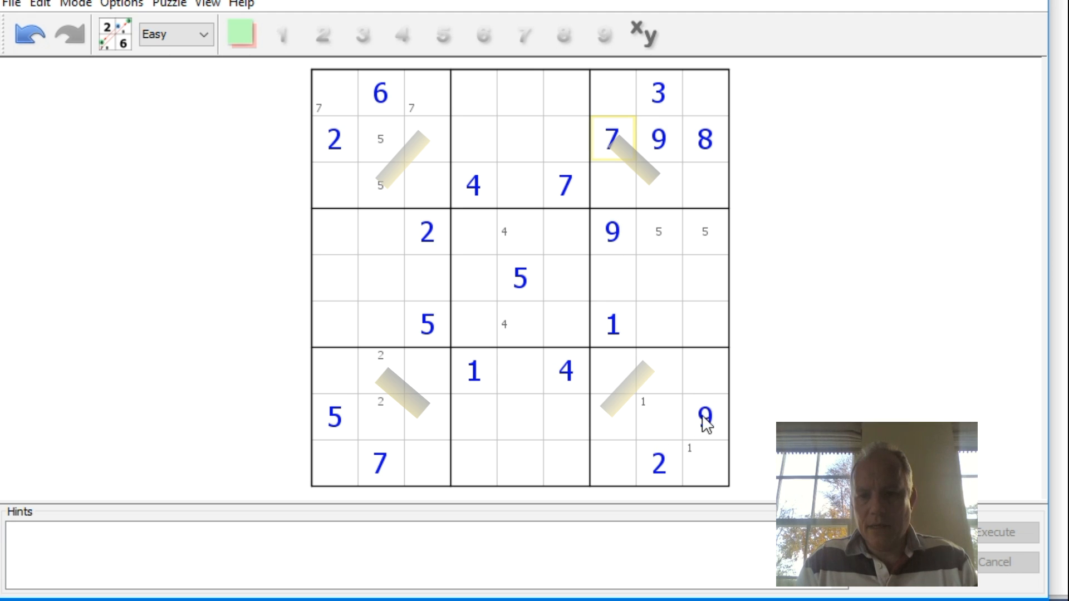
mouse_move(710, 482)
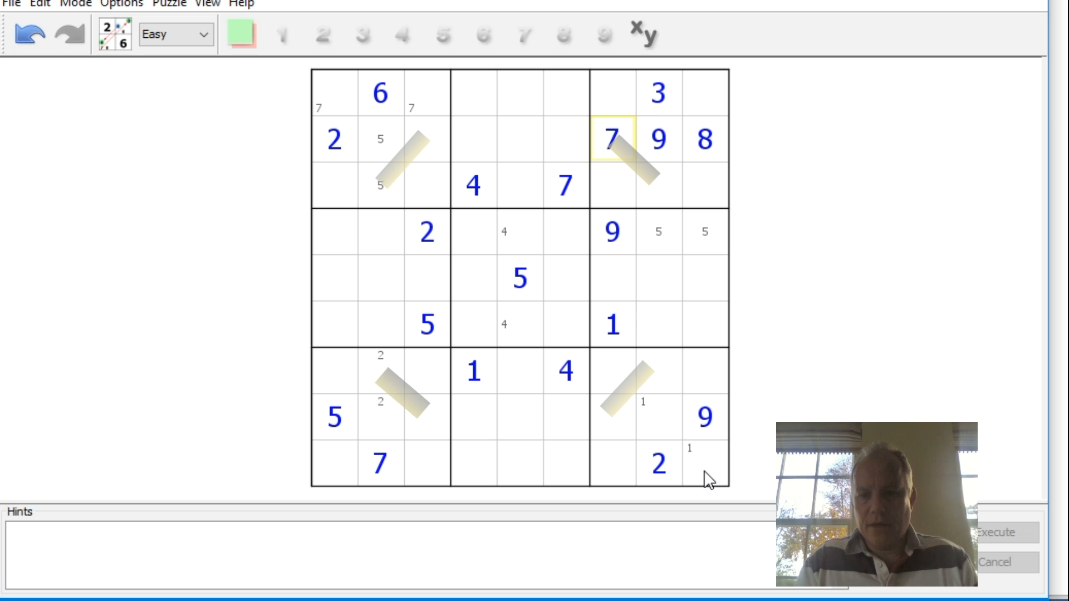
mouse_move(679, 384)
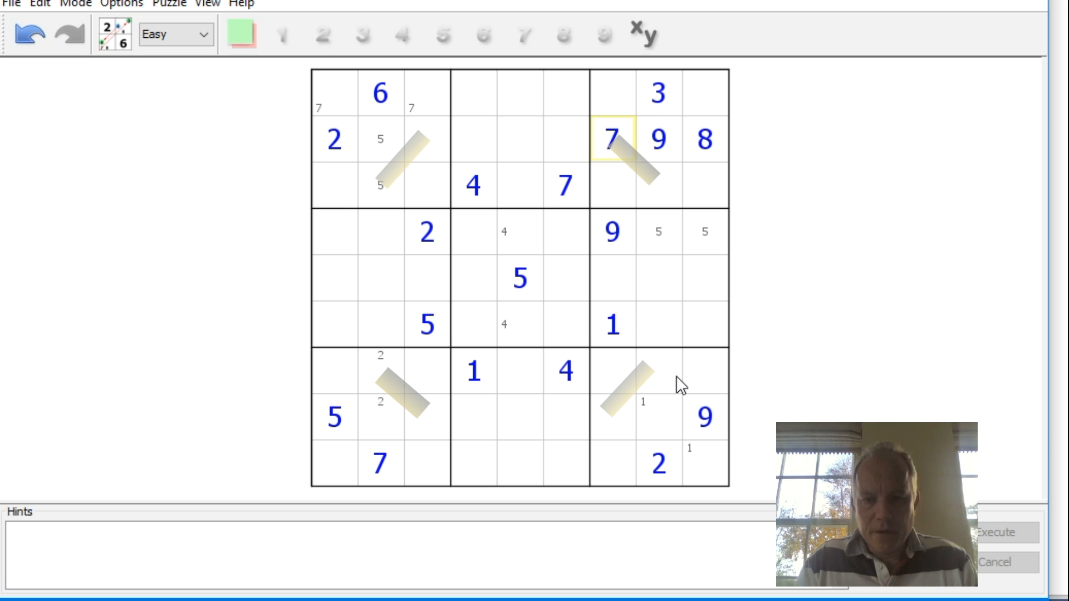
mouse_move(393, 403)
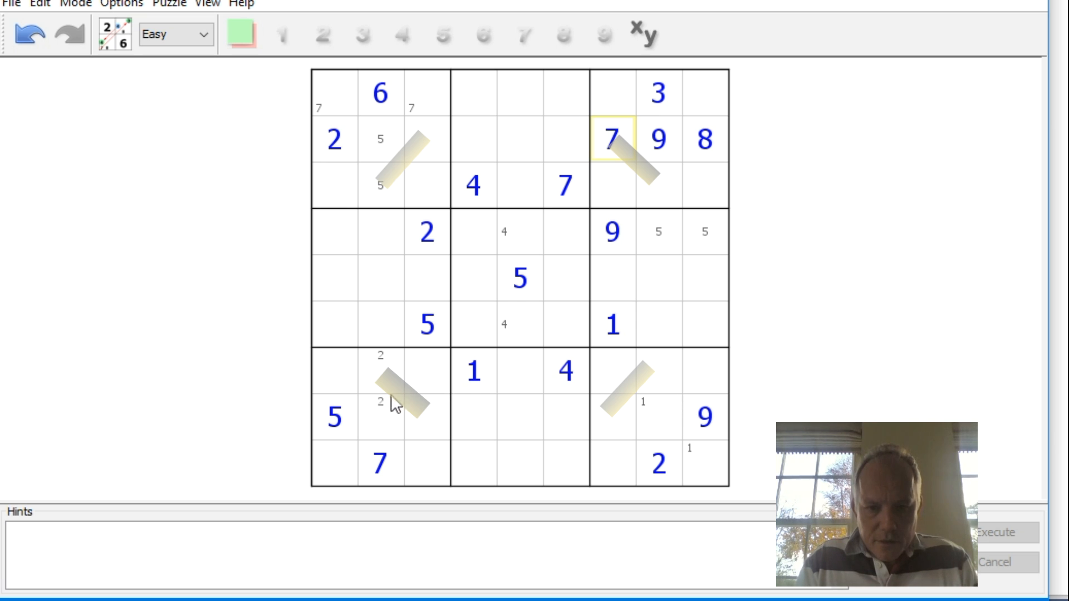
mouse_move(507, 424)
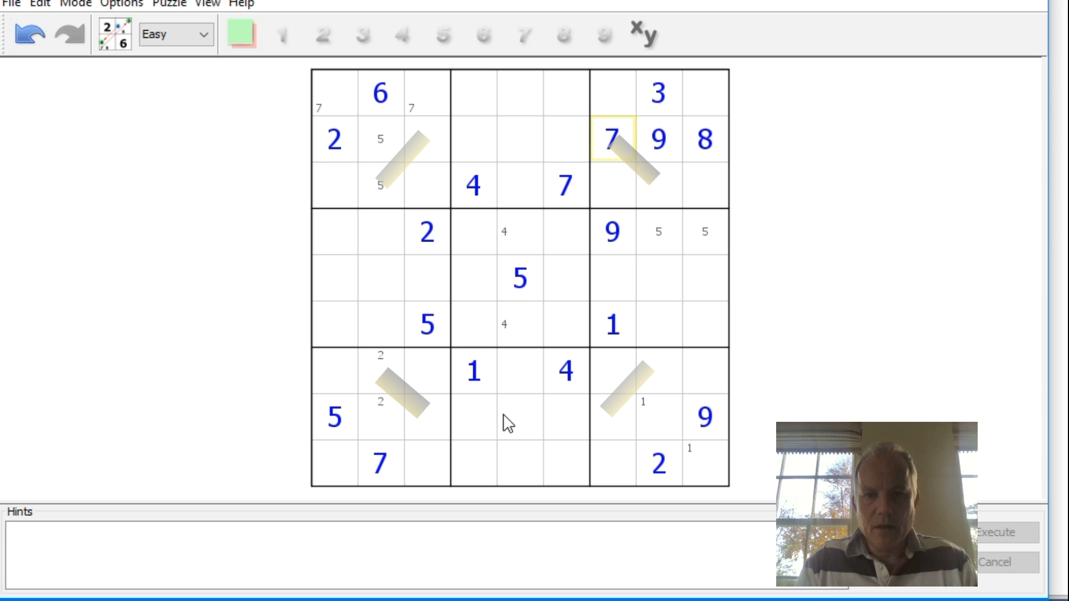
mouse_move(395, 156)
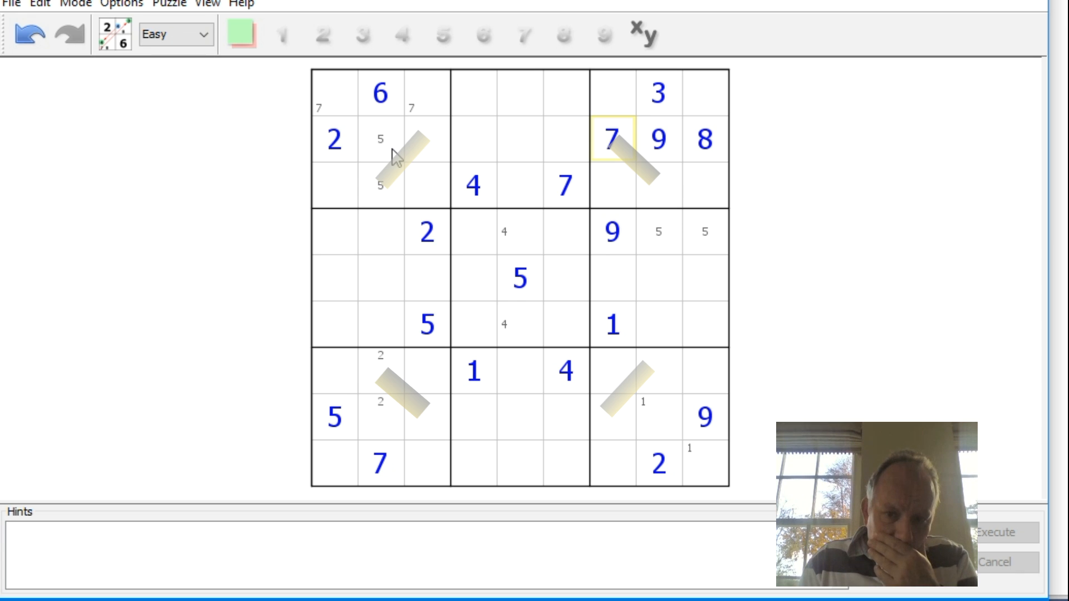
mouse_move(450, 217)
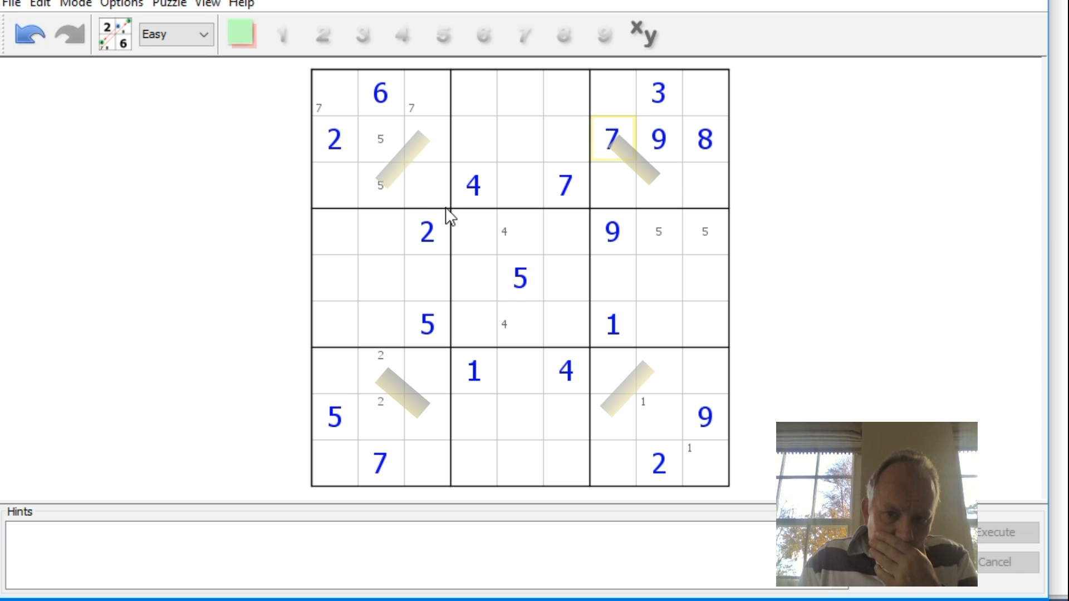
mouse_move(483, 251)
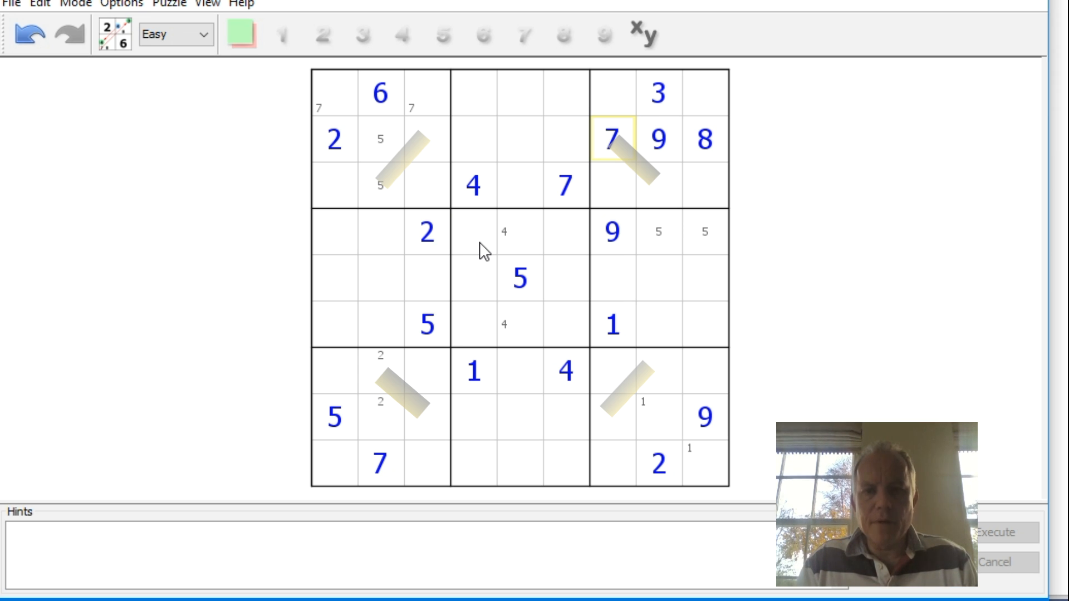
mouse_move(427, 156)
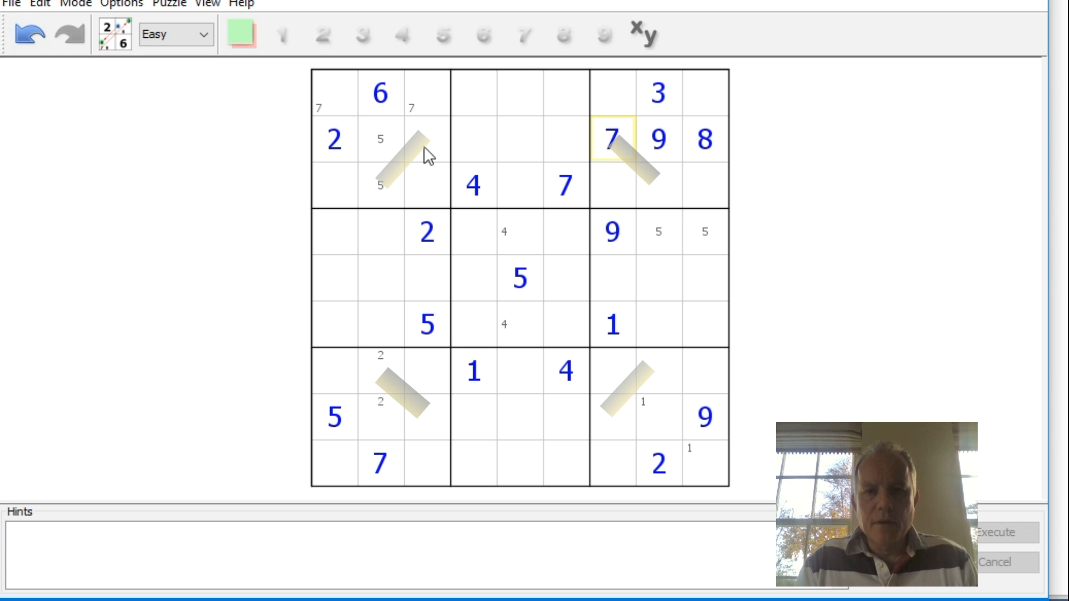
Place 4 at row 2, column 3 and pencil candidate 3 at row 3, column 2.
left_click(426, 140)
type("34")
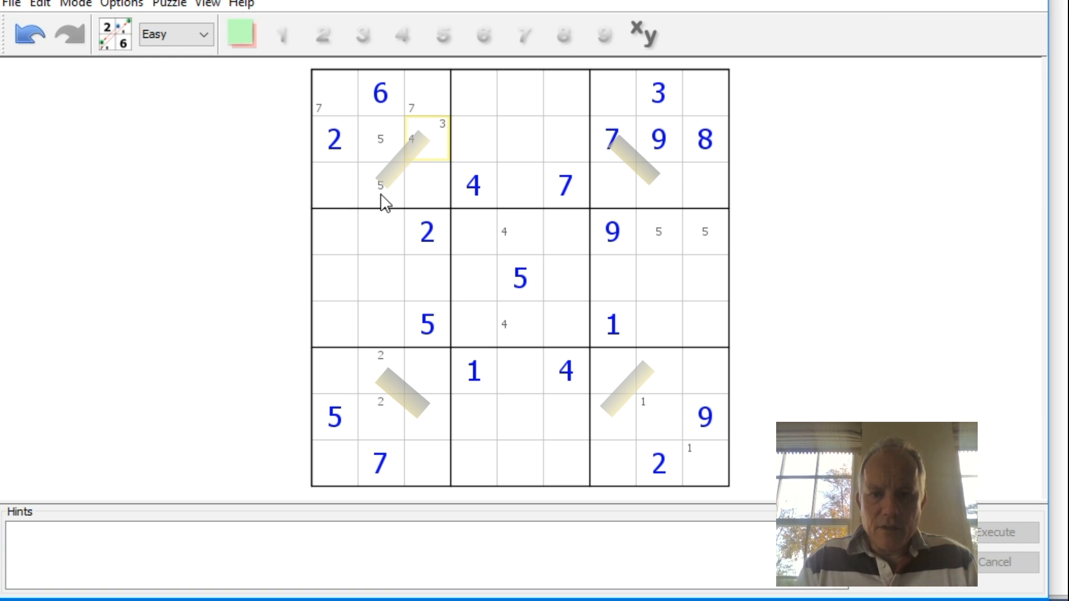
left_click(381, 185)
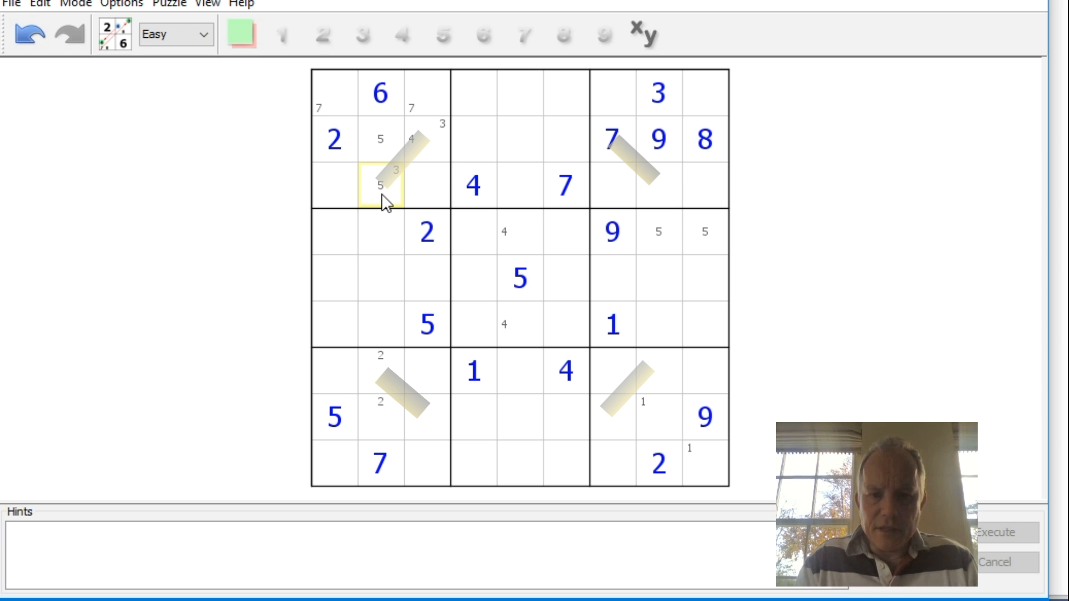
mouse_move(439, 138)
type("4")
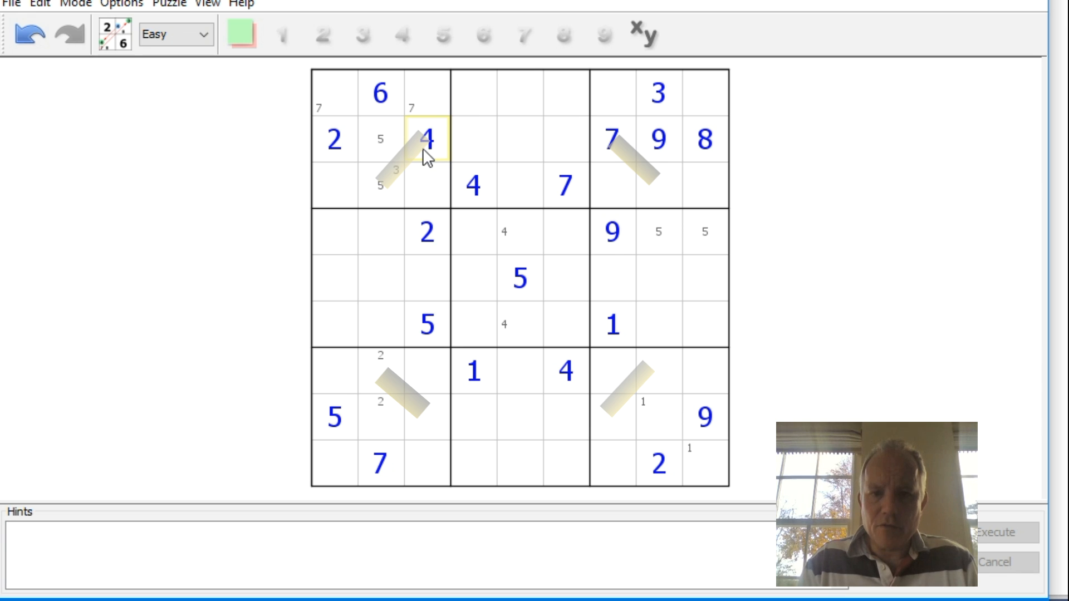
mouse_move(399, 187)
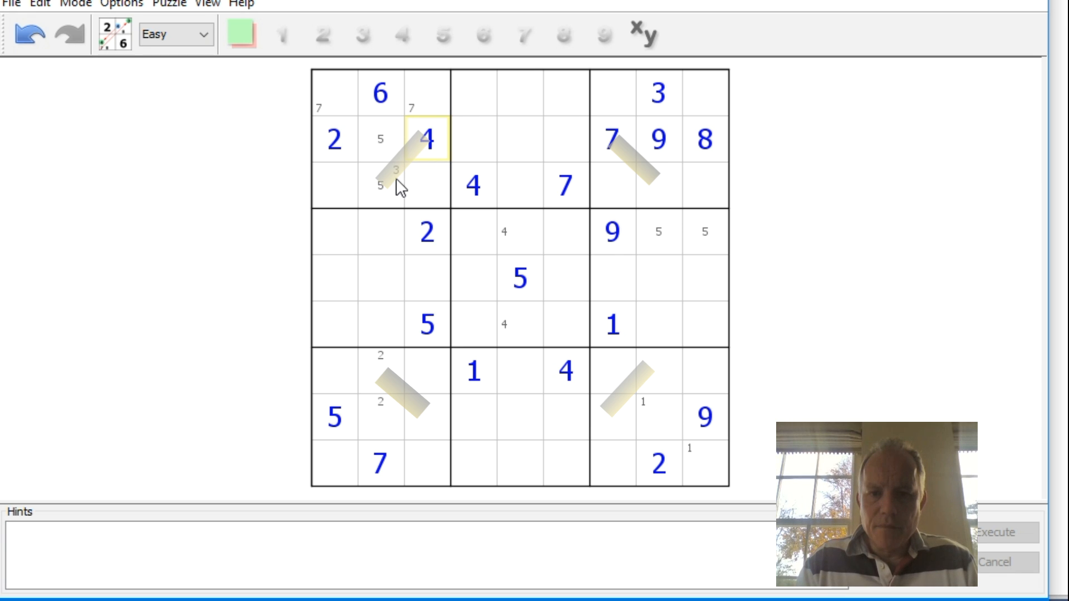
left_click(381, 184)
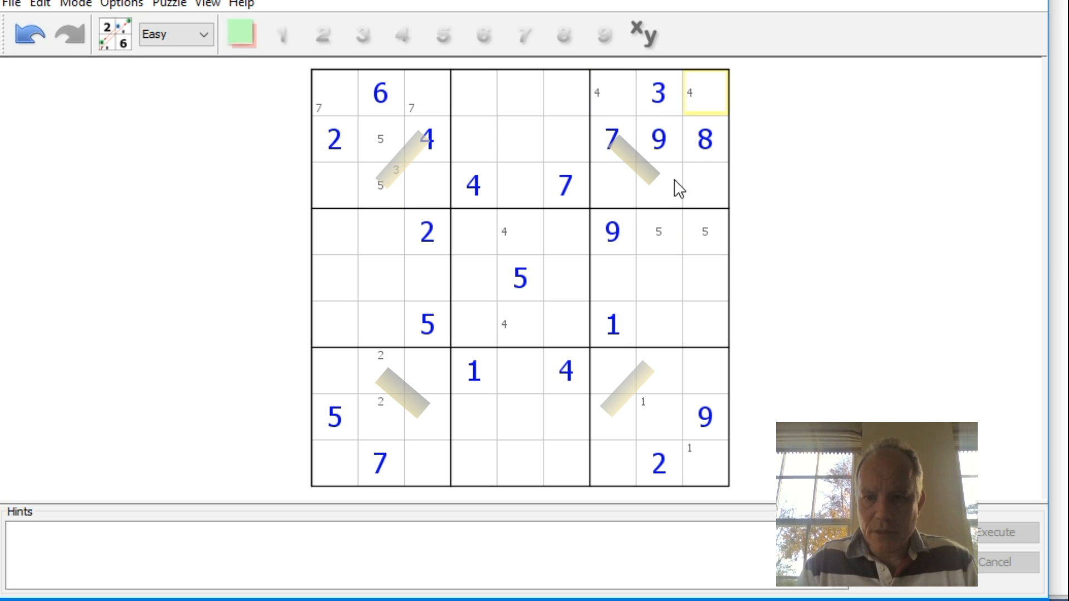
left_click(658, 186)
type("6")
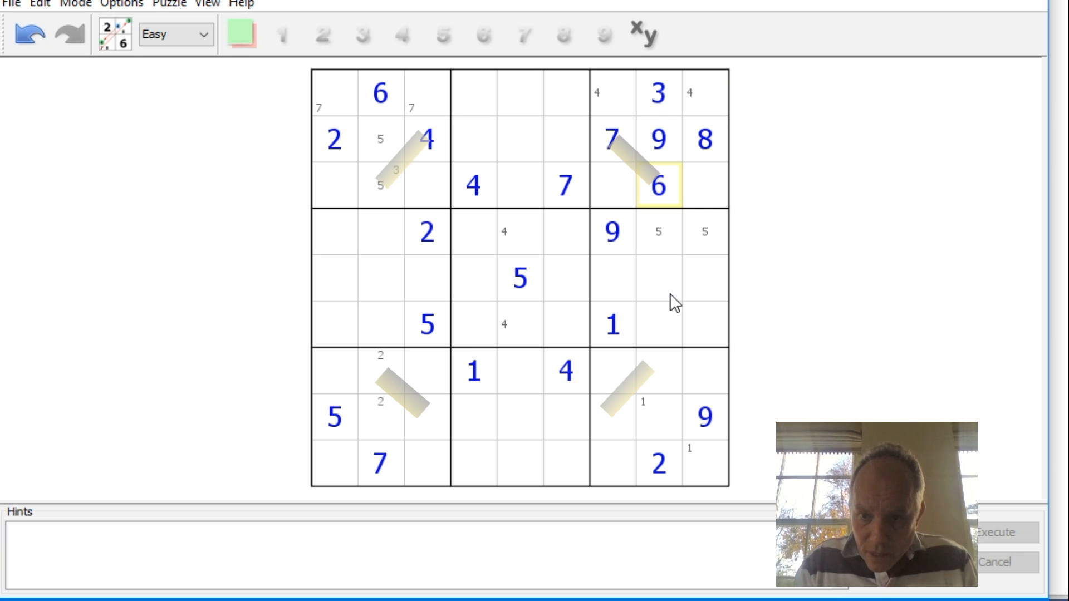
mouse_move(662, 412)
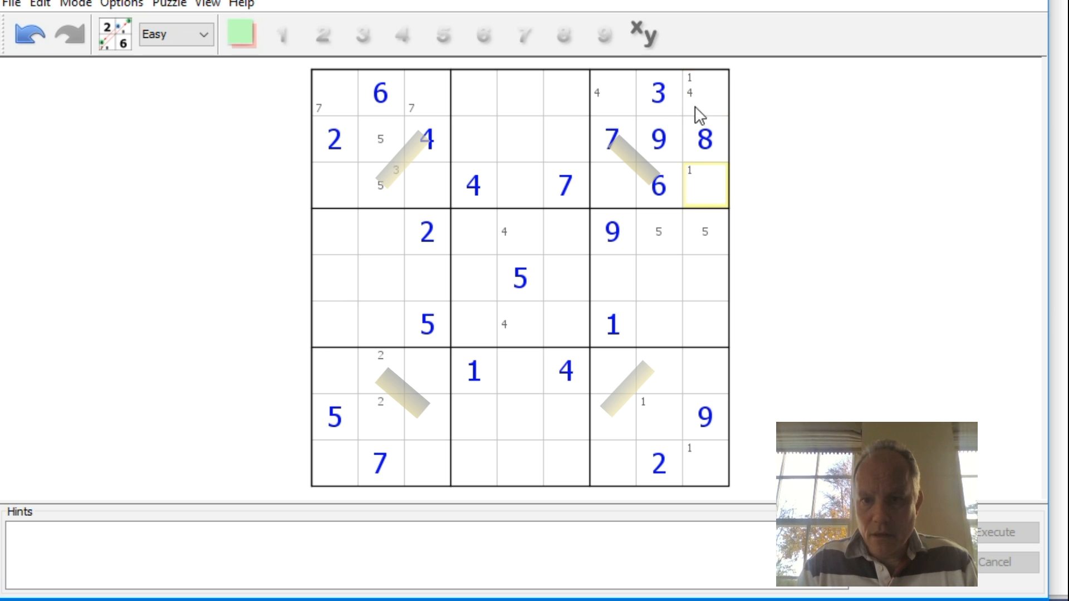
mouse_move(619, 190)
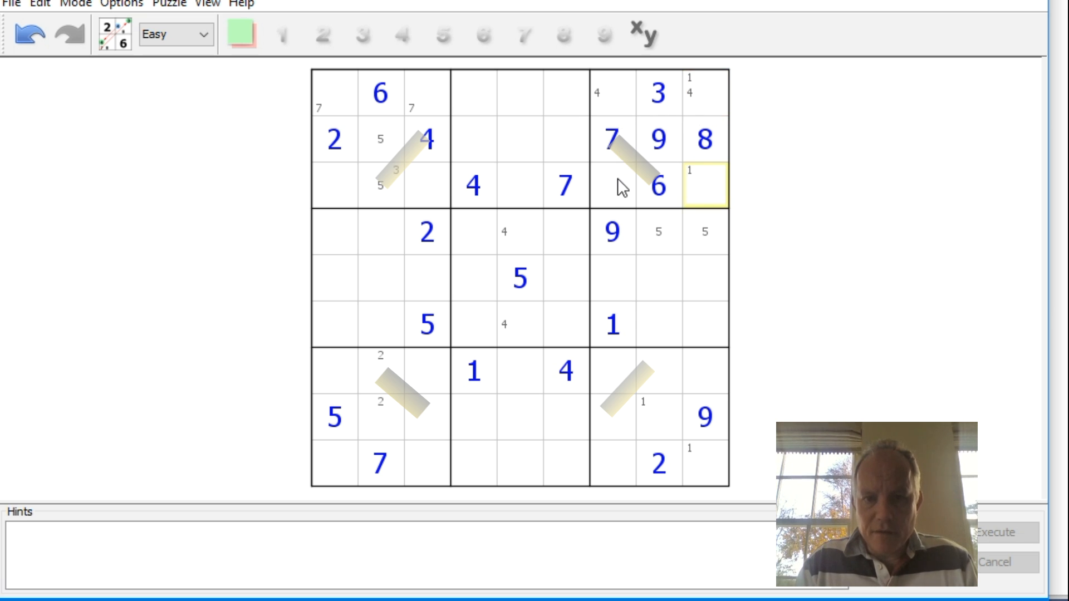
mouse_move(447, 151)
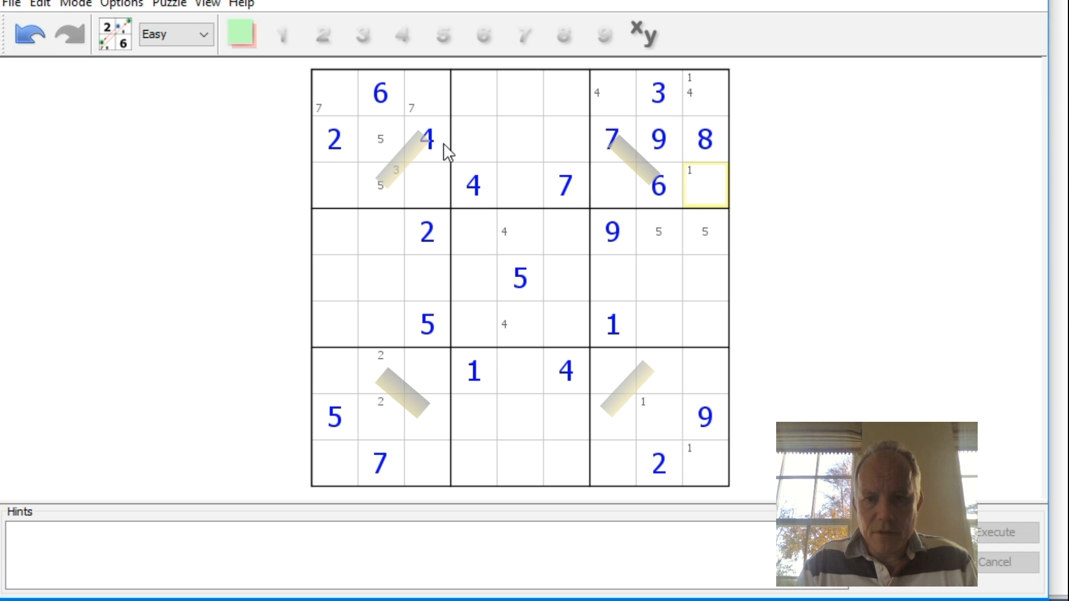
left_click(380, 139)
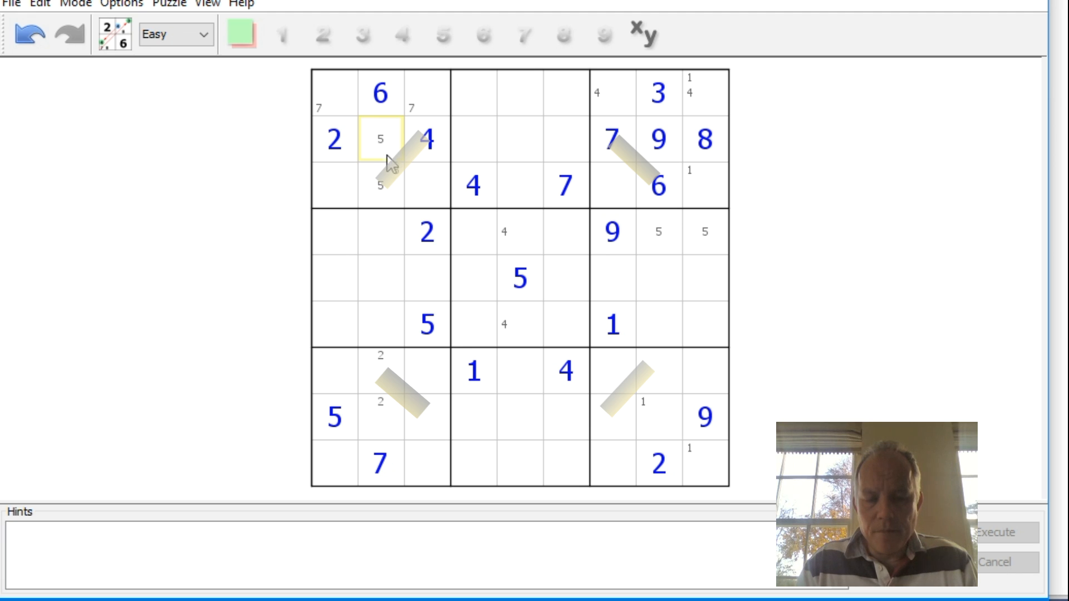
mouse_move(379, 395)
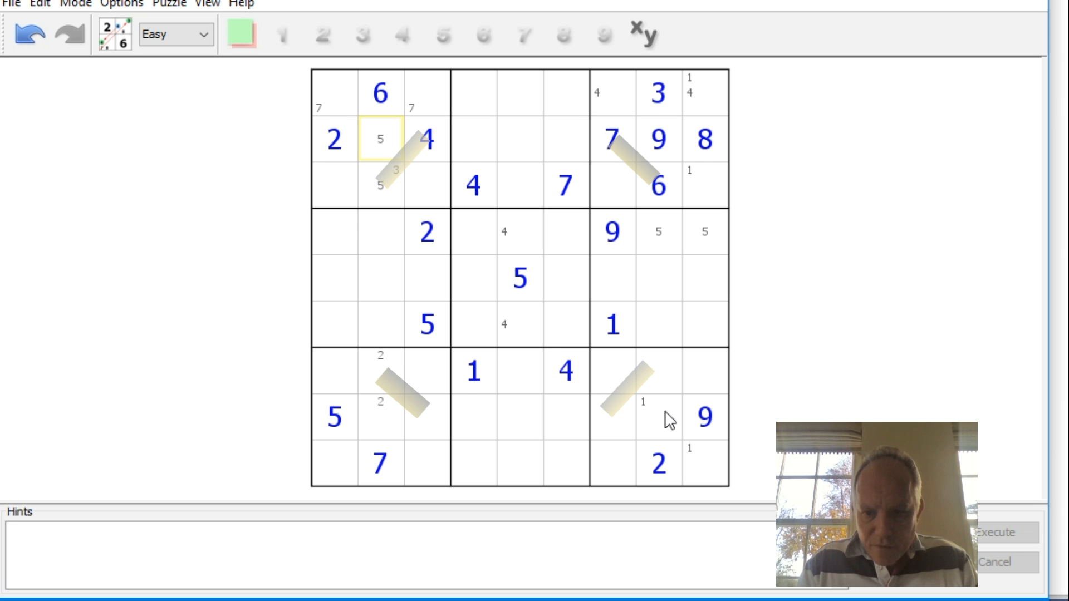
mouse_move(669, 431)
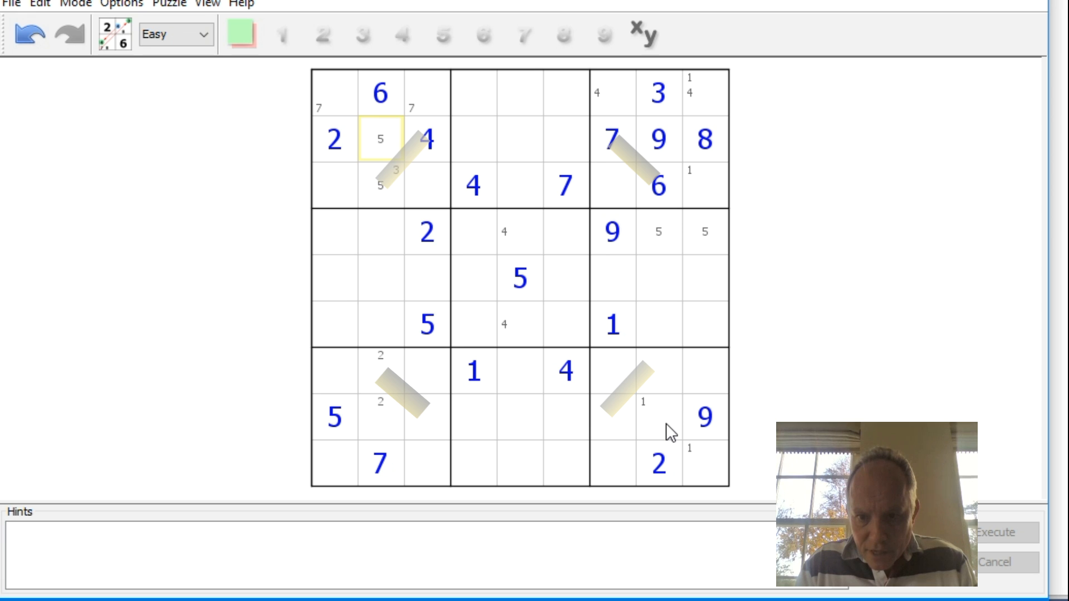
Enter 1 at row 8, column 8 and pencil candidates into r8c7, r8c3 and r7c2.
left_click(658, 417)
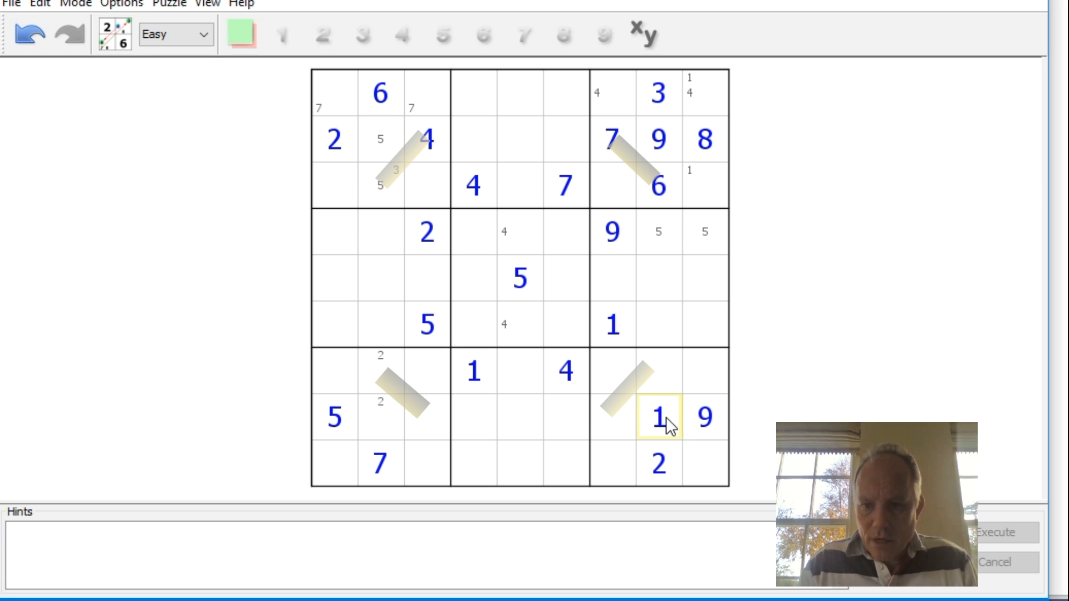
mouse_move(686, 389)
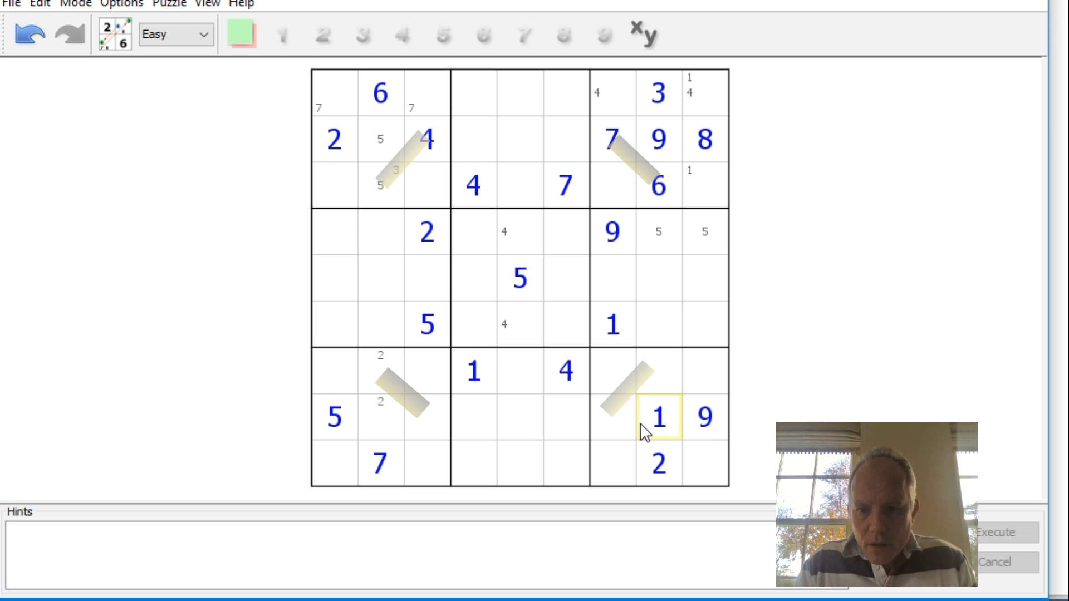
mouse_move(634, 431)
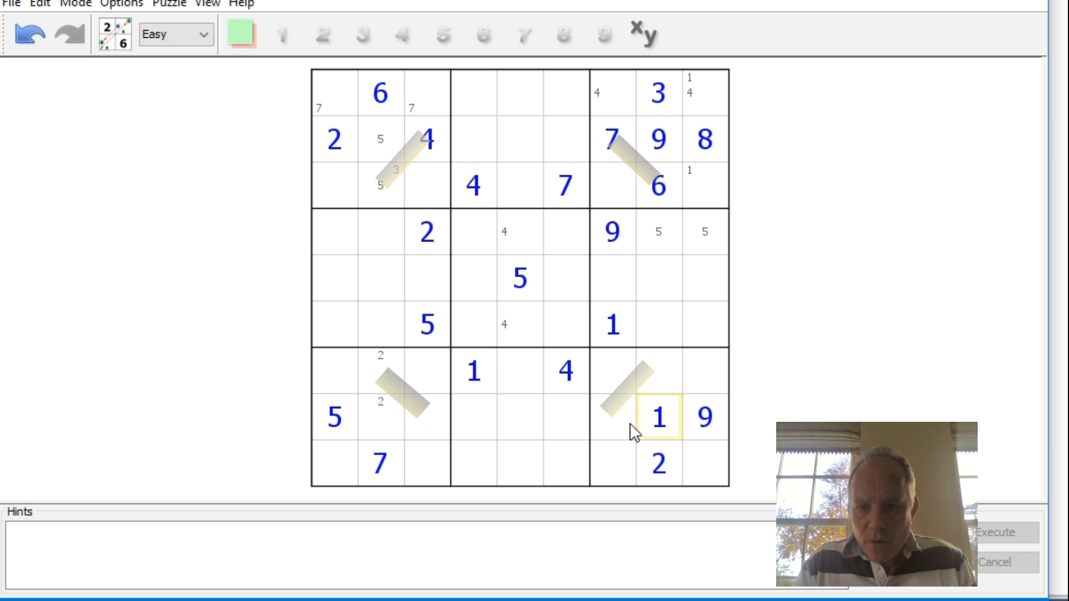
mouse_move(667, 387)
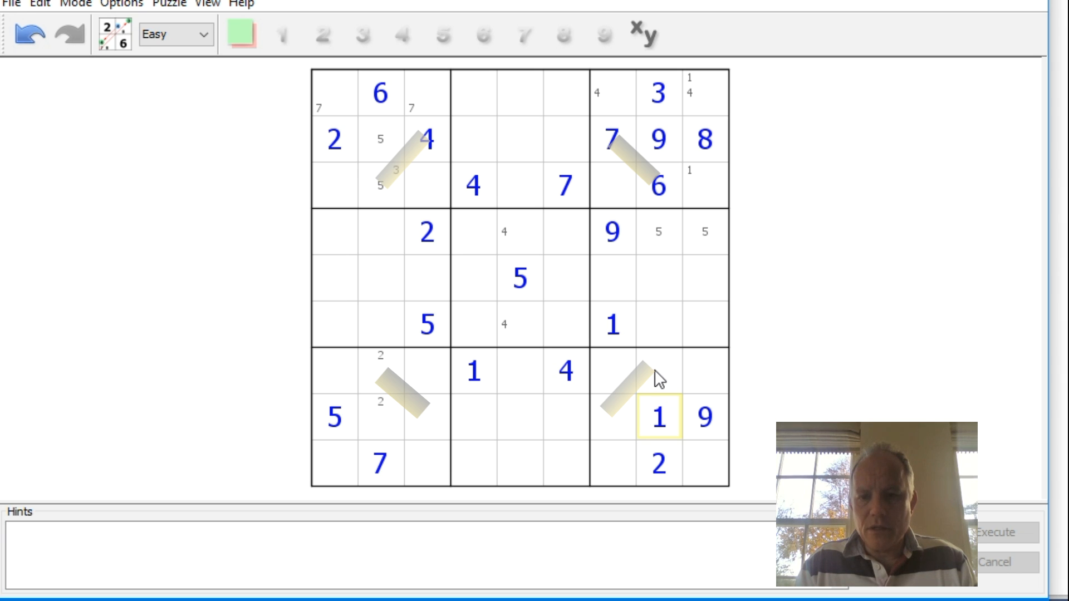
left_click(658, 372)
type("578")
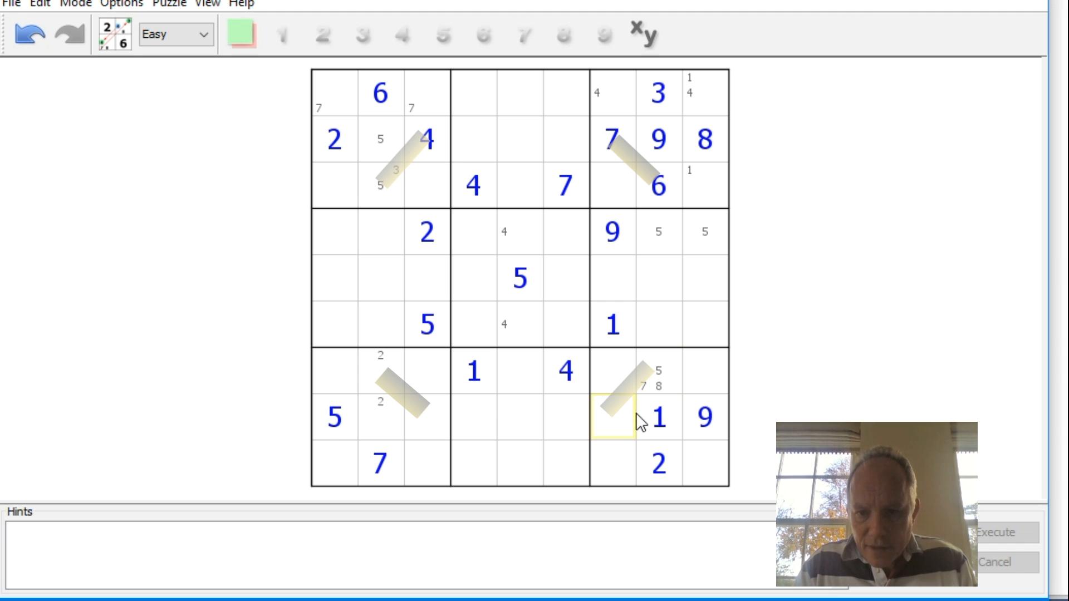
mouse_move(674, 394)
type("68")
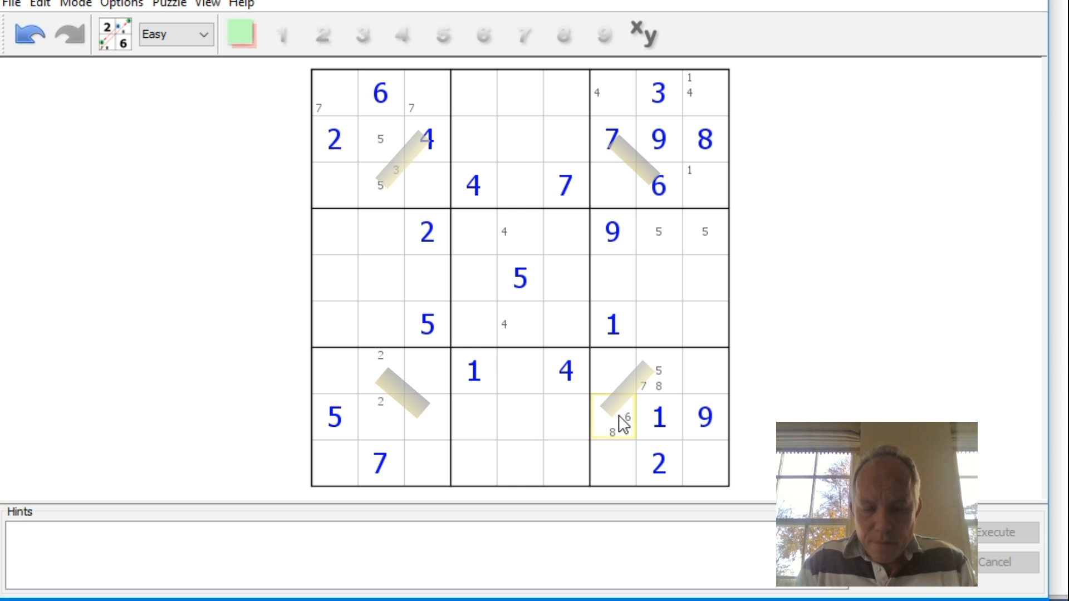
mouse_move(444, 428)
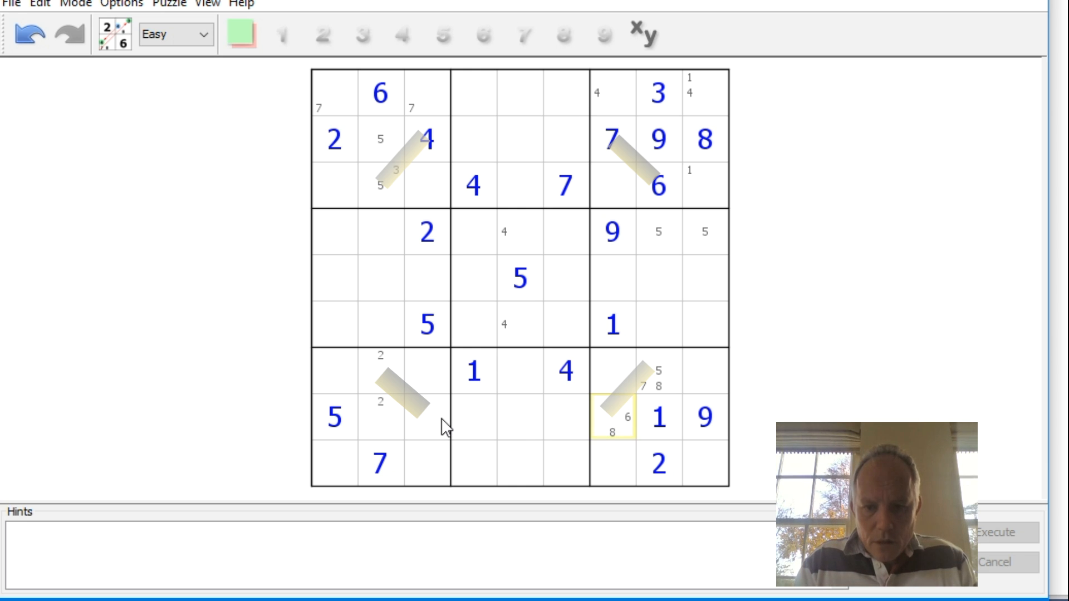
left_click(426, 420)
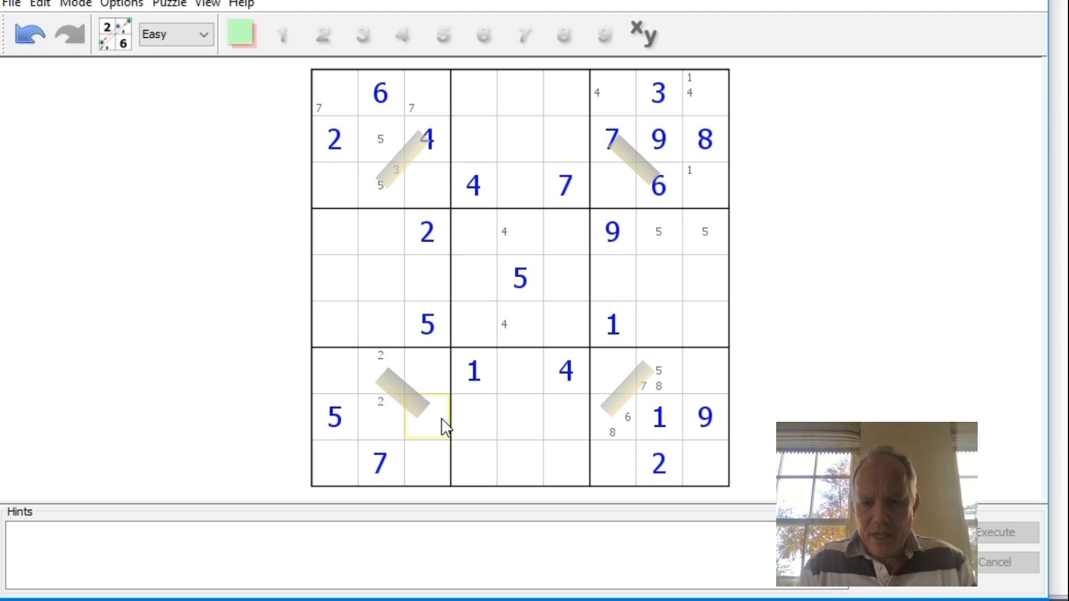
left_click(426, 415)
type("3 6 8")
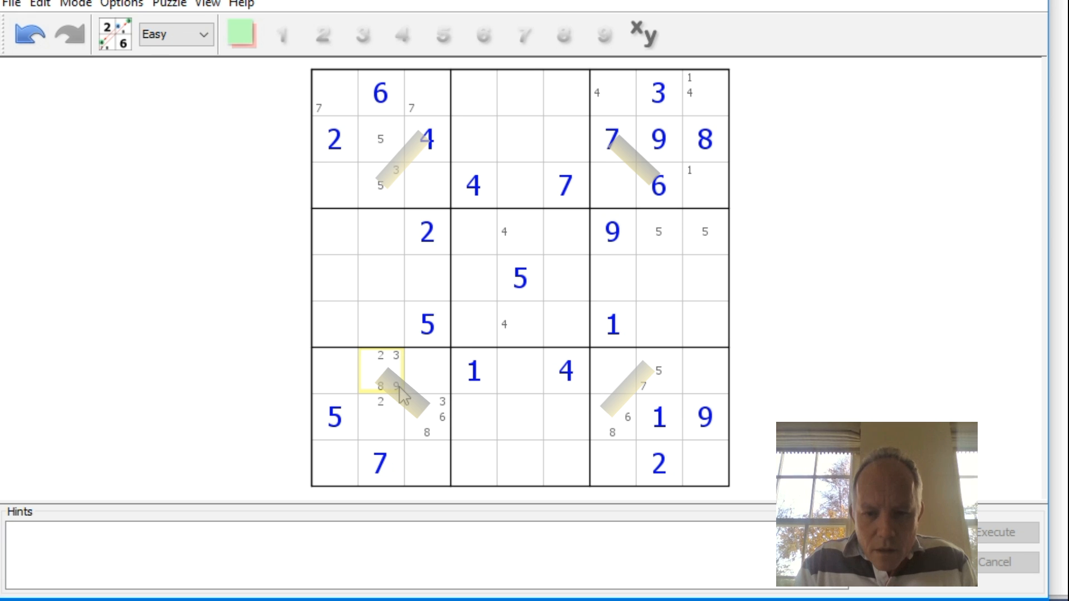
Trim r7c2 to candidates 2/9 and r8c3 to 3/8 by toggling off 3, 8 and 6.
left_click(395, 372)
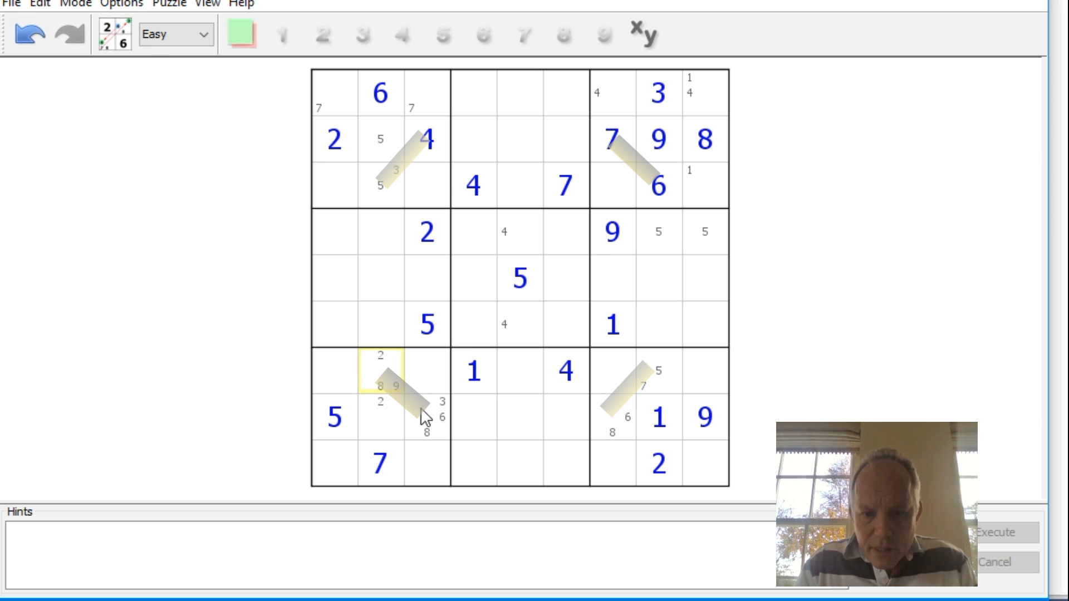
mouse_move(401, 398)
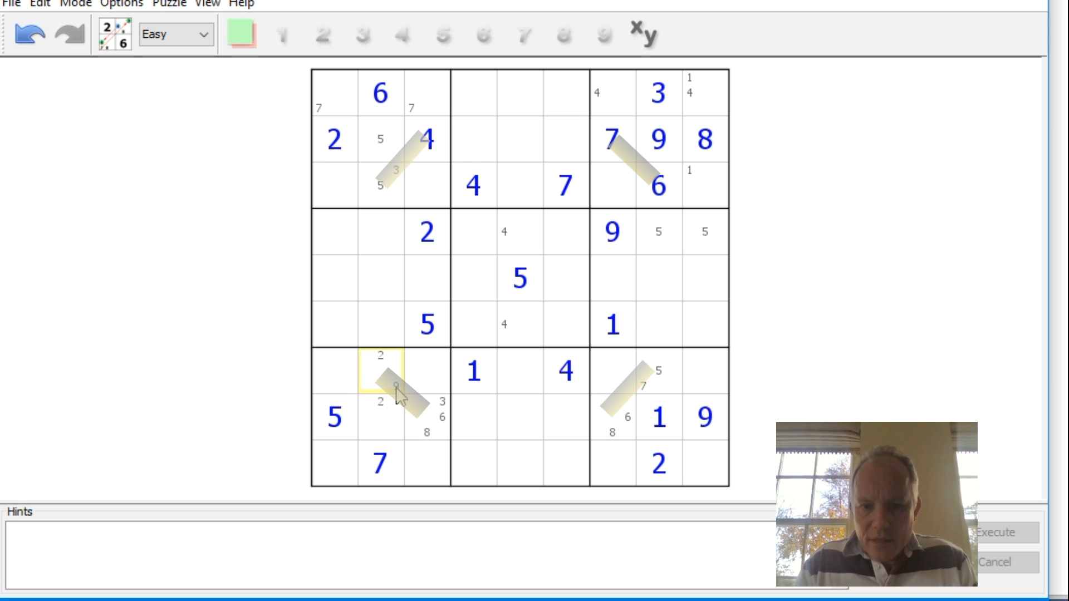
left_click(426, 416)
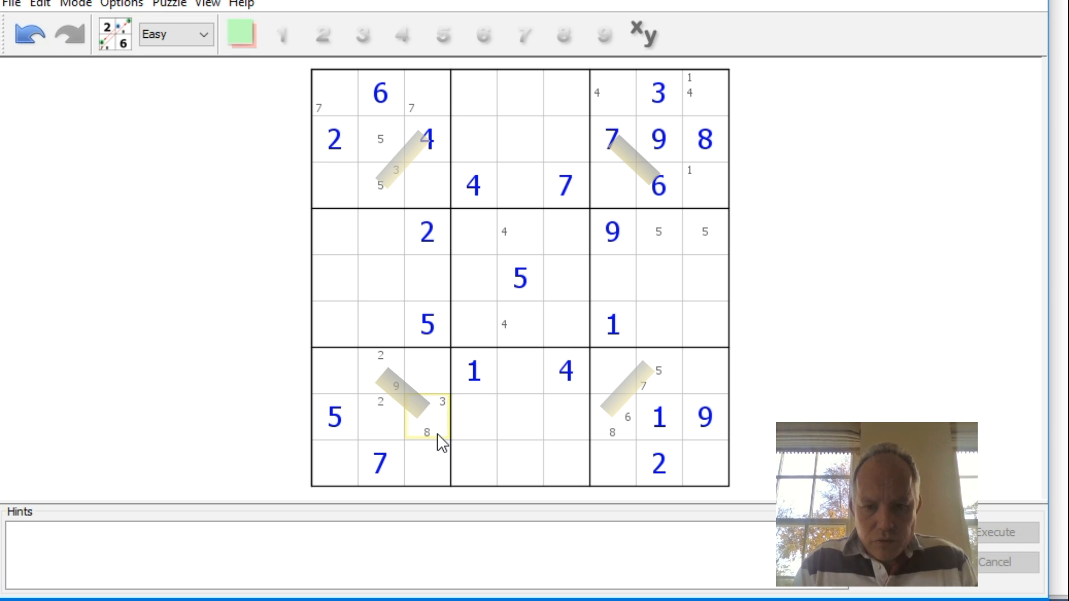
mouse_move(395, 200)
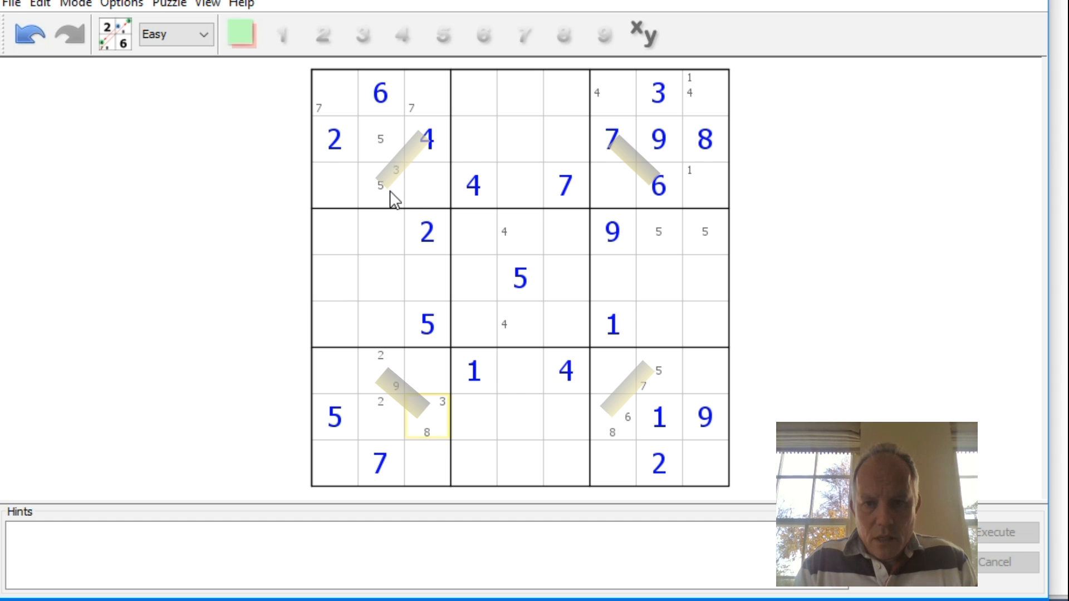
mouse_move(438, 205)
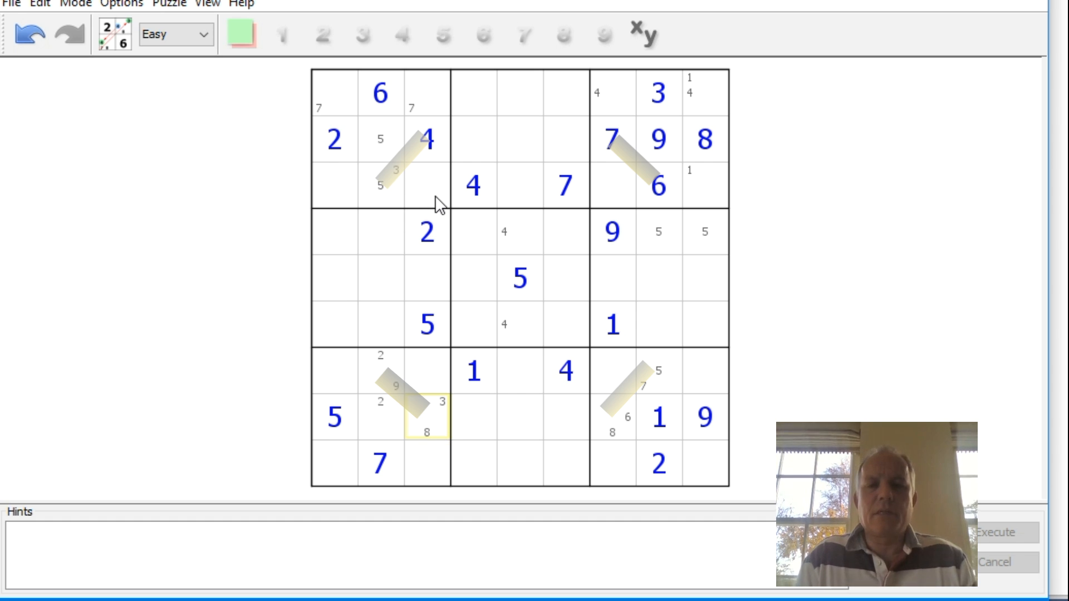
mouse_move(399, 357)
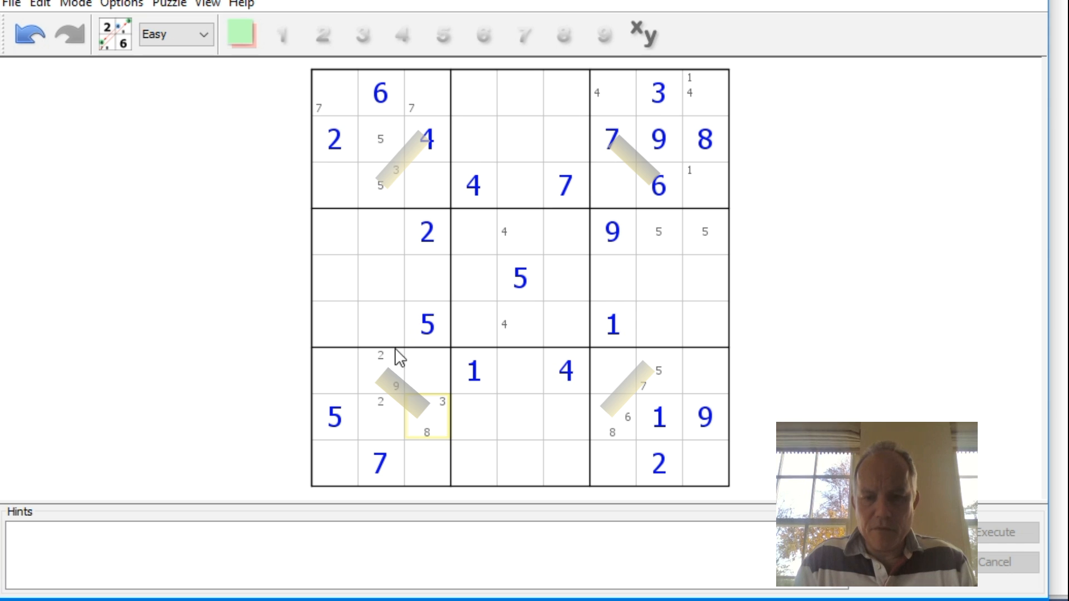
mouse_move(646, 379)
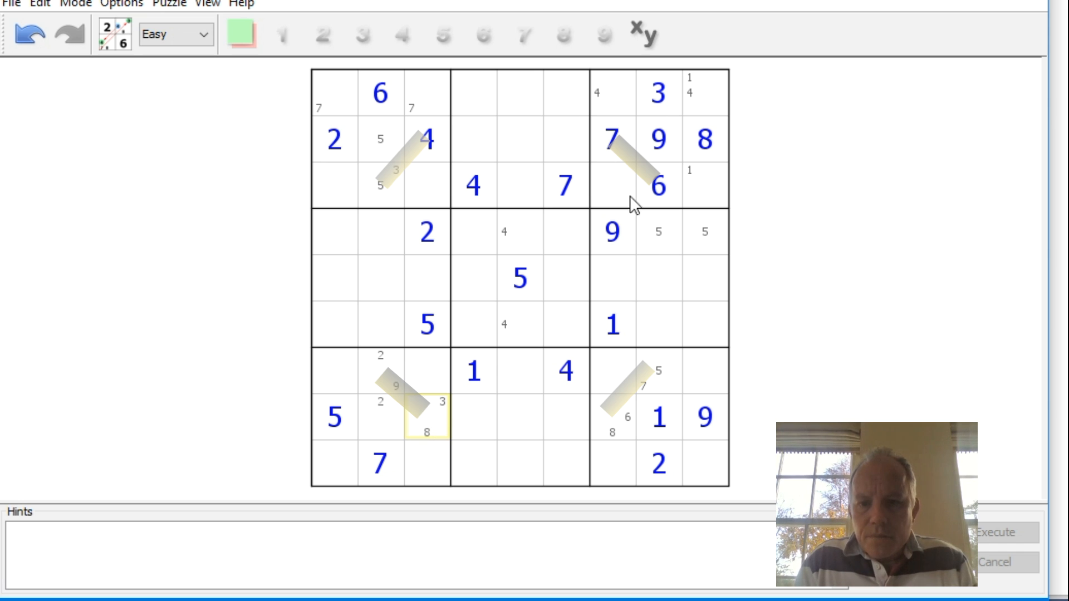
left_click(611, 184)
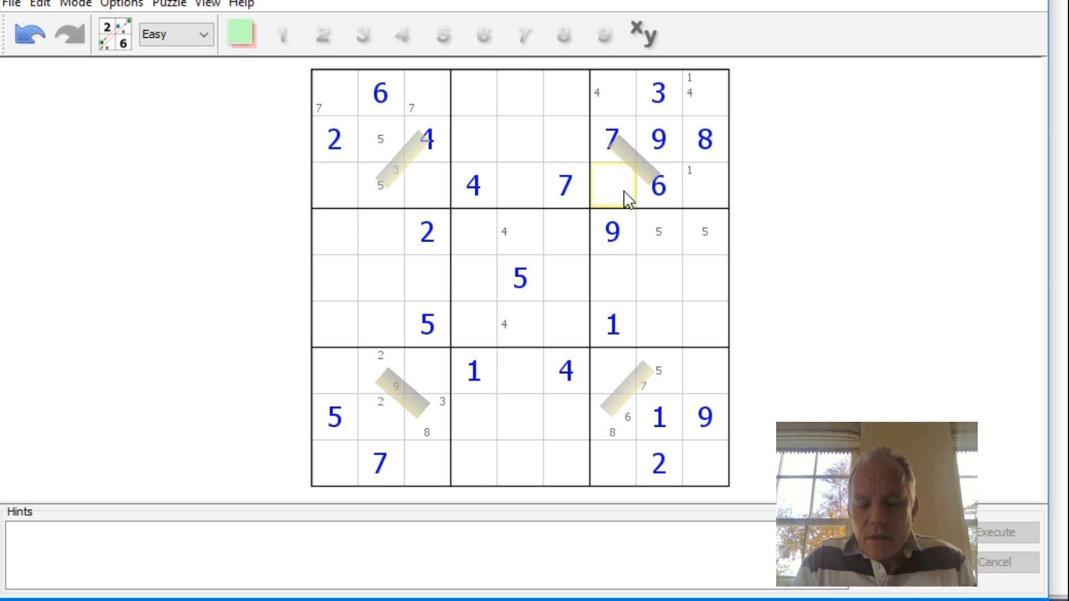
Note candidate 1 at row 9, column 1, then enter 2 at r7c2 and 3 at r8c3.
left_click(426, 464)
type("1")
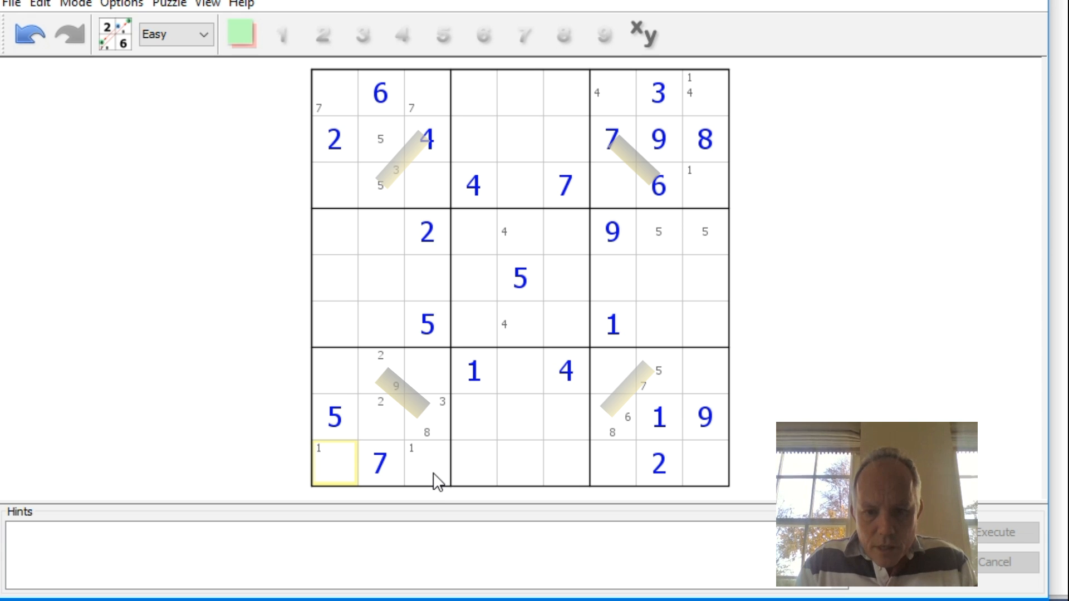
mouse_move(393, 438)
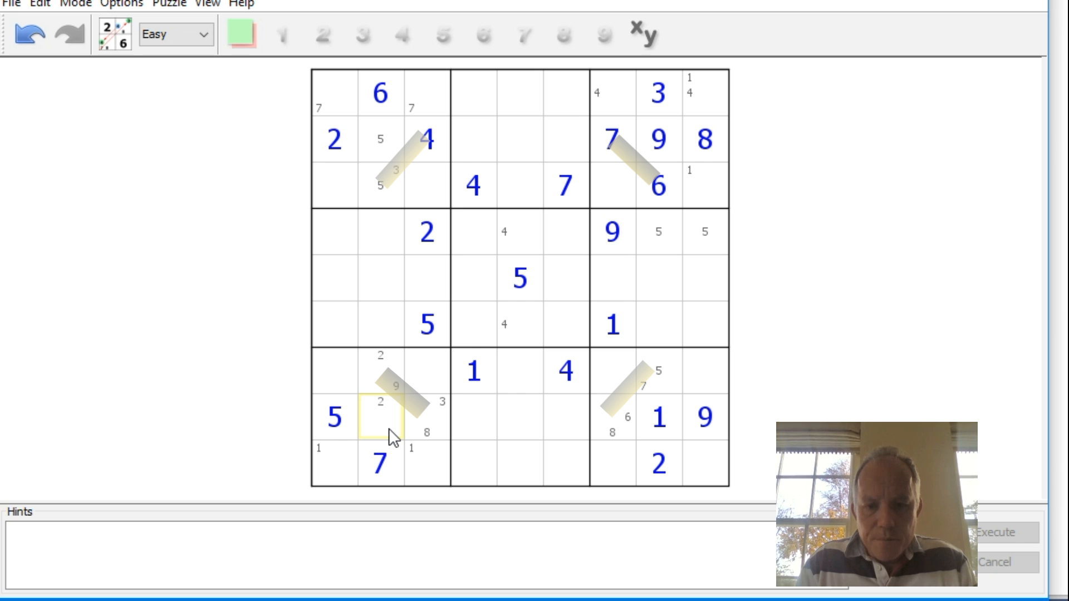
left_click(381, 372)
type("2")
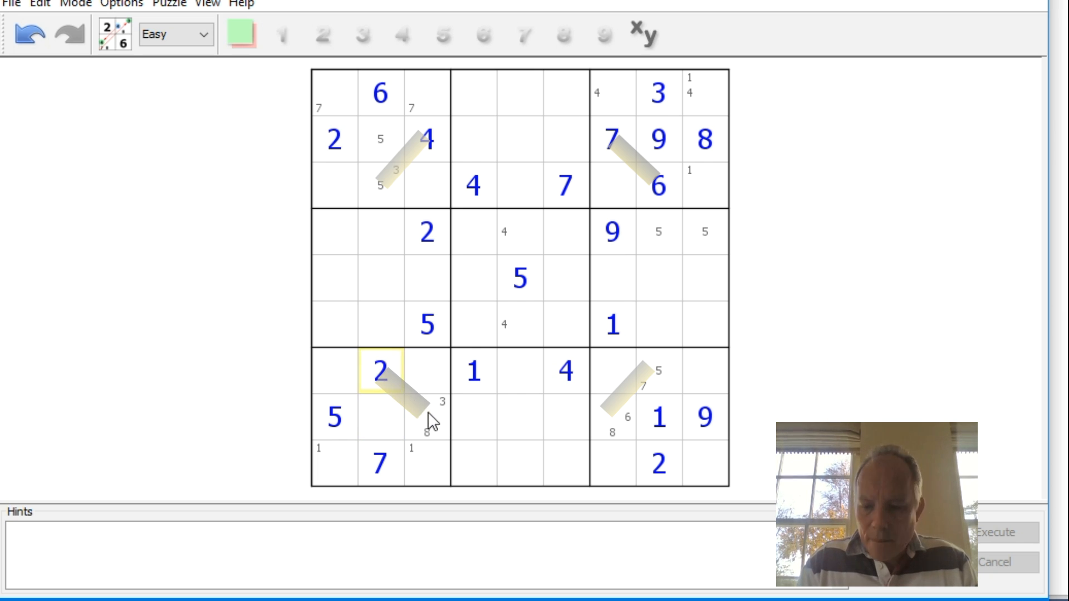
left_click(425, 416)
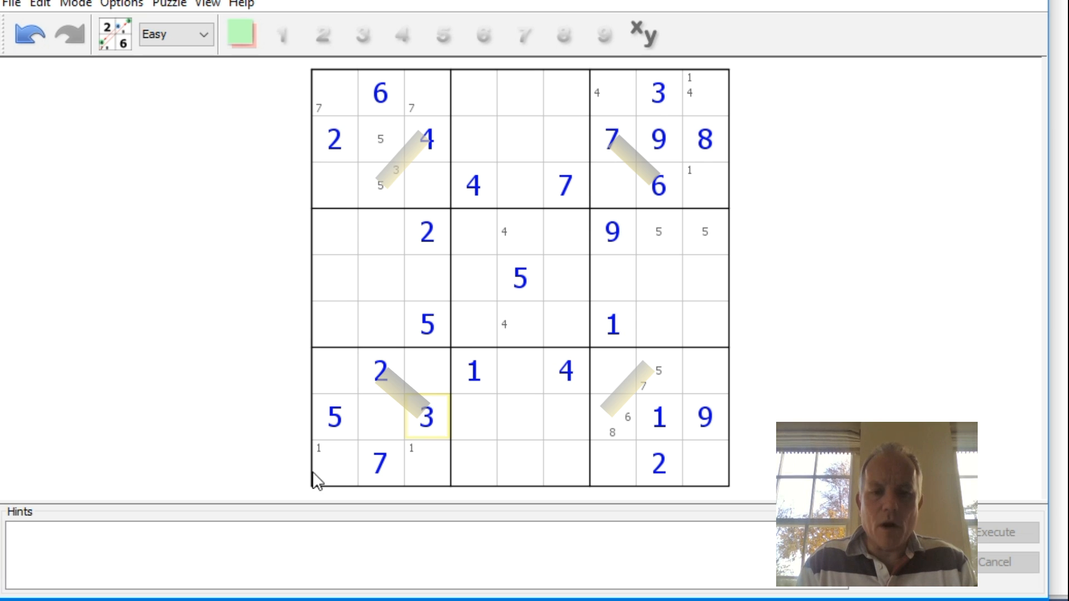
mouse_move(395, 439)
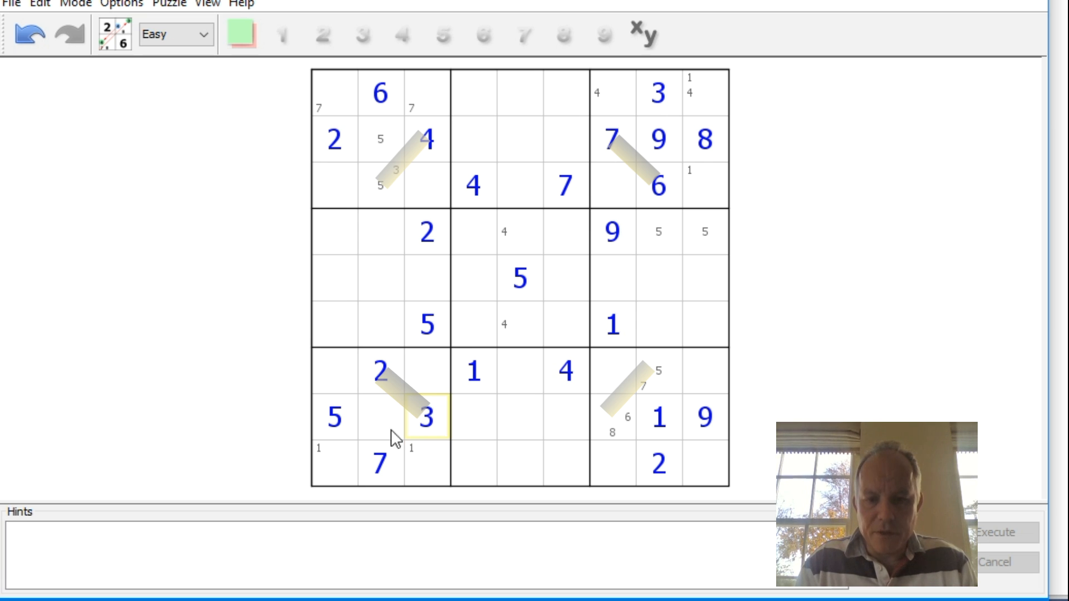
mouse_move(404, 449)
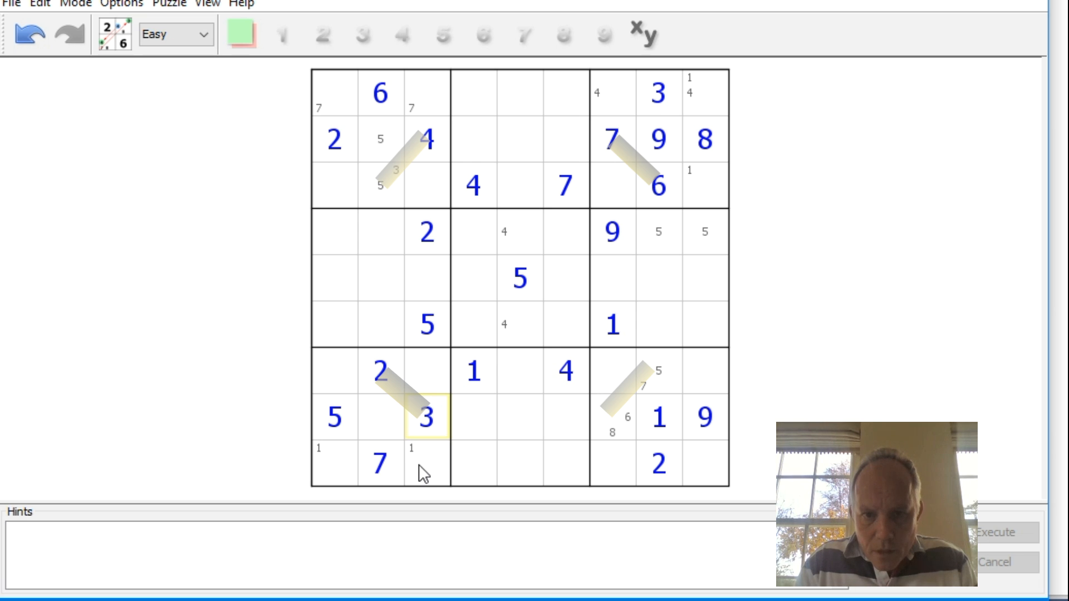
mouse_move(403, 447)
type("4 8")
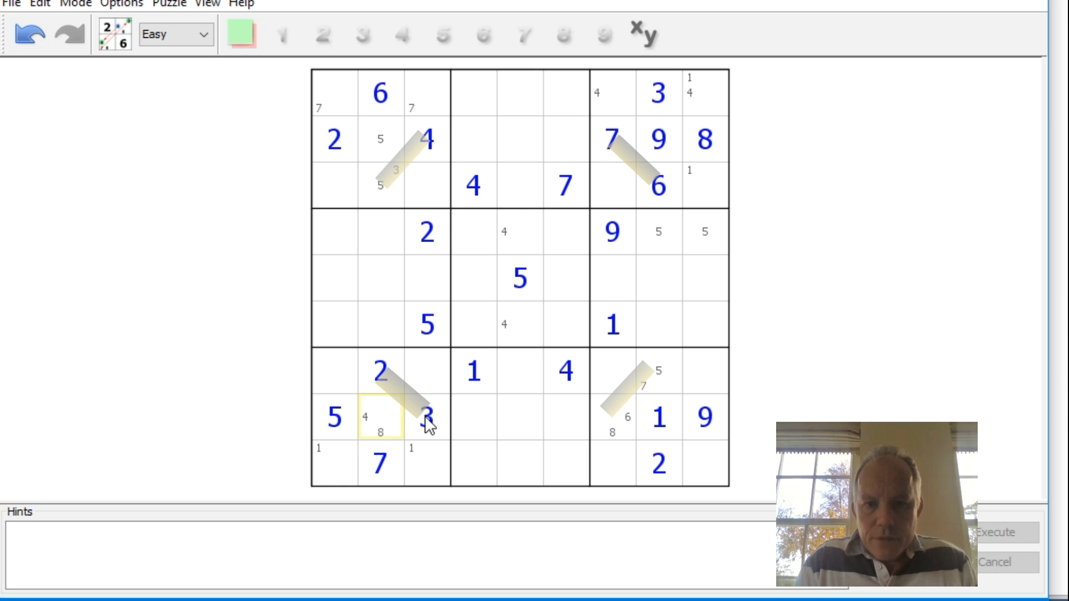
mouse_move(392, 270)
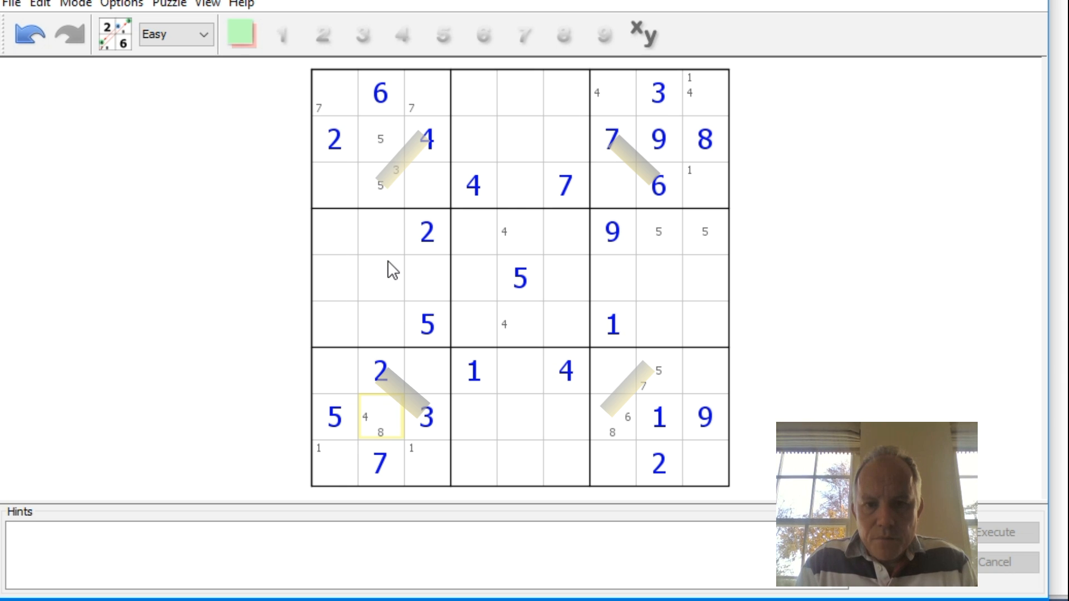
mouse_move(382, 152)
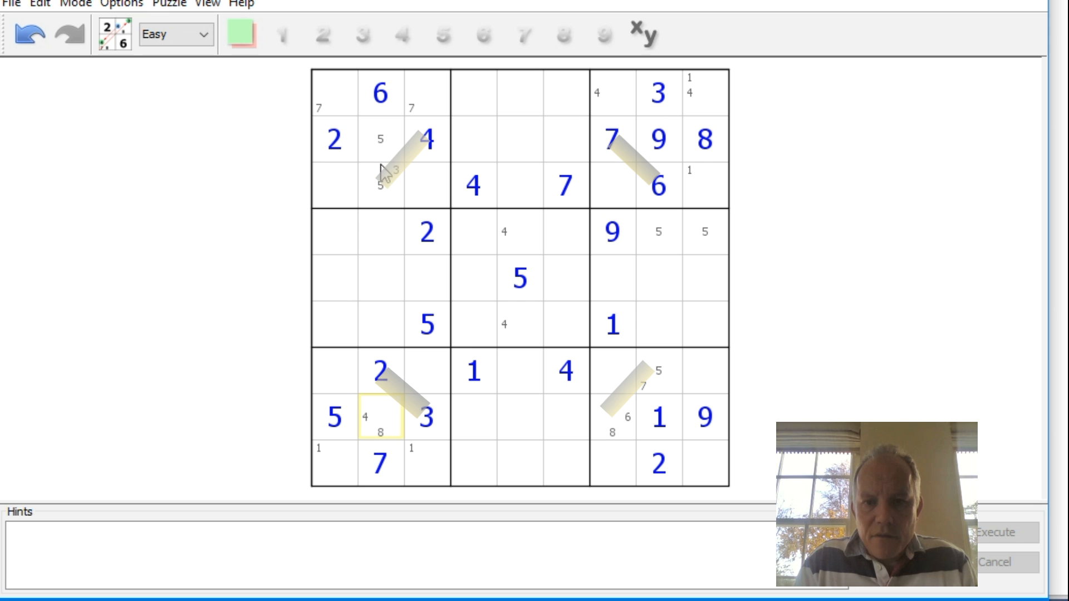
mouse_move(385, 196)
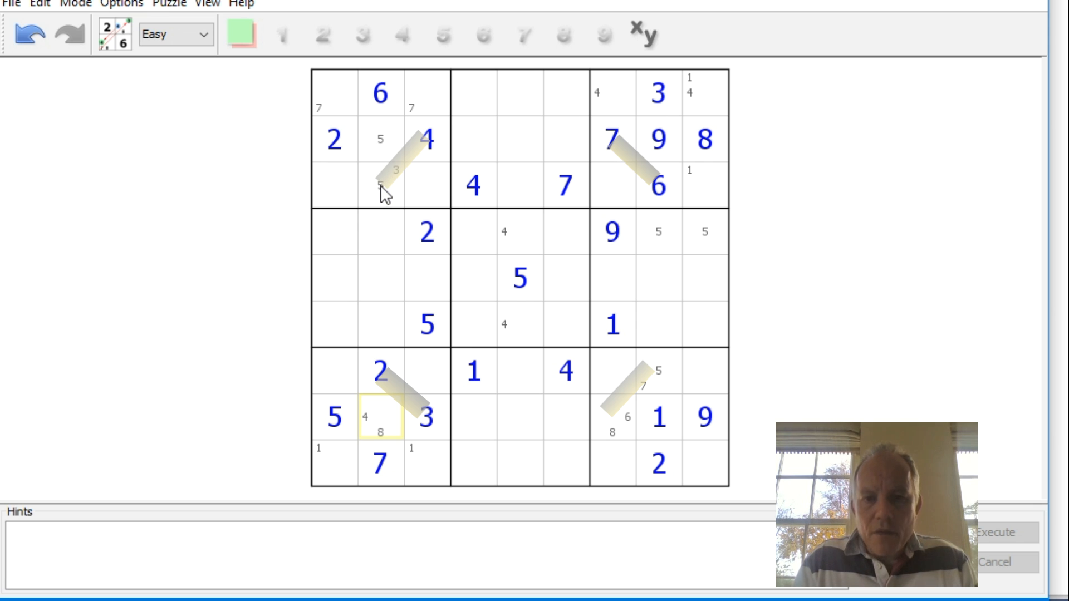
Enter 5 at row 3, column 2, pencil 5 at r1c7, and fill a row-3 cell top-right.
left_click(381, 186)
type("5")
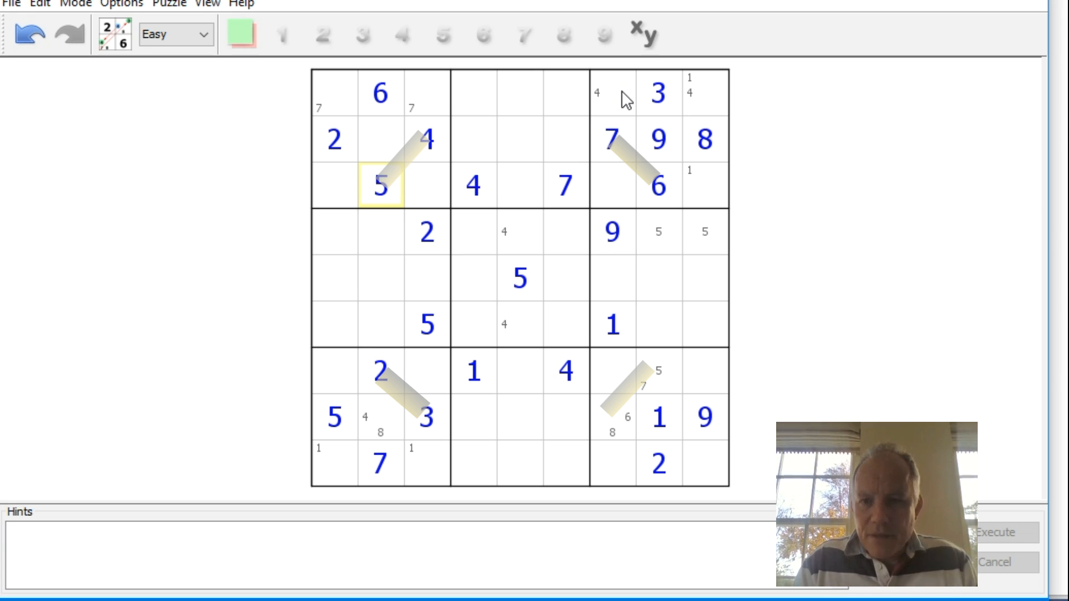
left_click(657, 92)
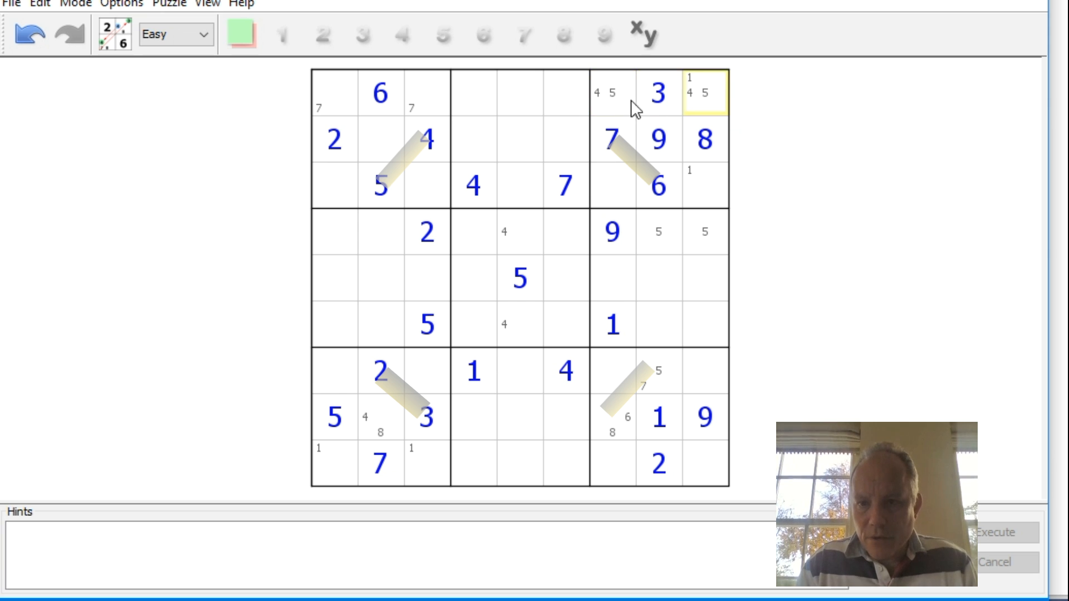
left_click(704, 185)
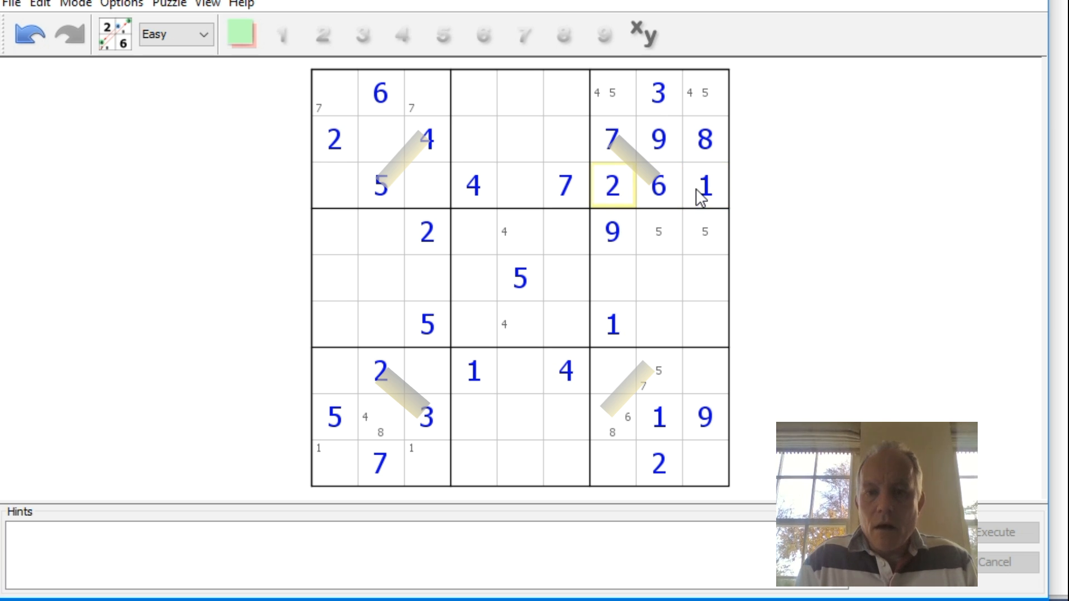
mouse_move(526, 201)
type("1 3")
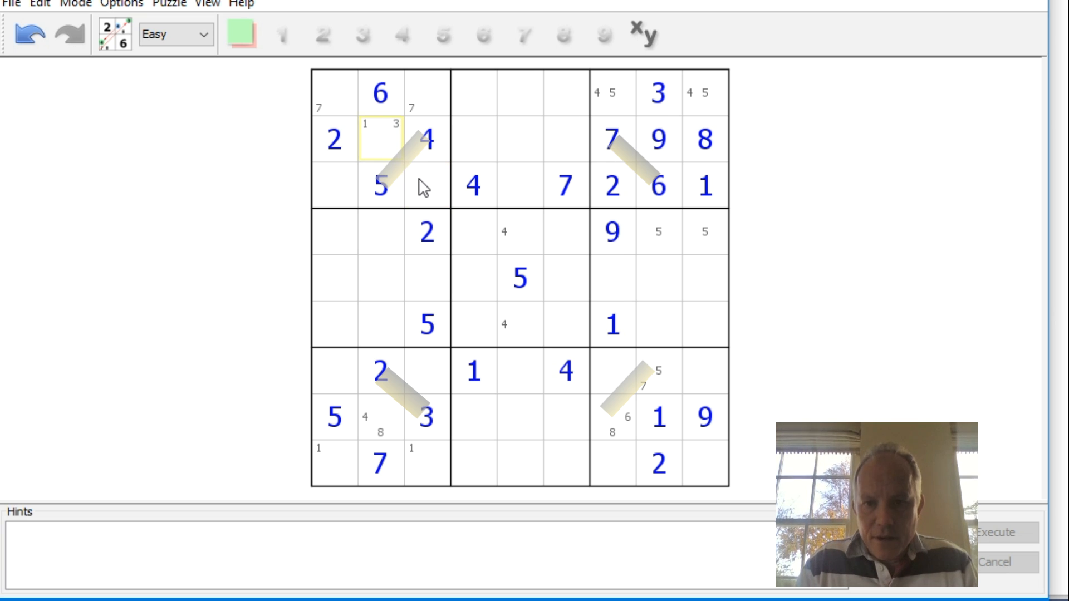
Pencil candidates 8/9 at r3c3, 5/6 at r2c6 and 1 at r1c1.
left_click(424, 185)
type("8 9")
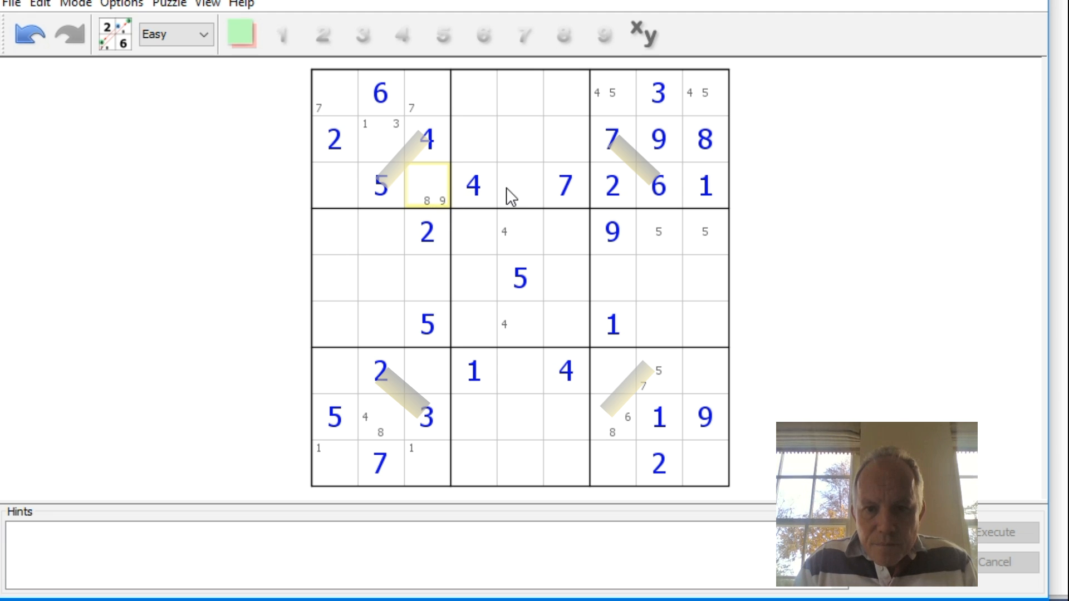
mouse_move(485, 180)
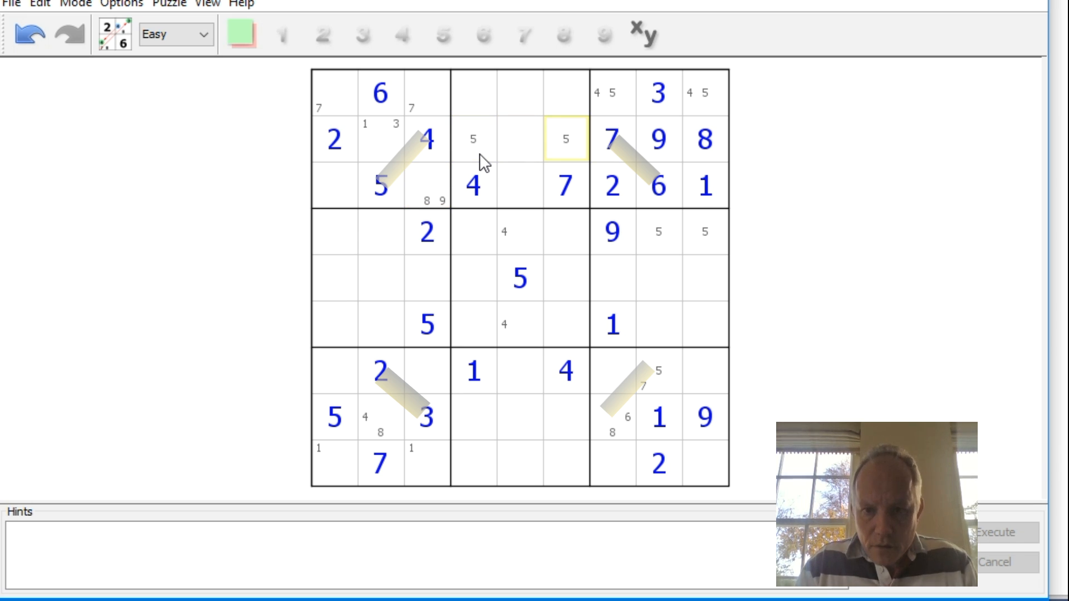
mouse_move(513, 161)
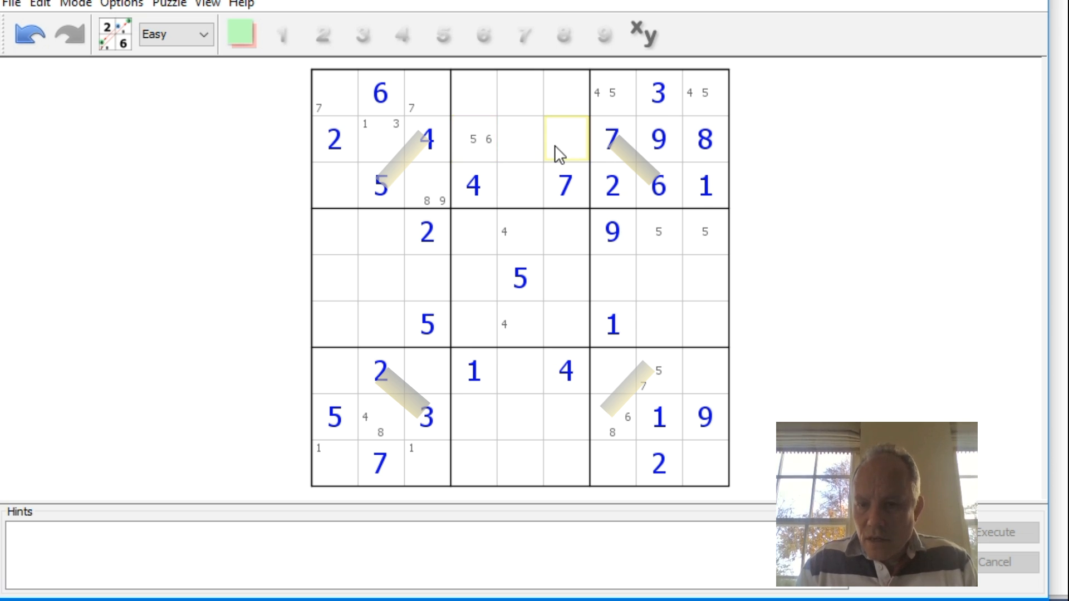
left_click(565, 139)
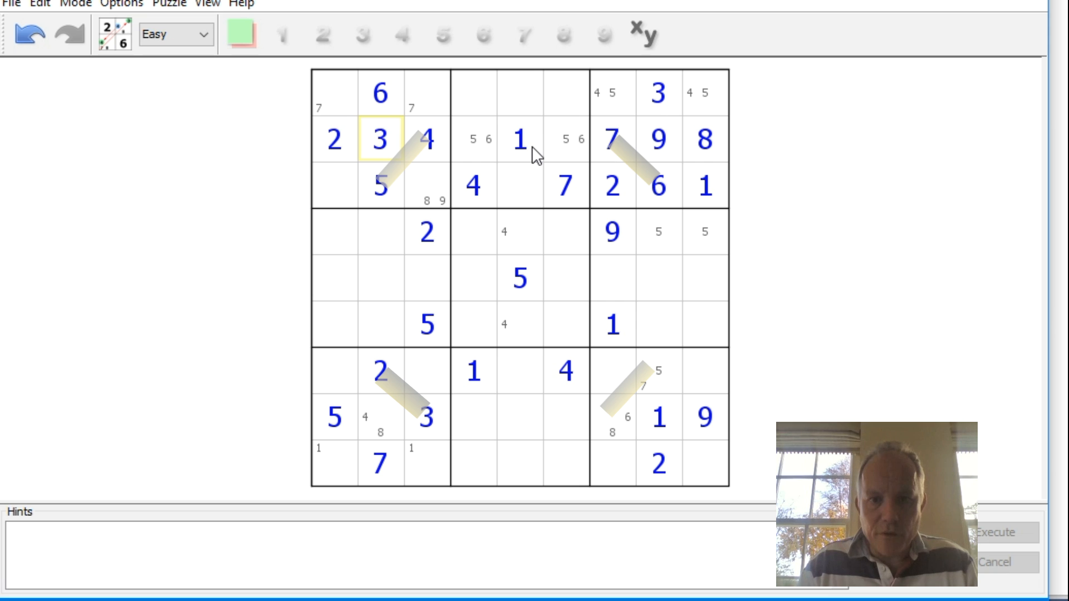
mouse_move(425, 176)
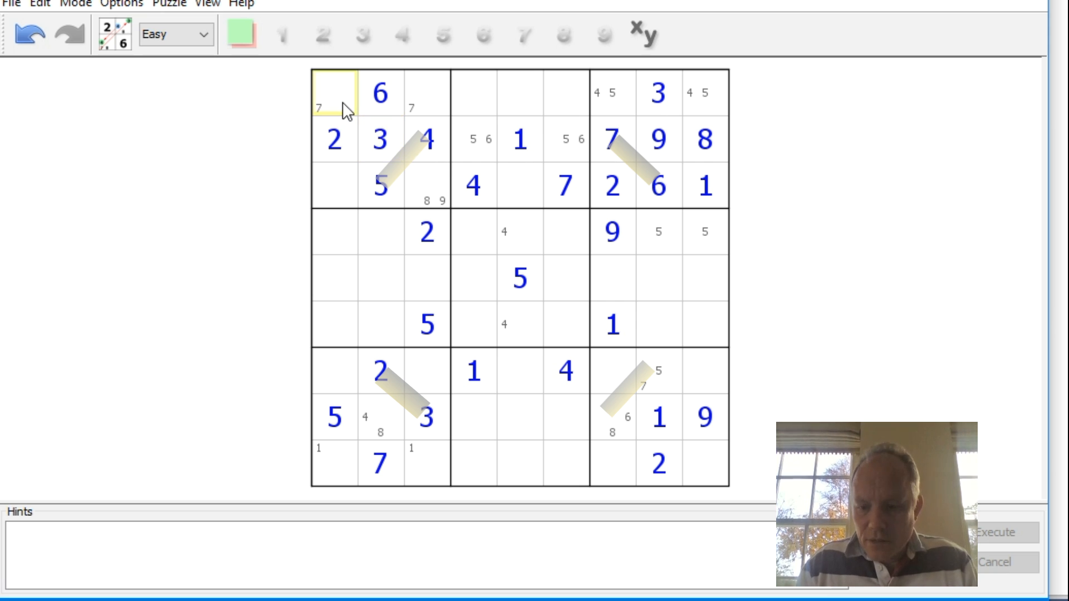
left_click(417, 93)
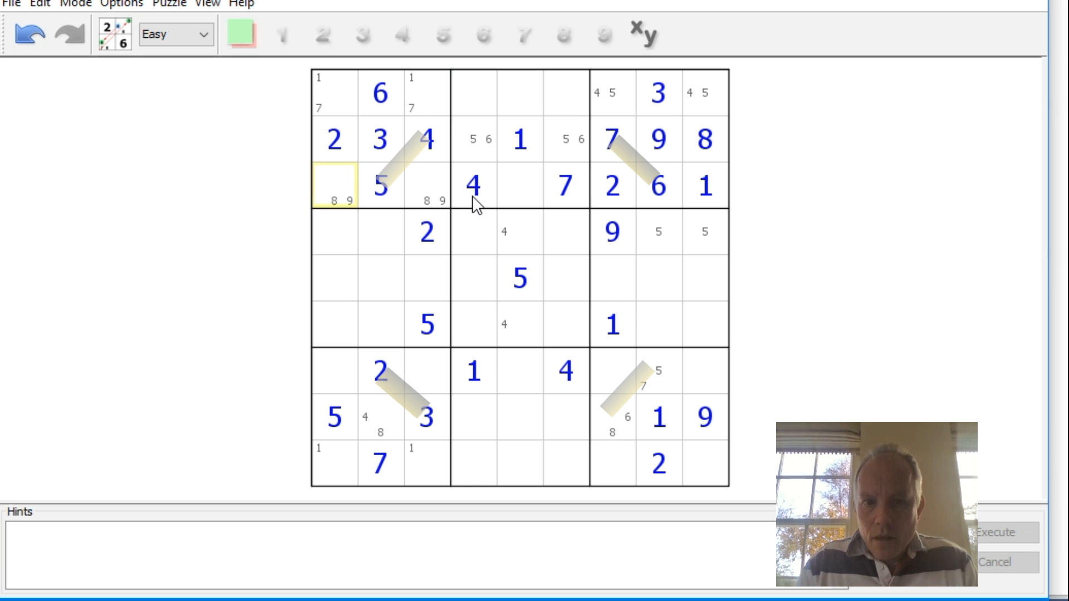
Place 3 at row 3, column 5, 2 at row 1, column 5 and 8 at row 1, column 4.
left_click(520, 186)
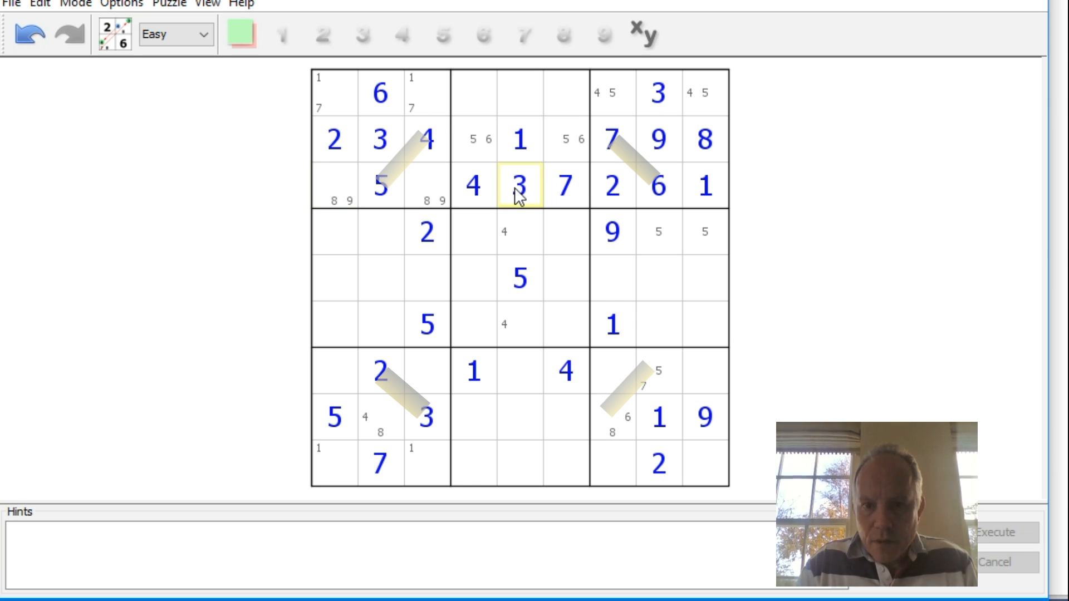
mouse_move(549, 144)
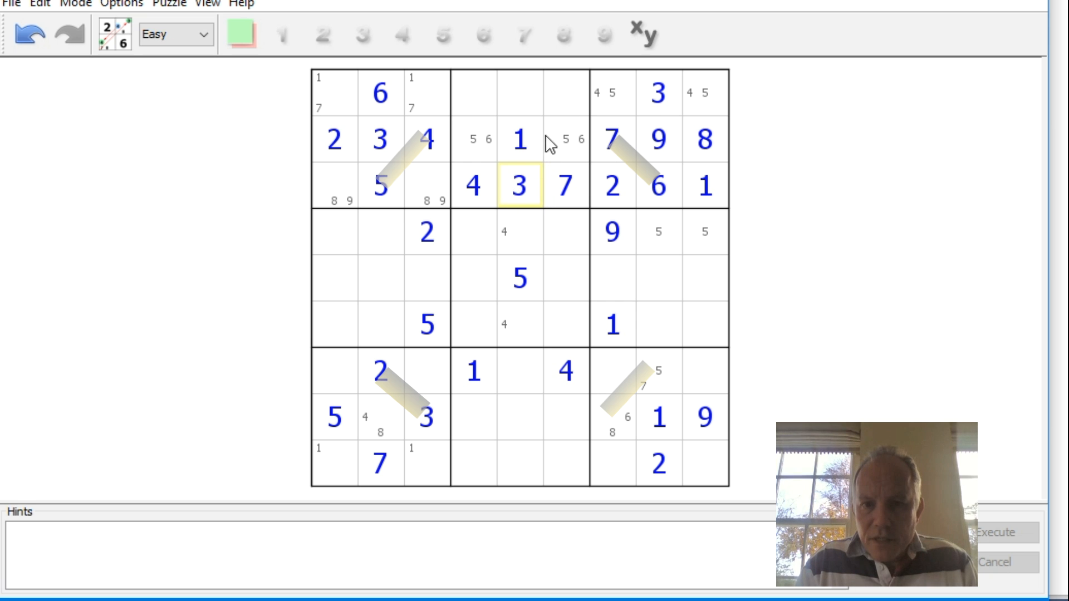
left_click(520, 92)
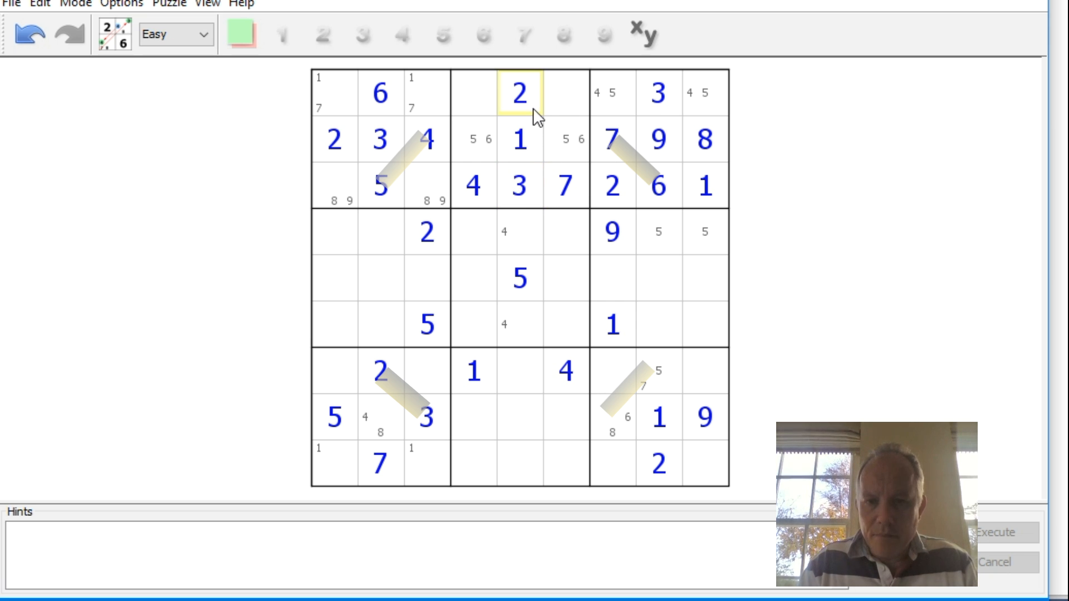
mouse_move(487, 109)
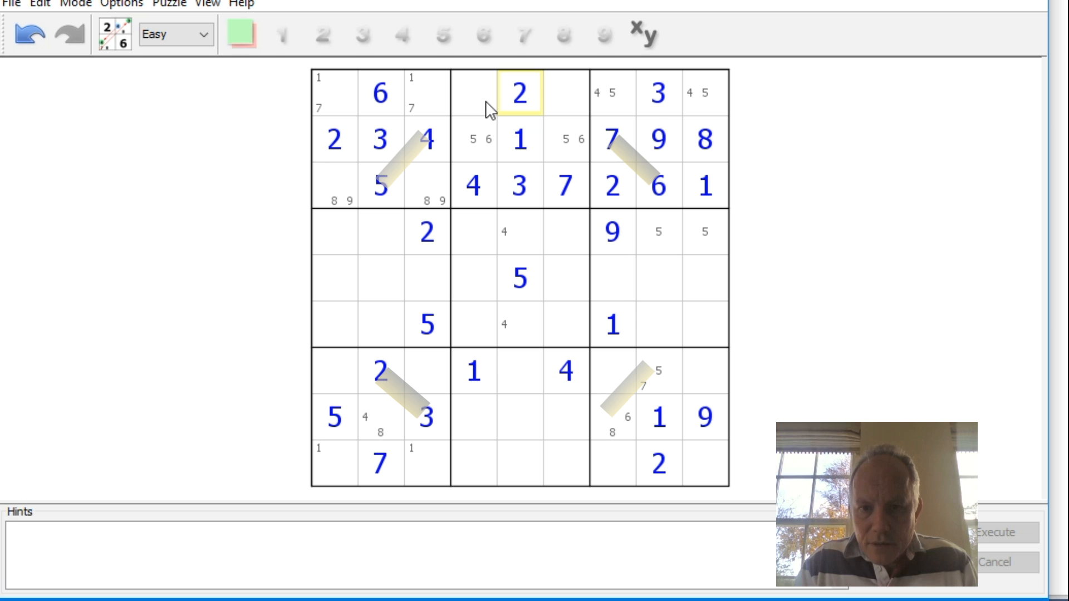
left_click(472, 92)
type("8")
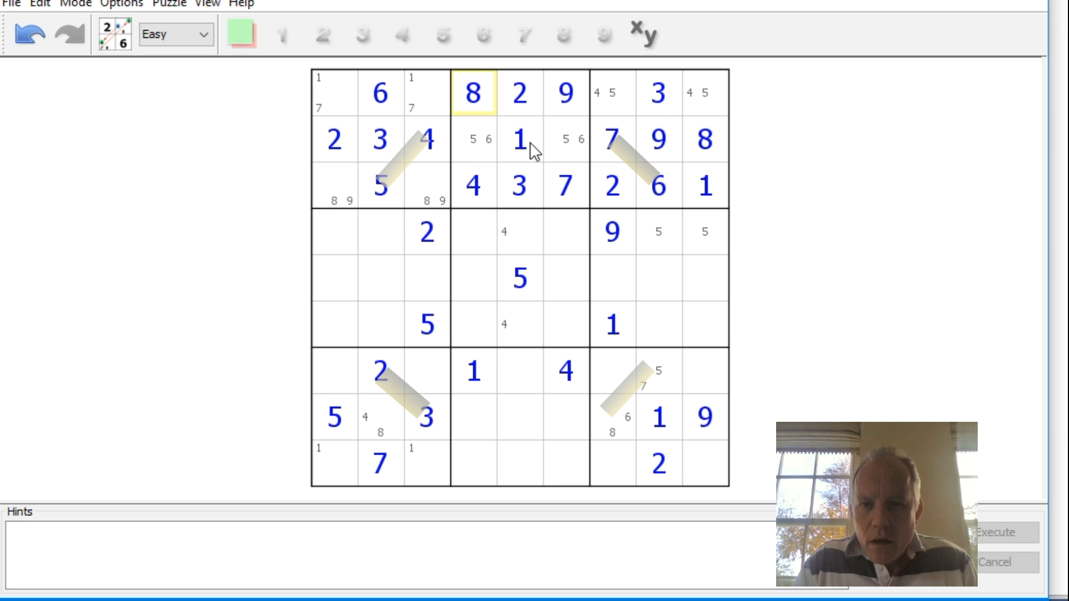
mouse_move(434, 196)
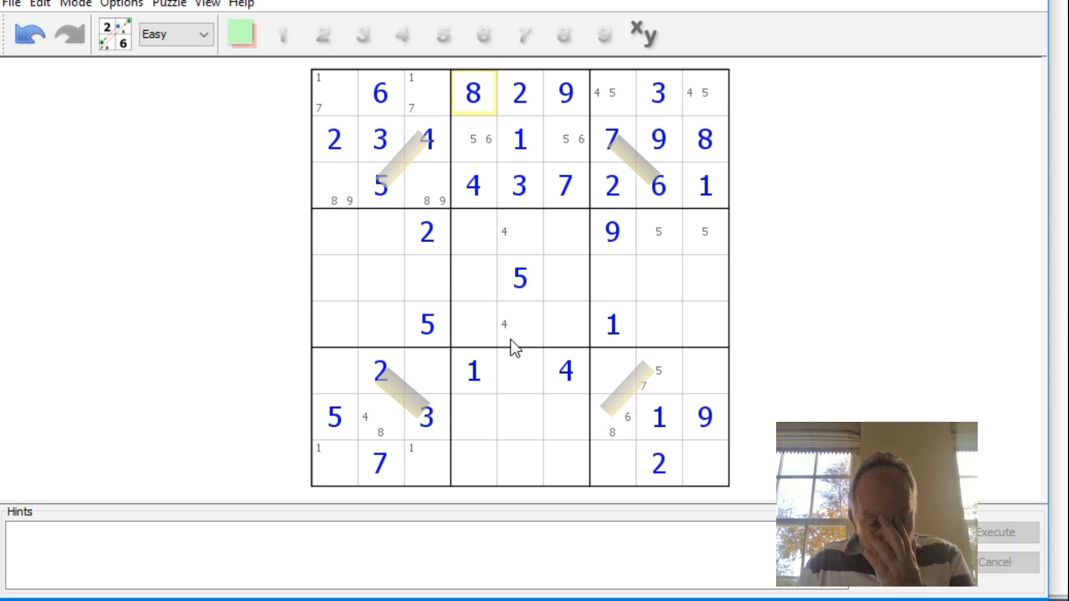
mouse_move(399, 421)
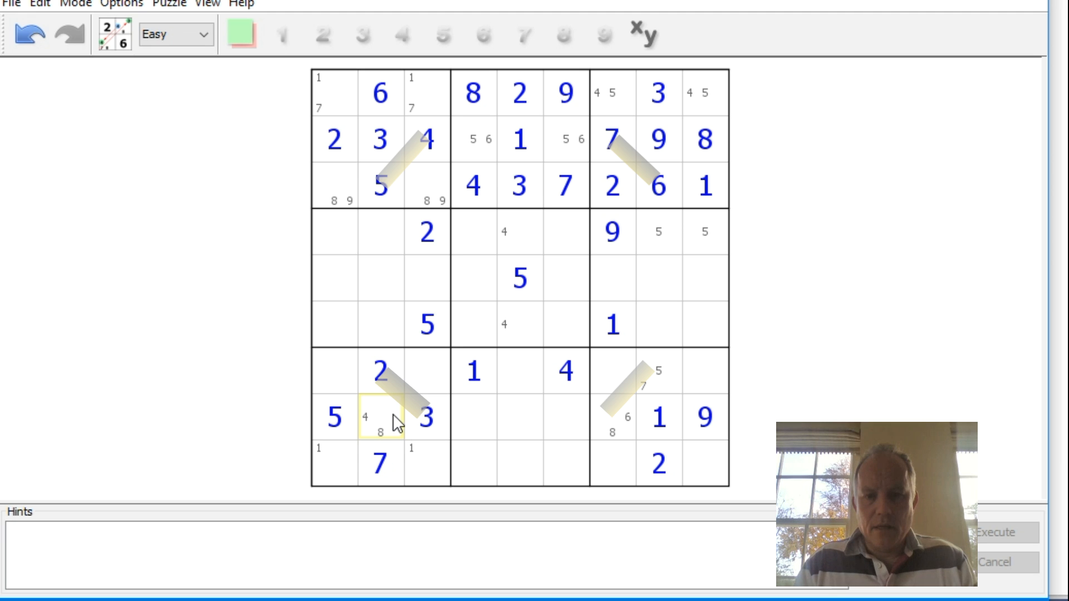
mouse_move(351, 303)
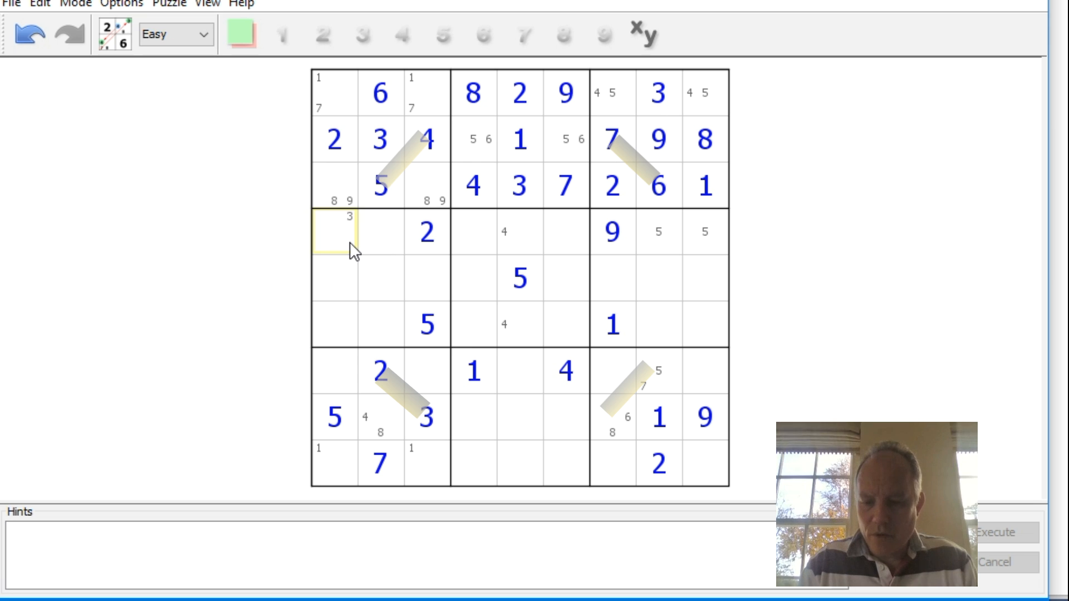
Pencil 3 at r5c1, place 5 at r4c8 and 7 at r7c8, note 4/8 in column 8.
left_click(335, 277)
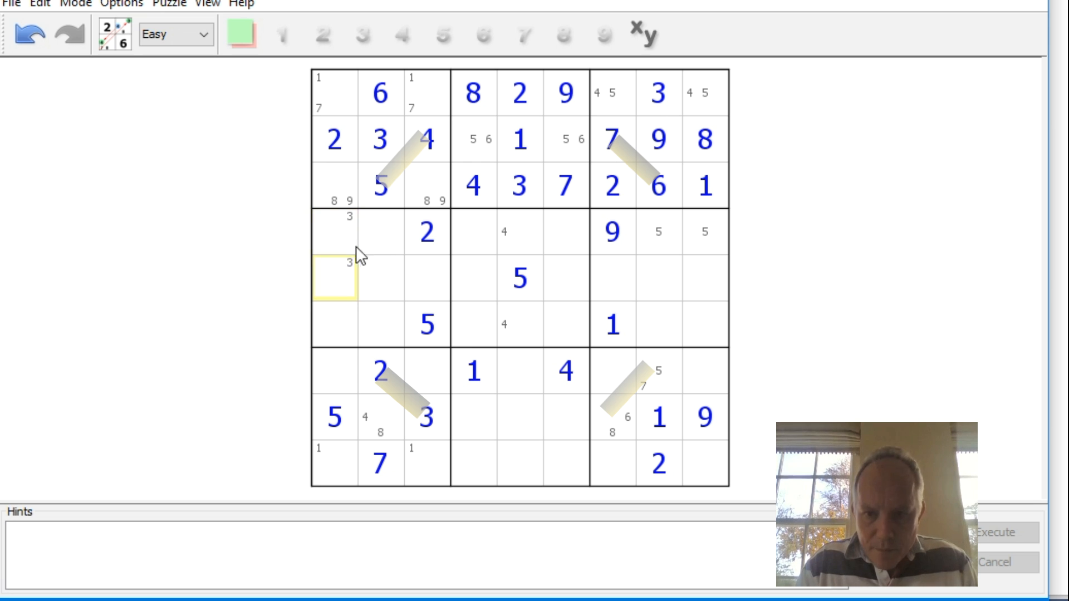
mouse_move(666, 272)
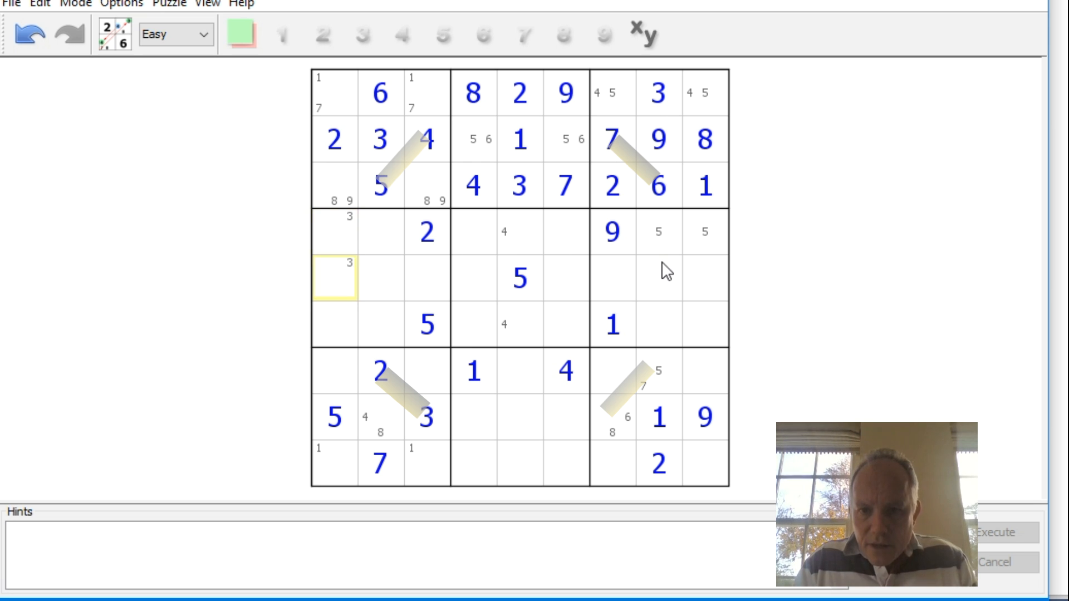
left_click(658, 230)
type("5")
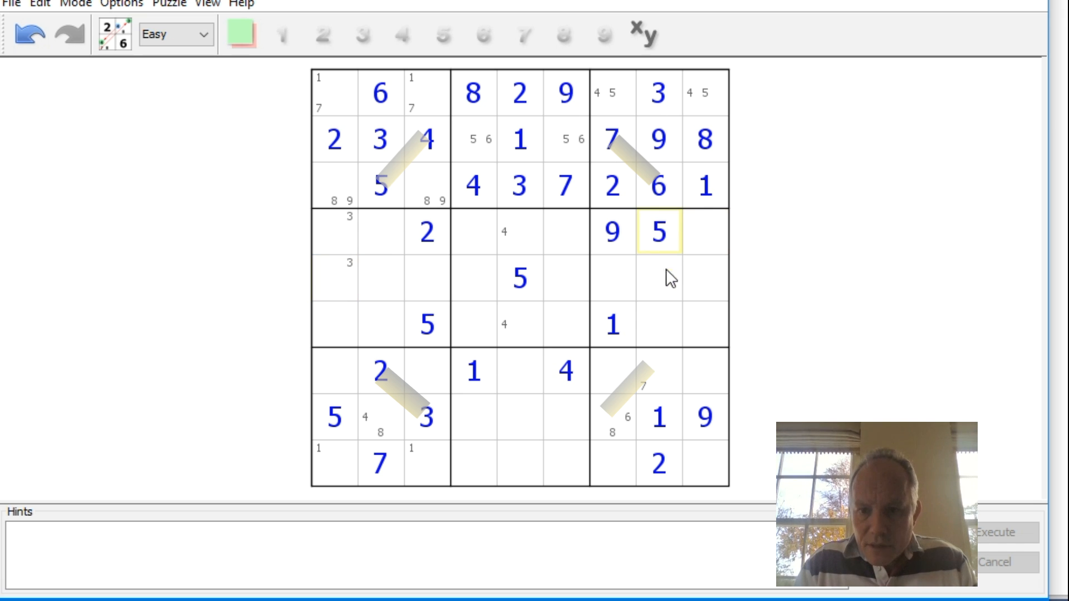
mouse_move(667, 355)
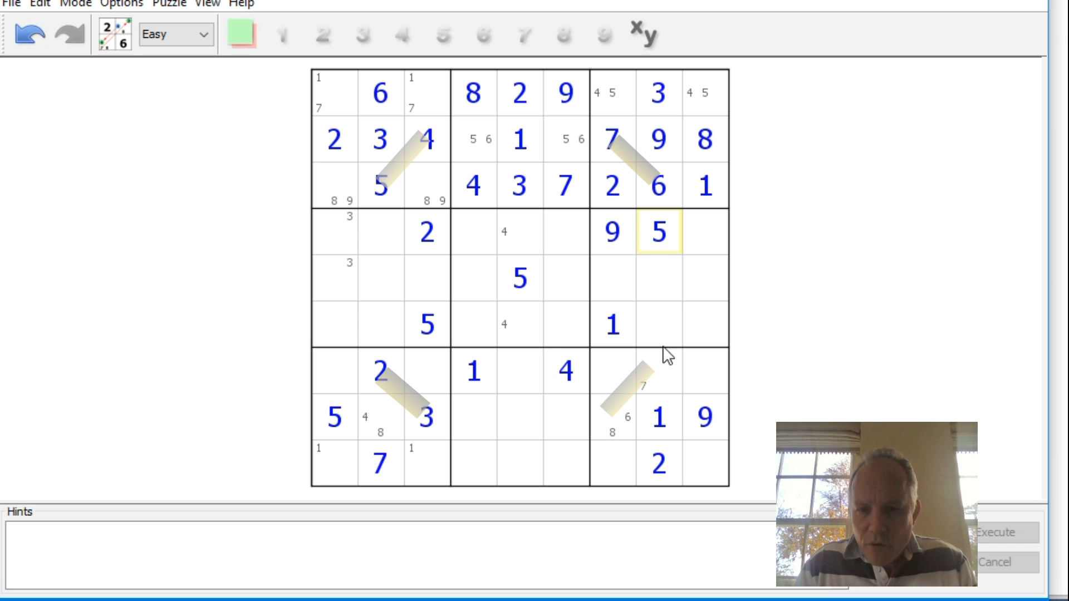
left_click(658, 277)
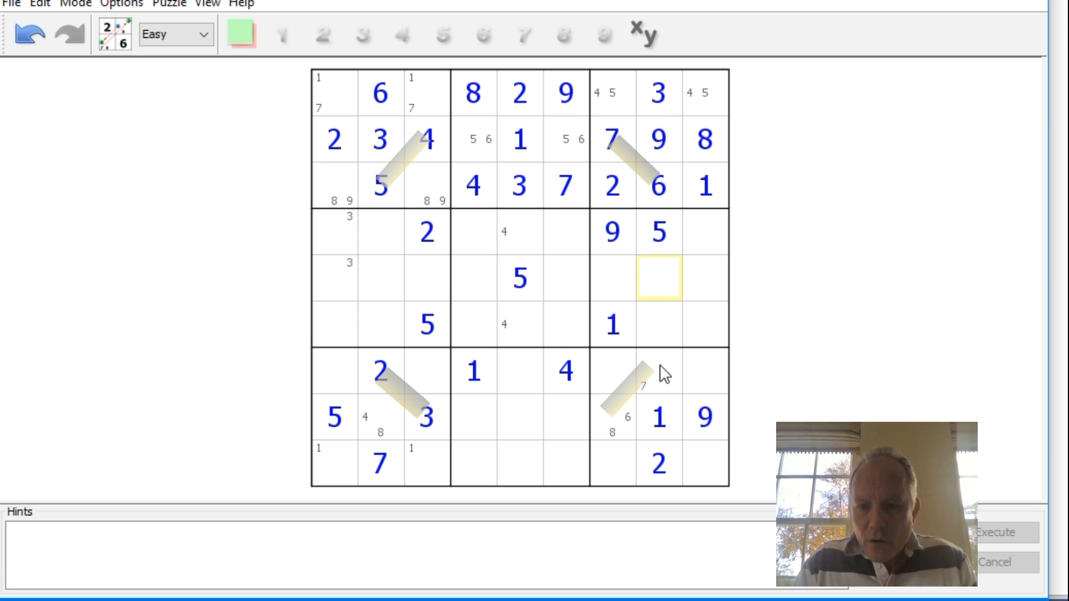
left_click(658, 372)
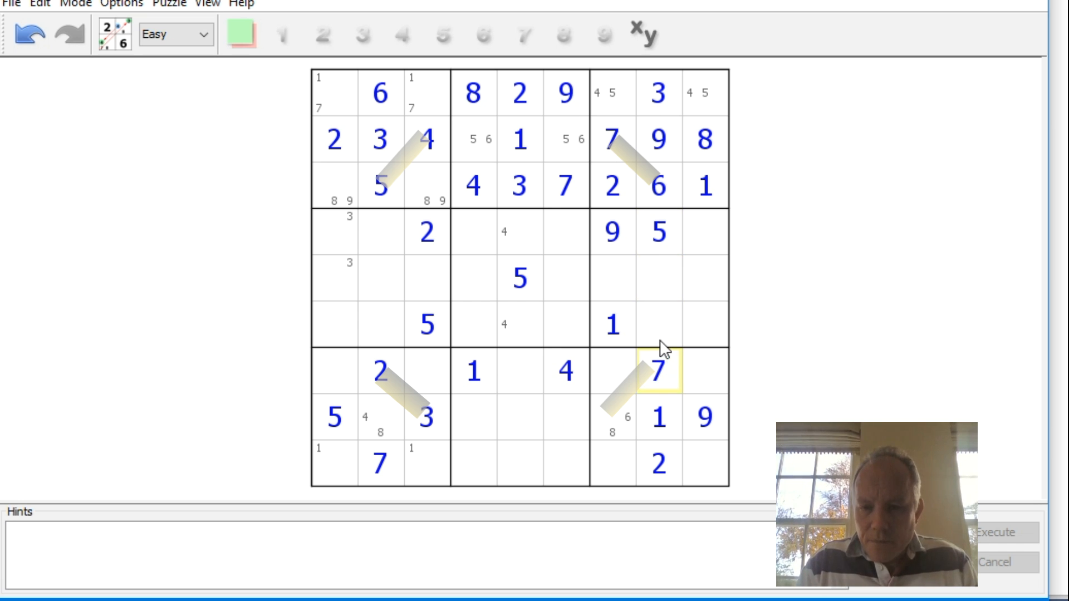
left_click(658, 324)
type("4 8")
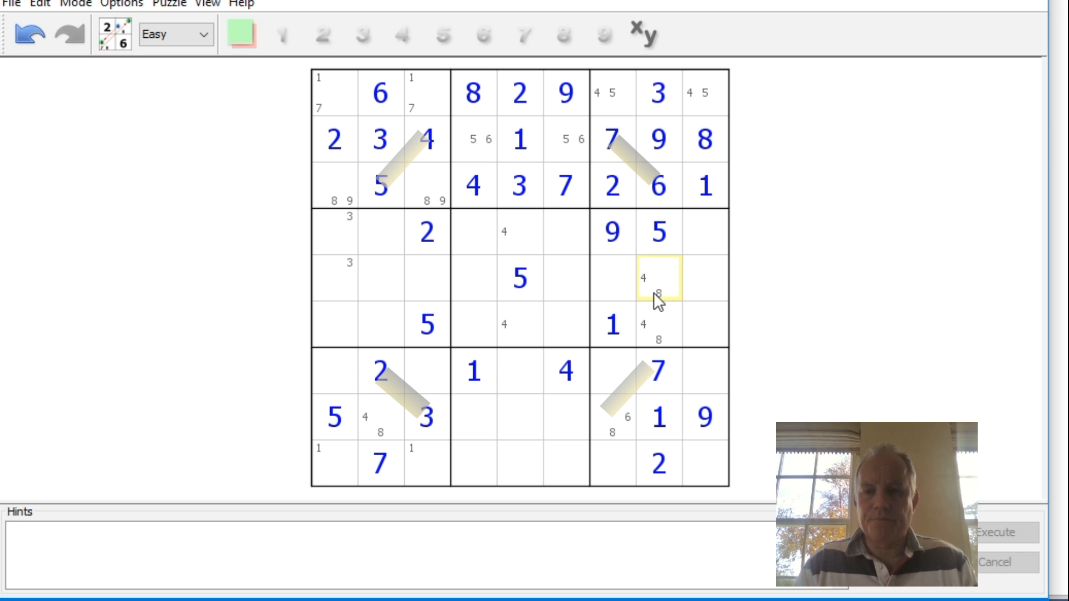
mouse_move(710, 286)
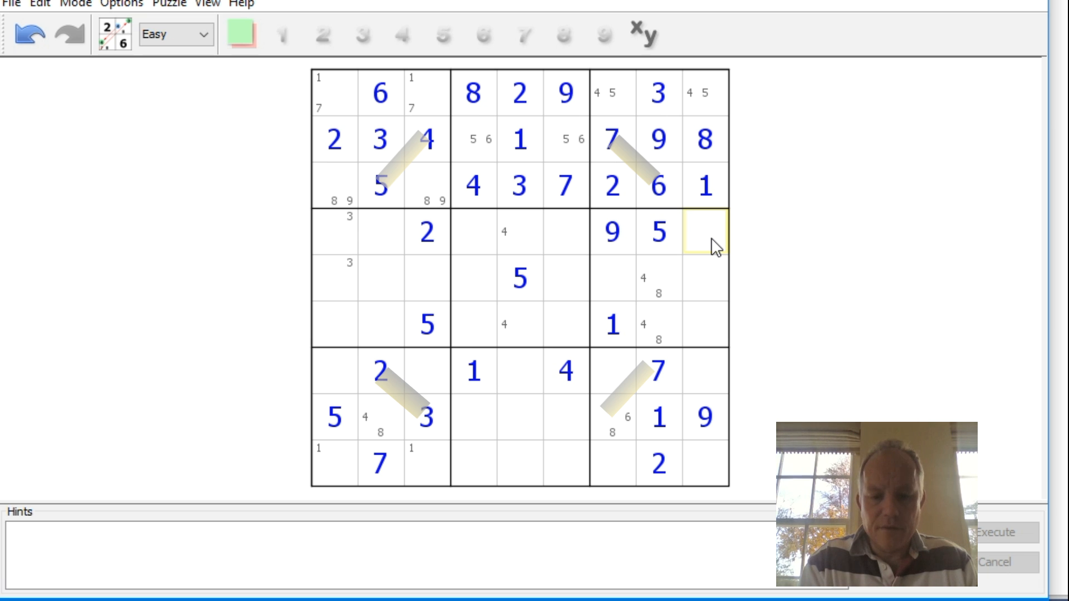
mouse_move(711, 234)
type("6")
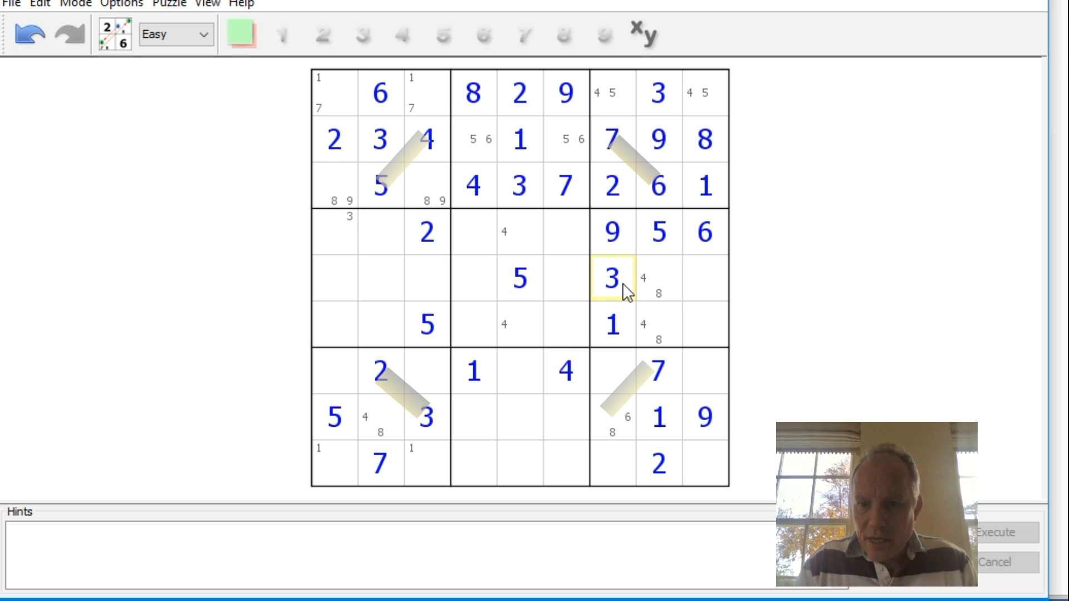
mouse_move(706, 300)
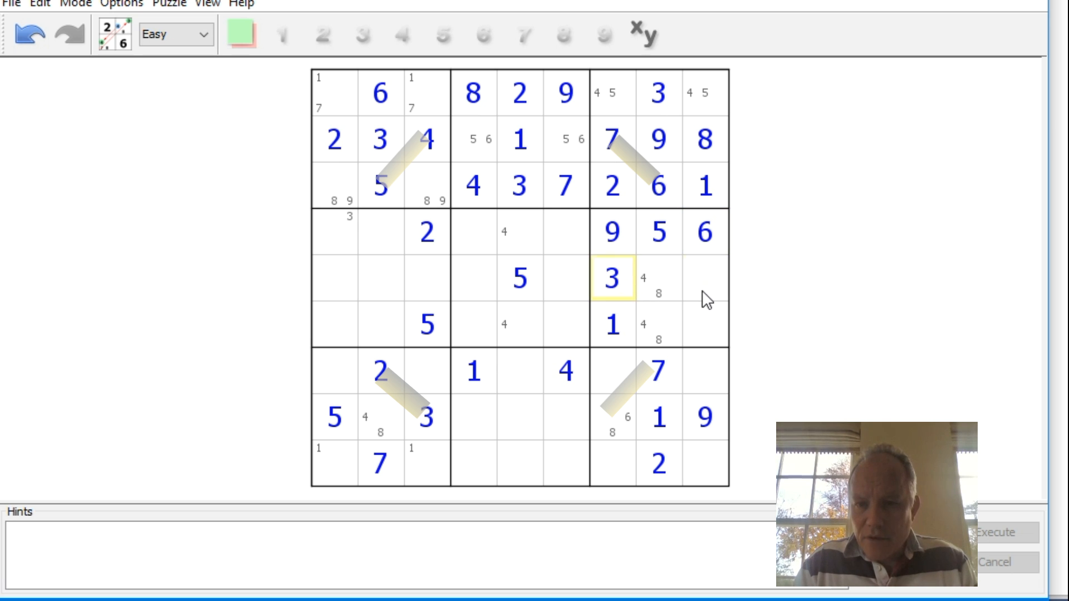
Place the 7 beside the 3 in column 9 and note candidates 3/5 in row 7, column 9.
left_click(704, 277)
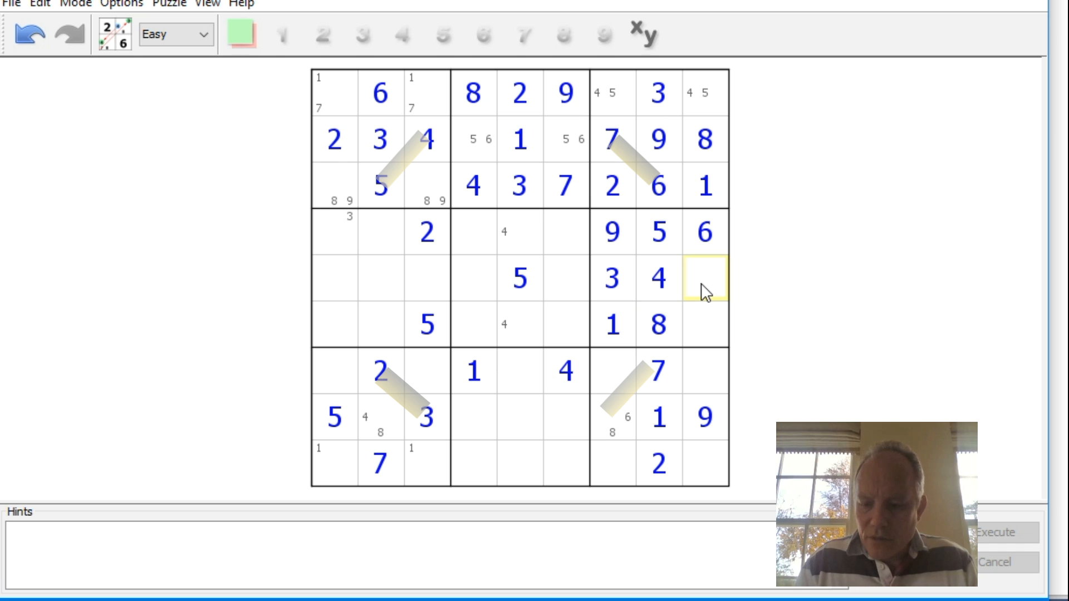
type("7")
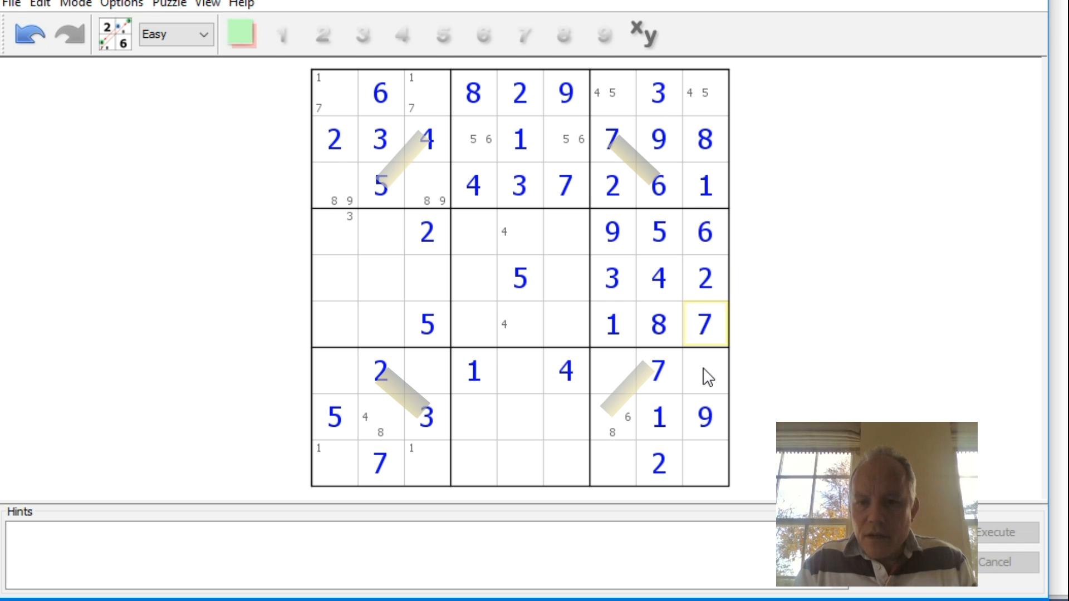
left_click(706, 372)
type("35")
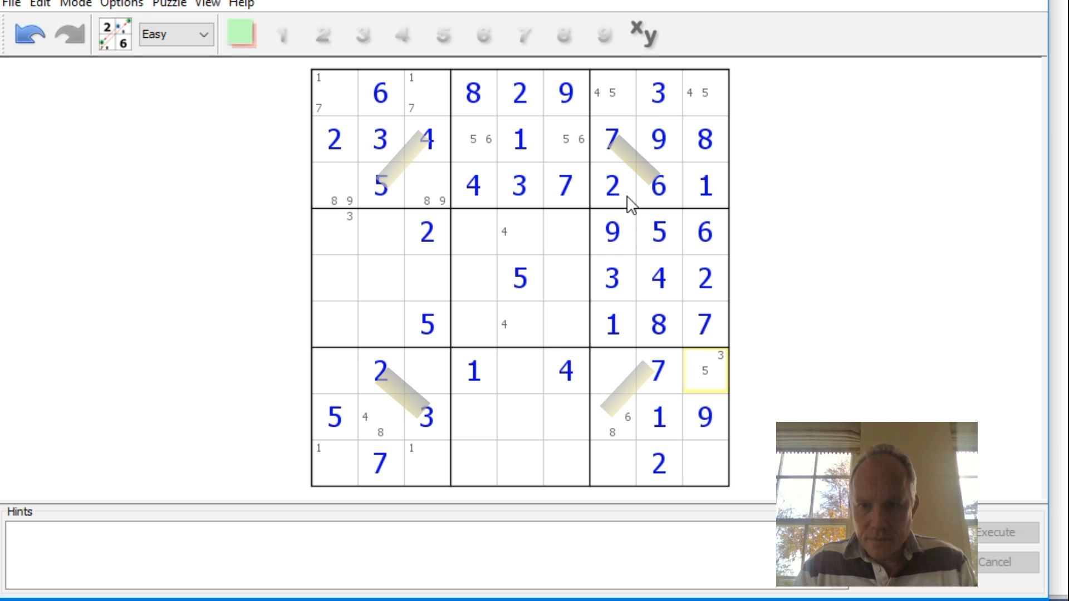
mouse_move(608, 173)
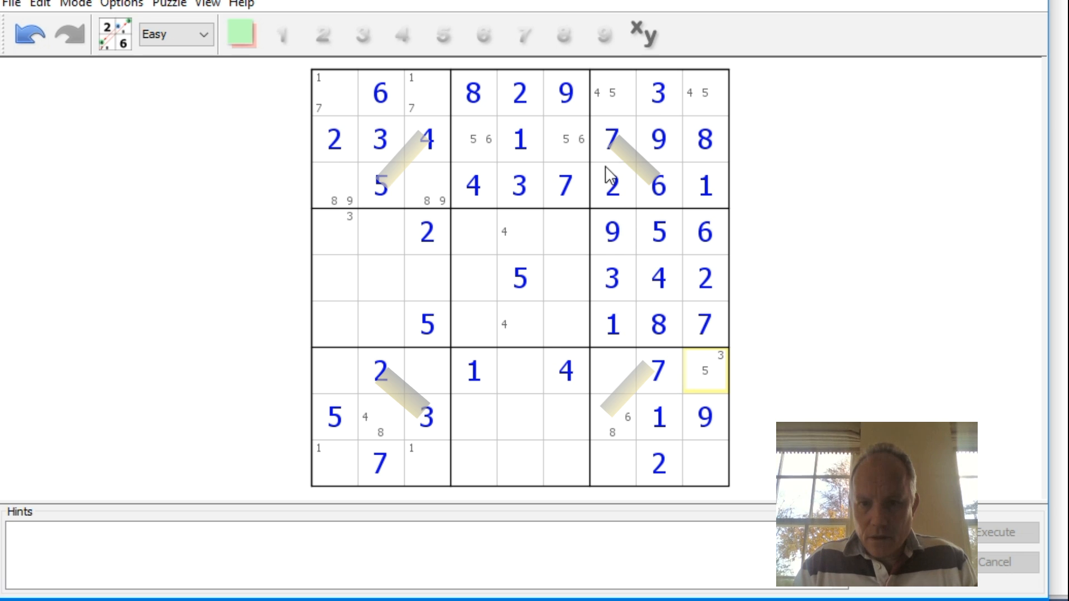
mouse_move(454, 288)
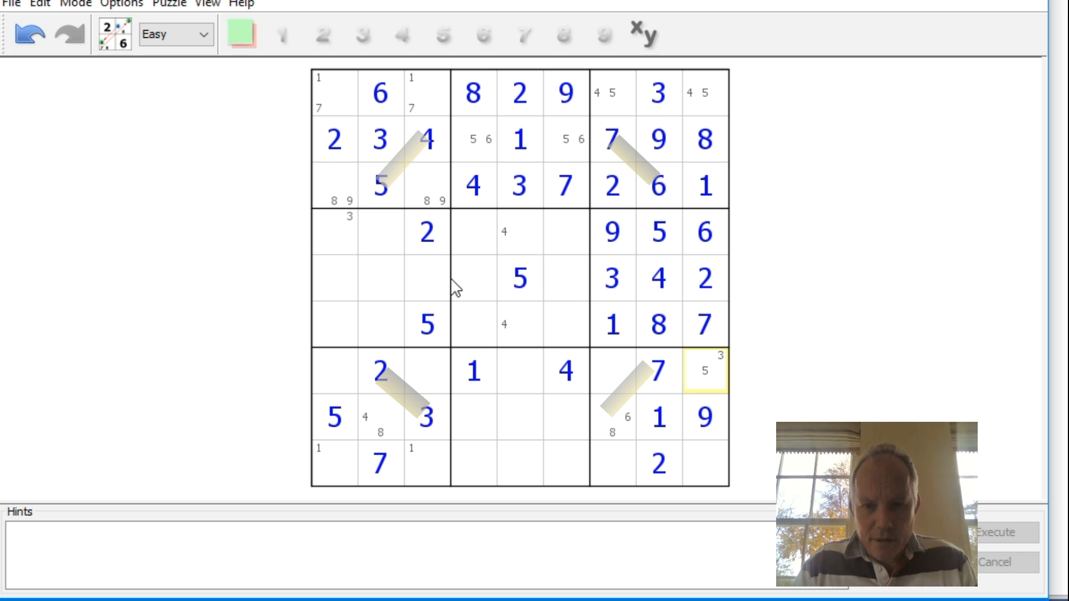
mouse_move(398, 407)
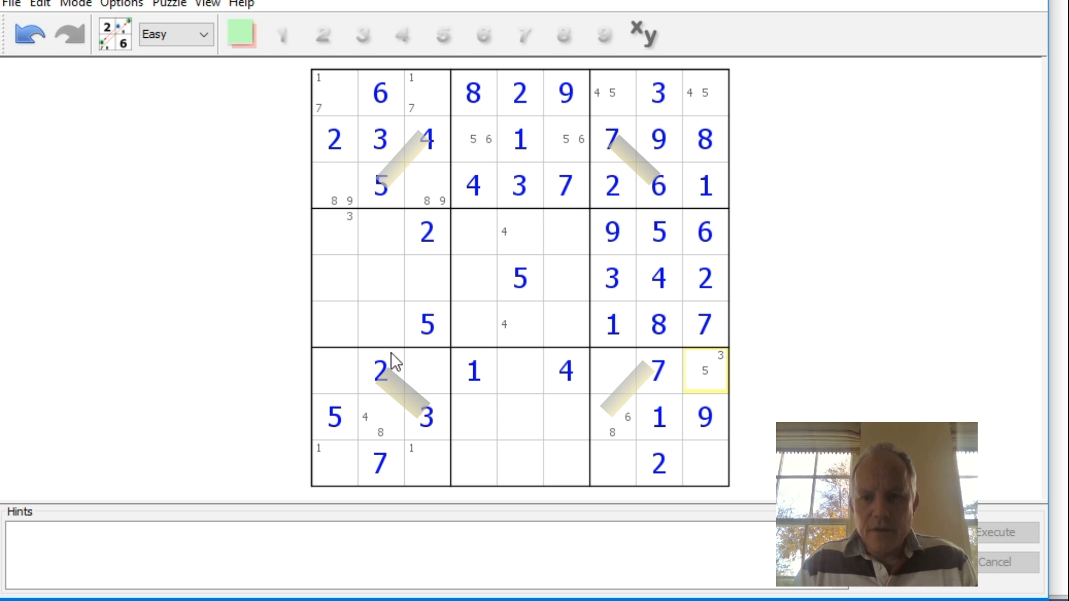
Pencil candidates 1 and 4 into the empty cells of column 2 in the left-middle box.
left_click(381, 324)
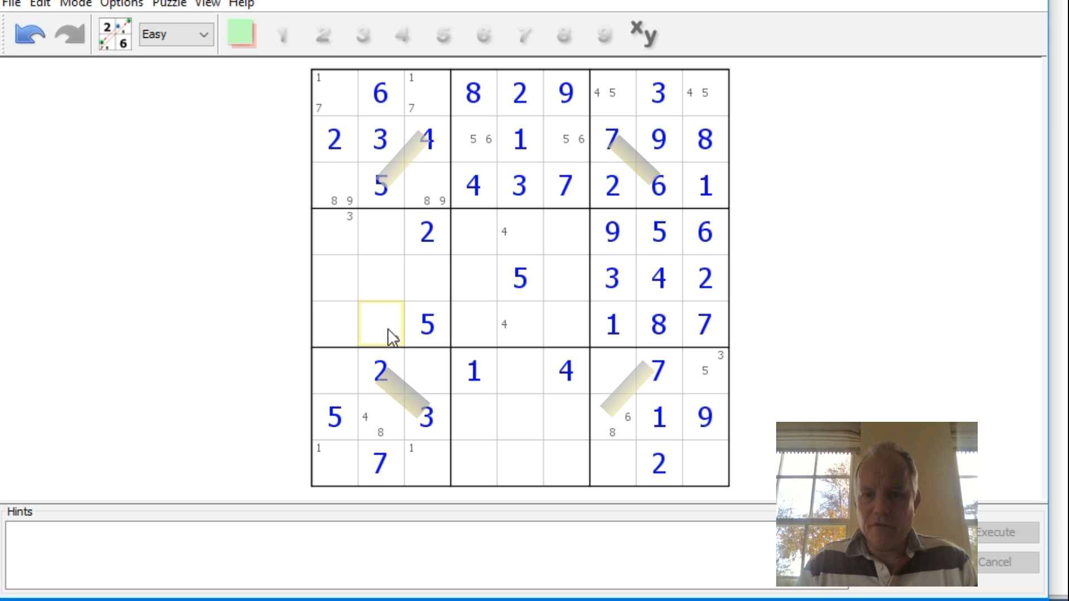
left_click(381, 279)
type("8 9")
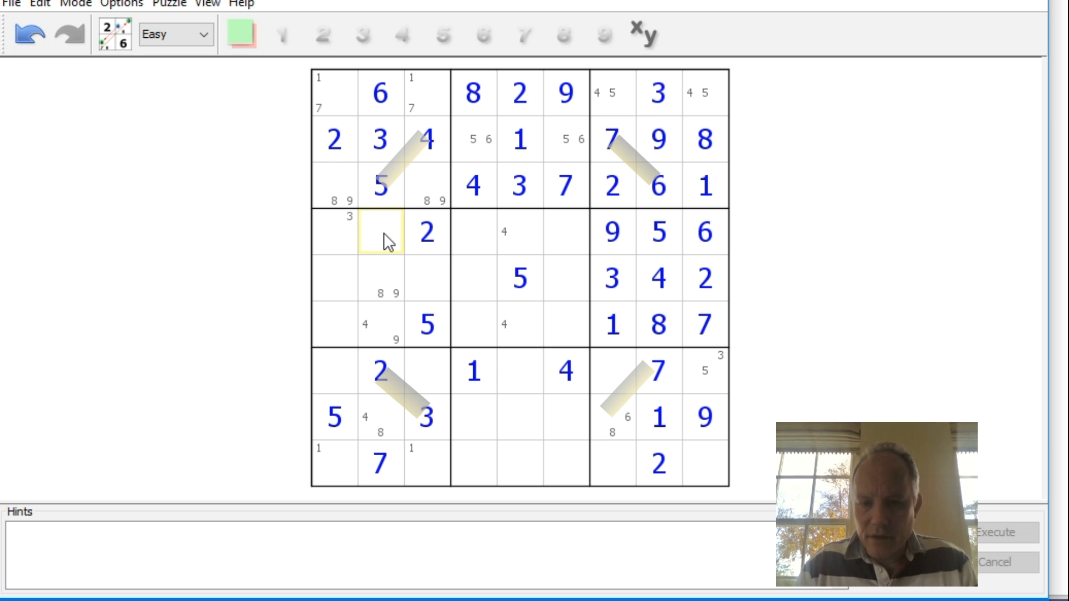
left_click(378, 241)
type("14")
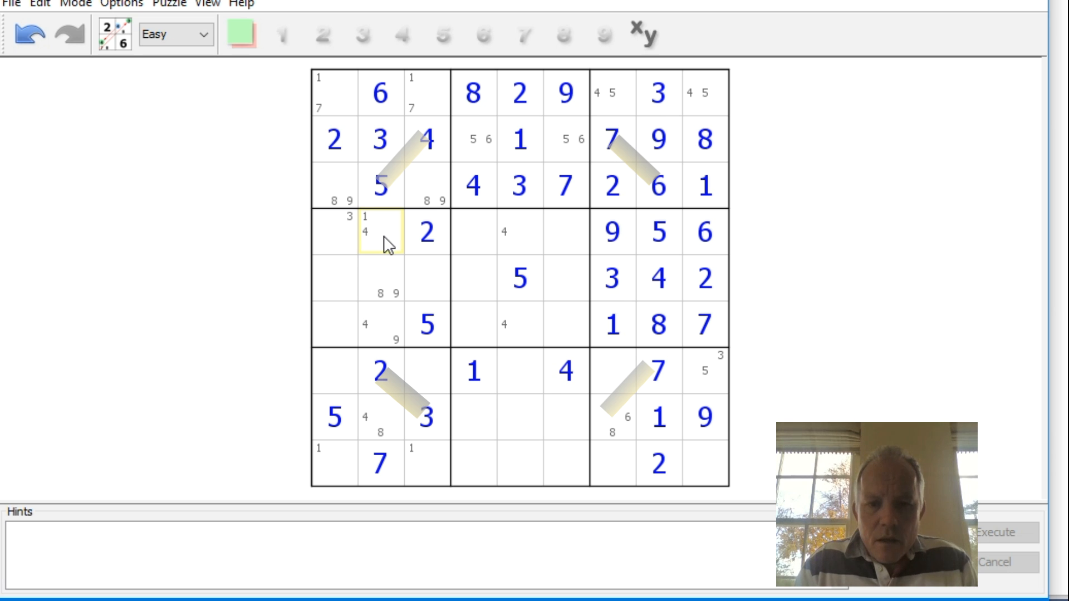
mouse_move(399, 460)
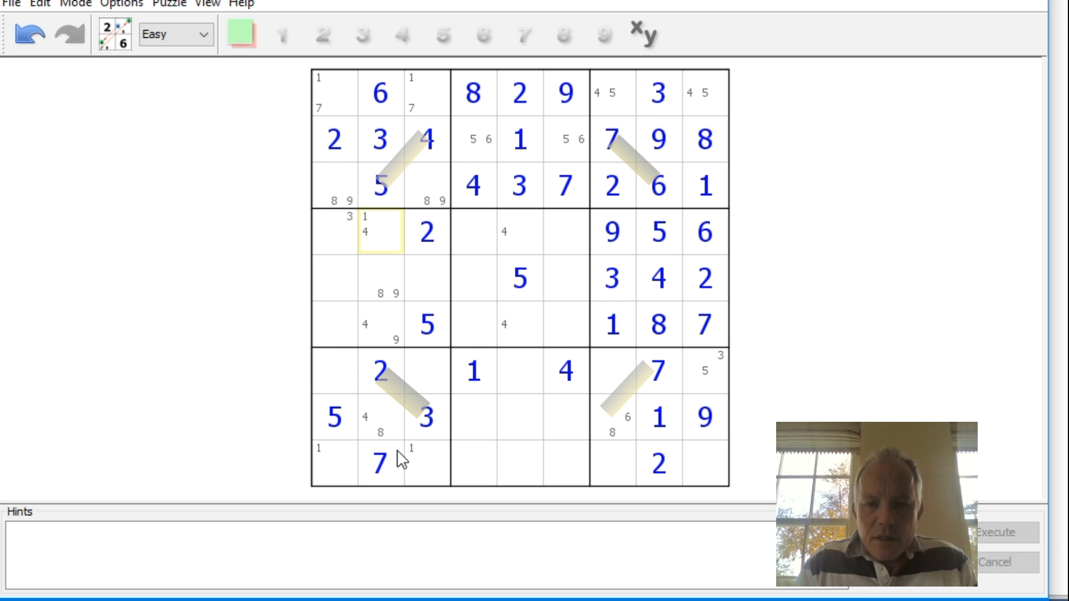
Pencil 2/7, 3/5 pairs and a 9 into the empty cells of the bottom-middle box.
left_click(473, 418)
type("2")
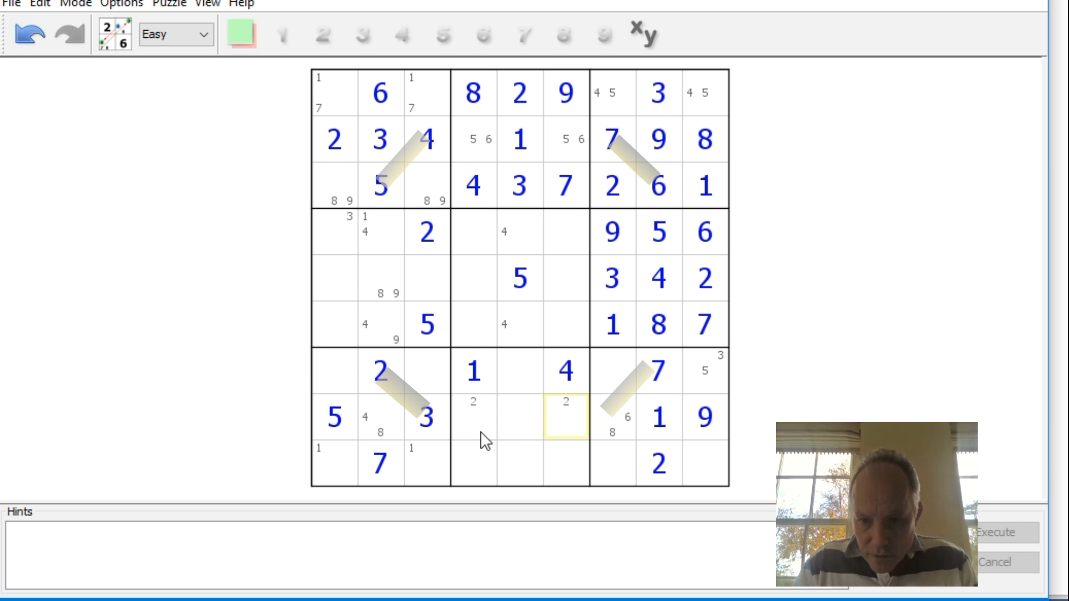
mouse_move(497, 431)
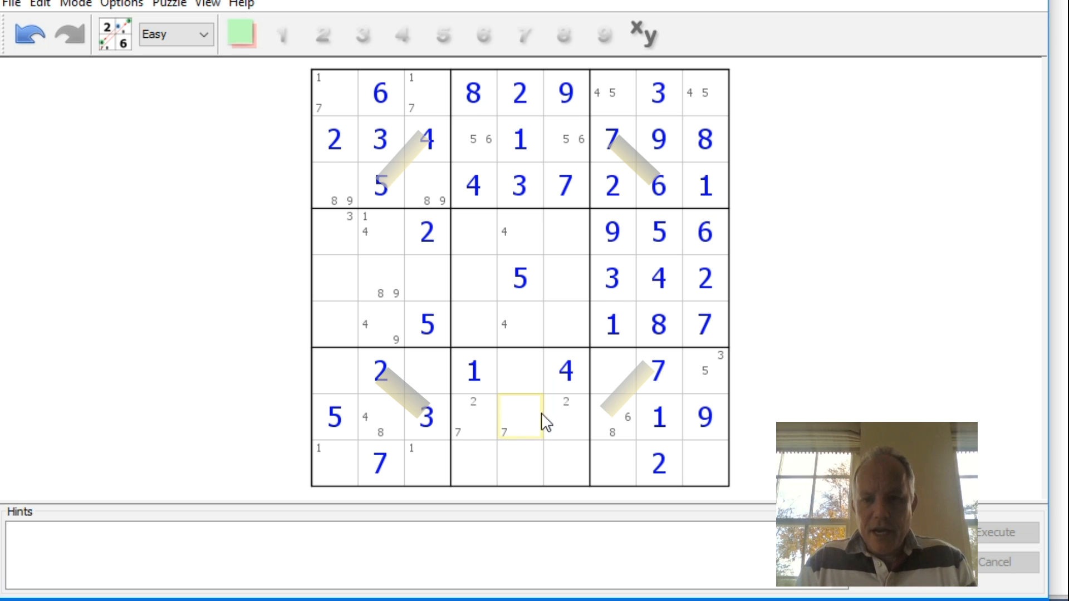
left_click(474, 464)
type("3")
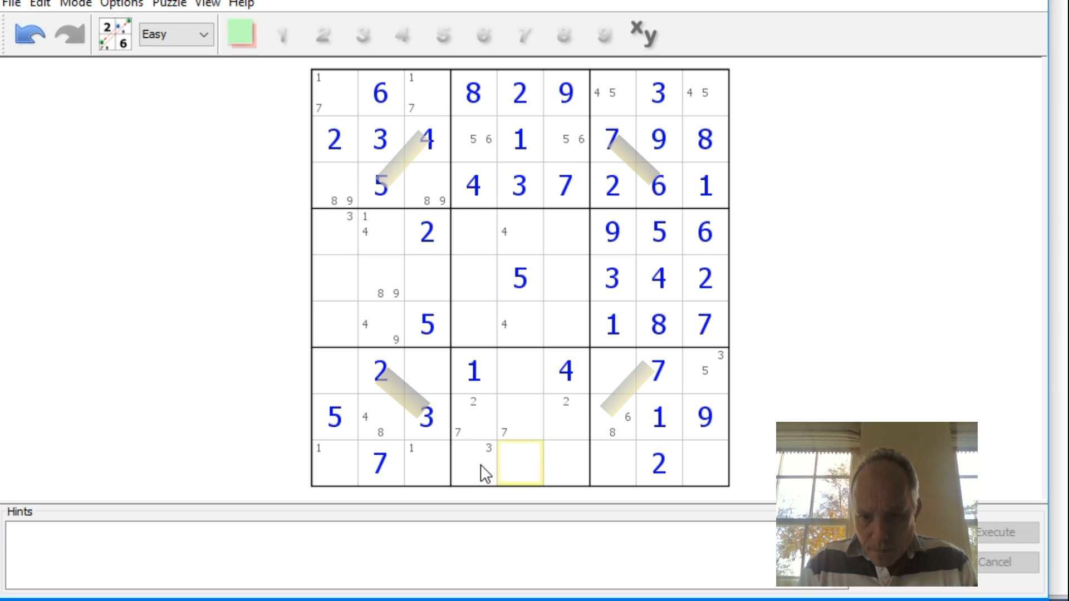
left_click(565, 463)
type("3")
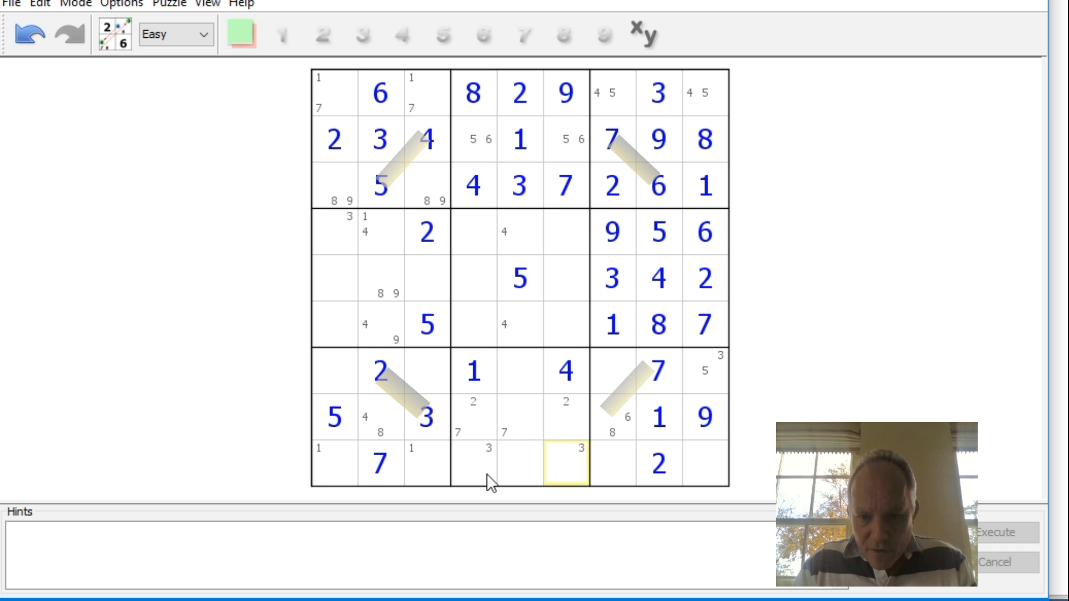
left_click(474, 462)
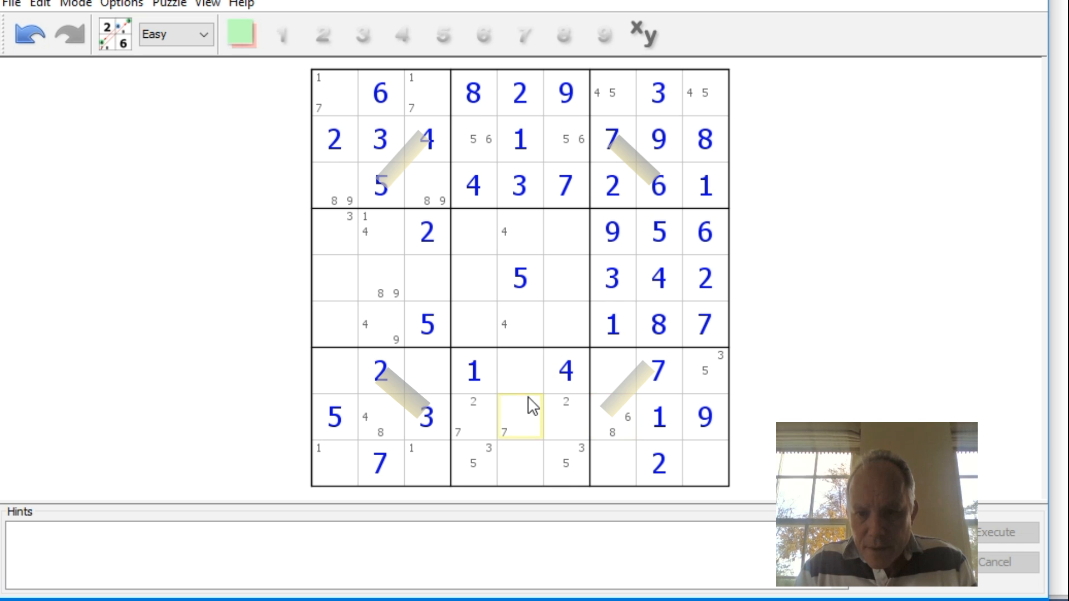
mouse_move(532, 388)
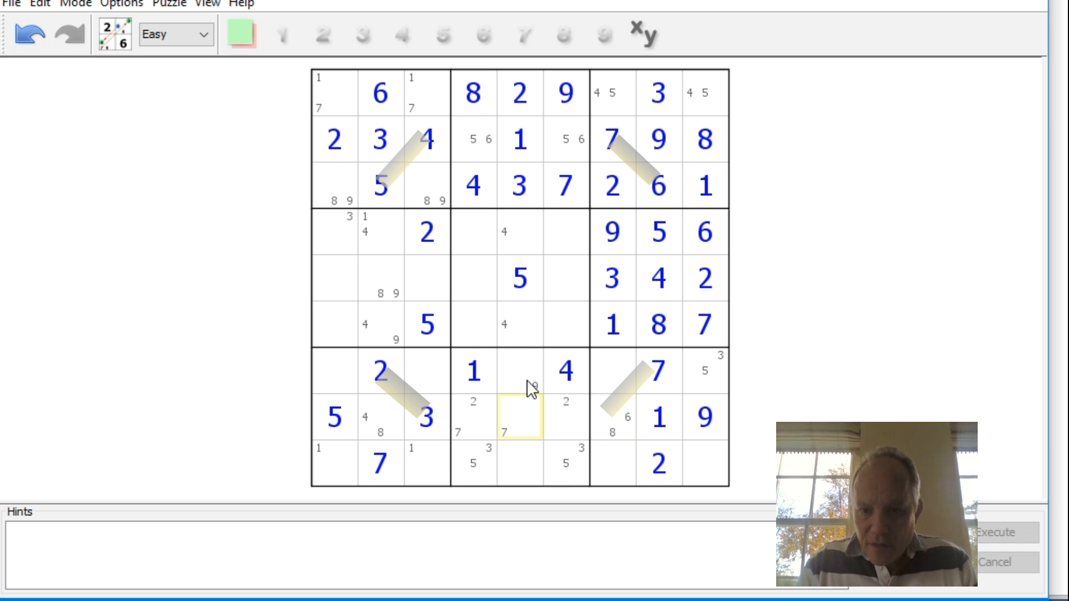
left_click(520, 463)
type("9")
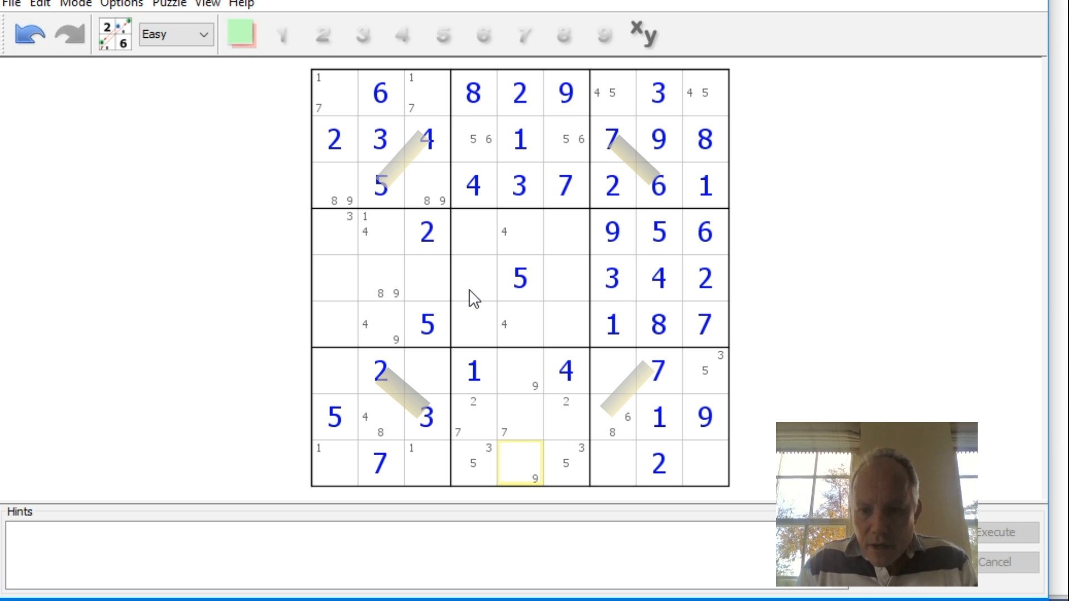
left_click(536, 479)
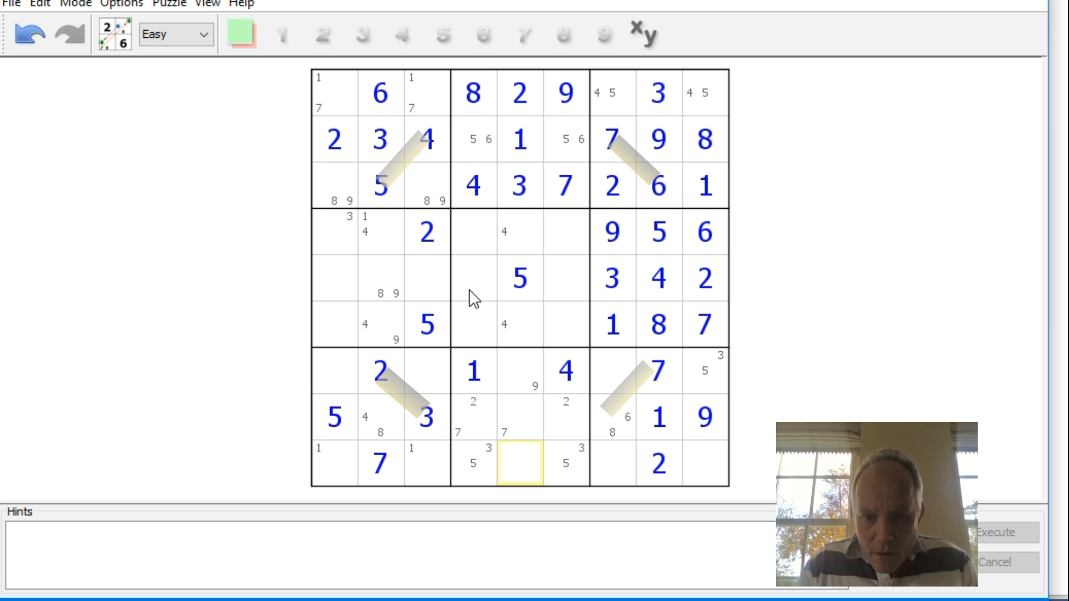
mouse_move(480, 295)
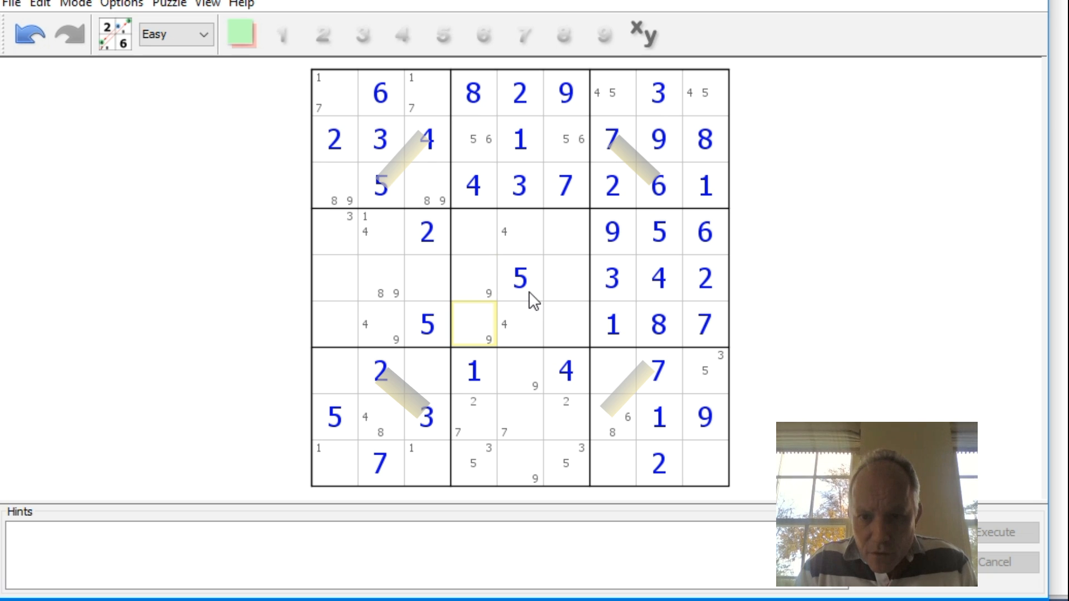
mouse_move(553, 325)
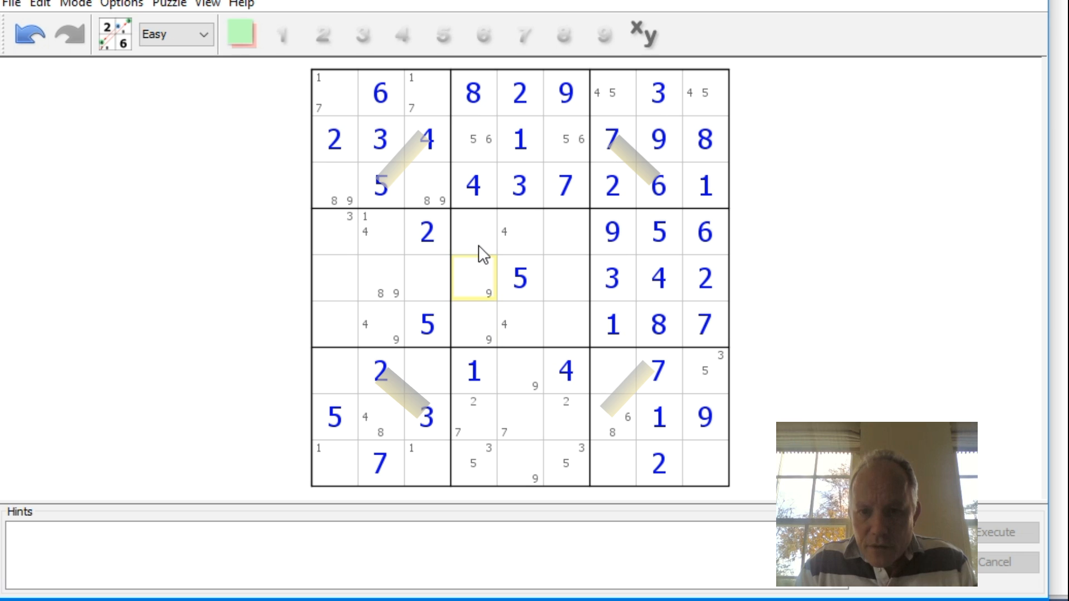
Add candidate 2 and 6 notes to the lower cells of the centre box.
left_click(520, 231)
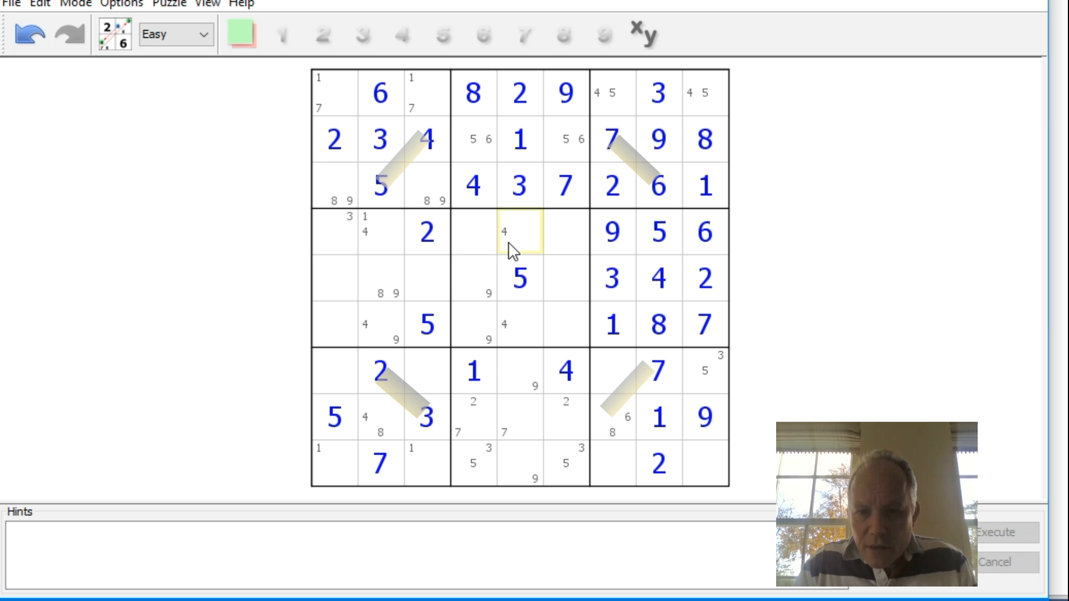
mouse_move(546, 293)
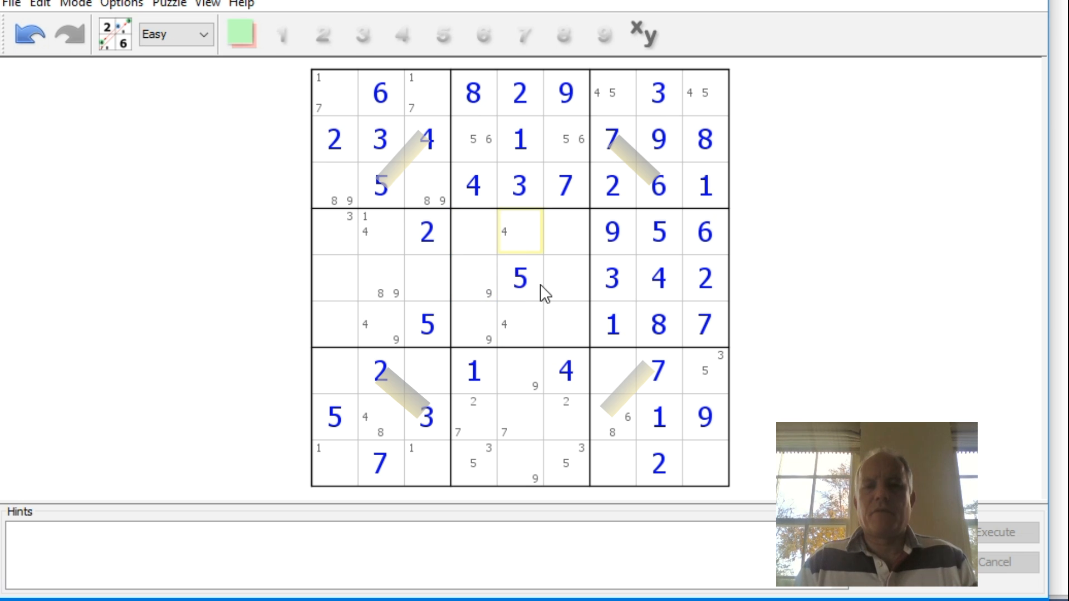
left_click(472, 324)
type("2 ")
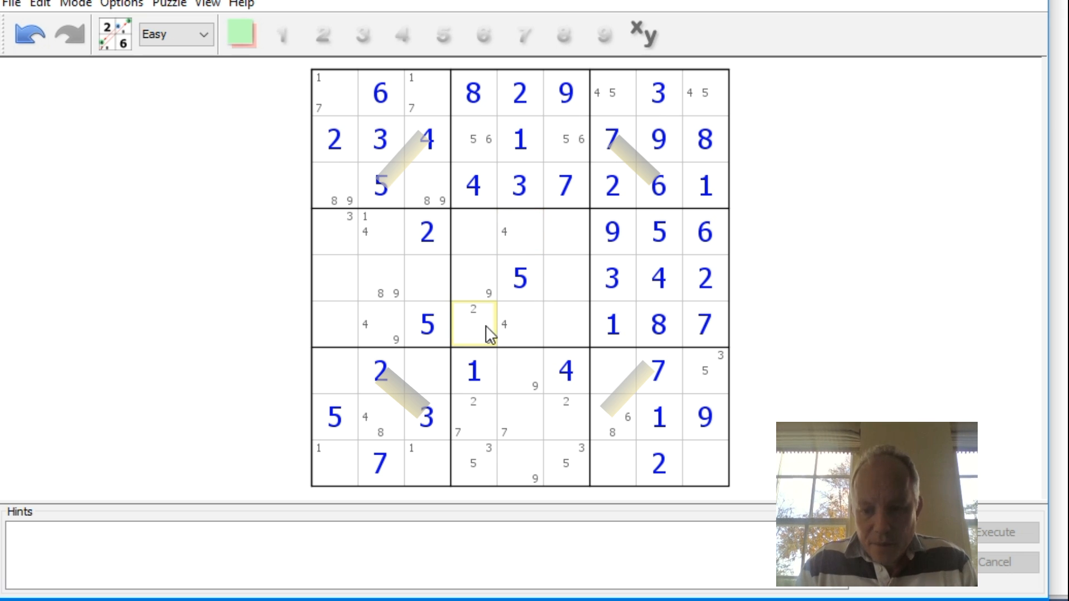
left_click(564, 324)
type("2")
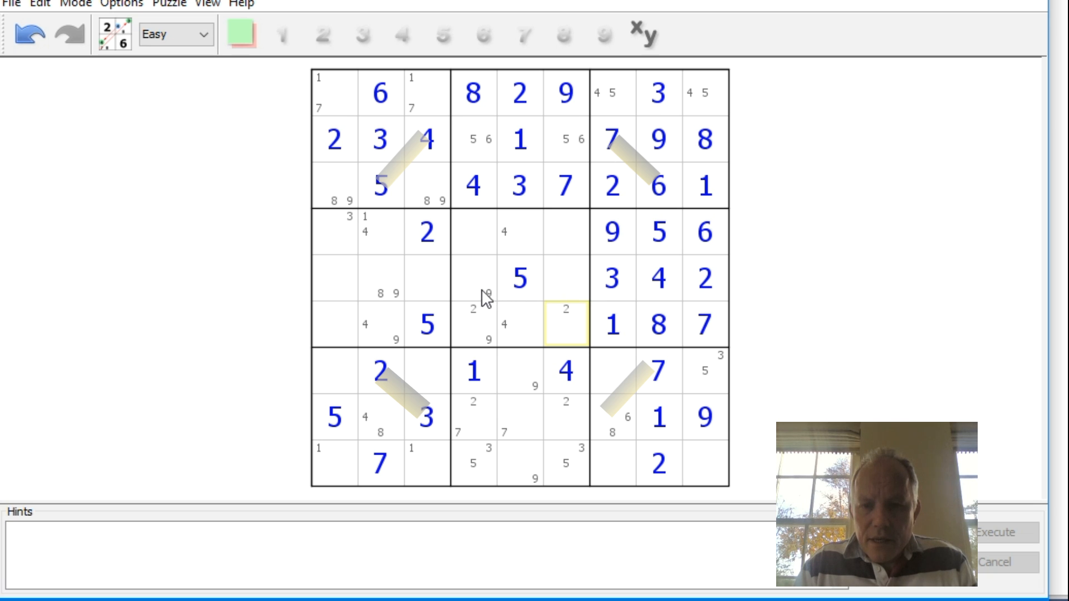
mouse_move(520, 296)
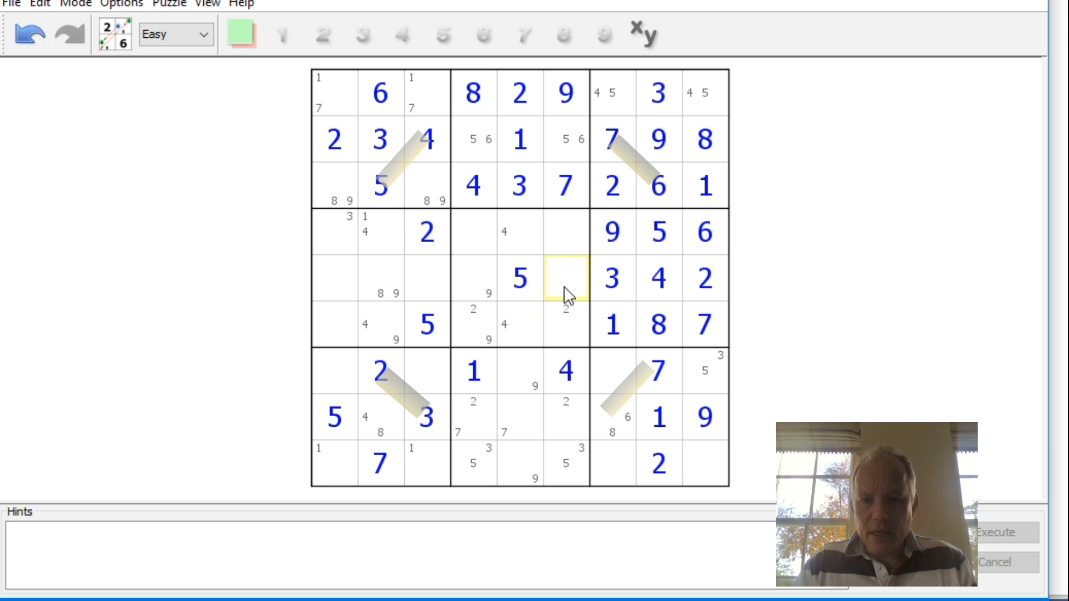
Finish the centre-box notes and place the 8 at row 4, column 6.
left_click(474, 278)
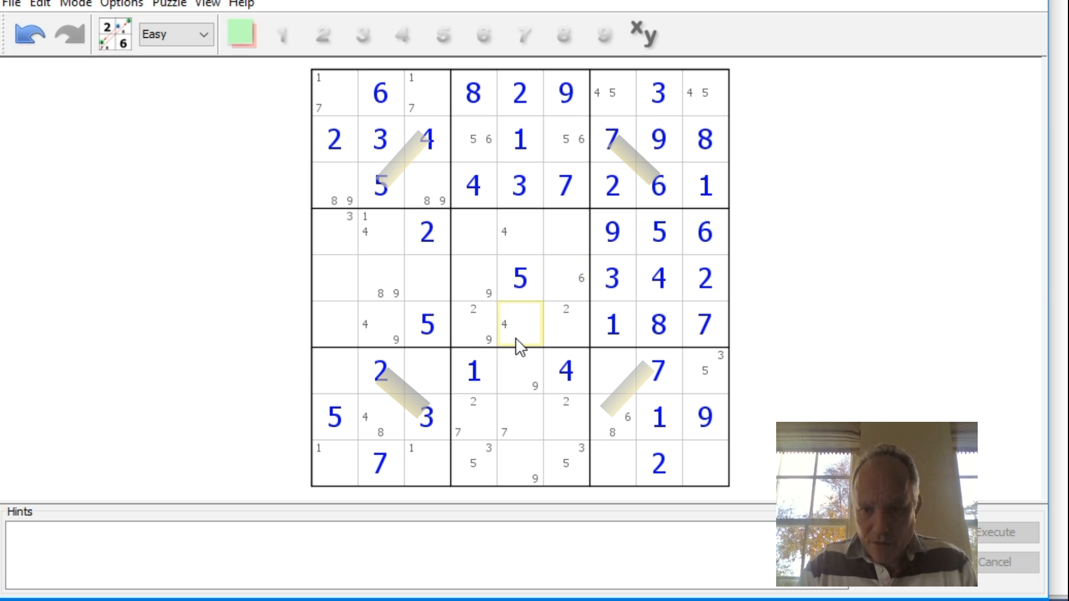
left_click(534, 324)
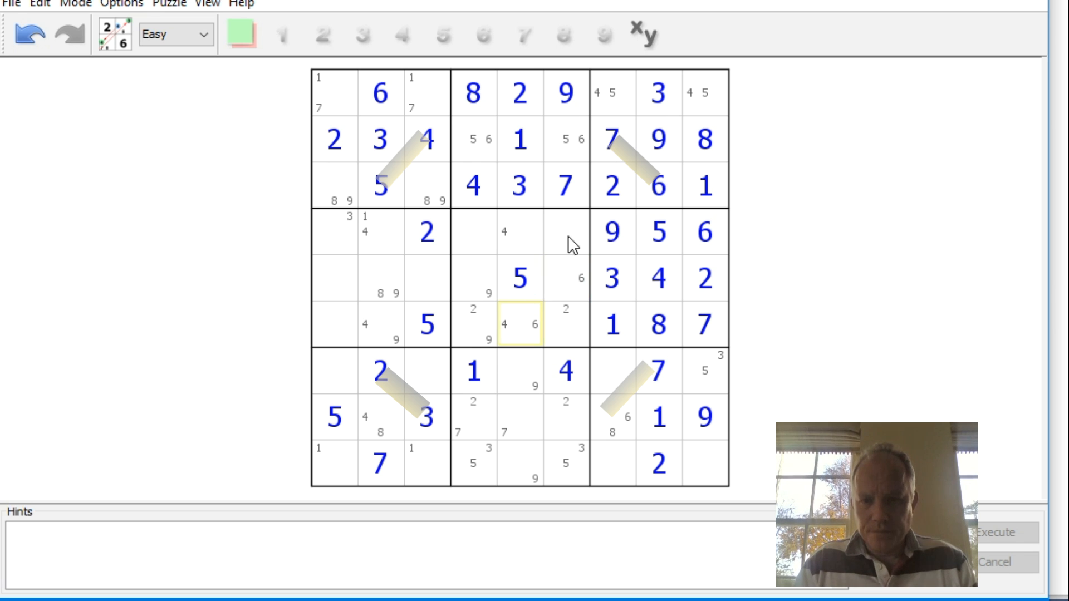
left_click(564, 231)
type("8")
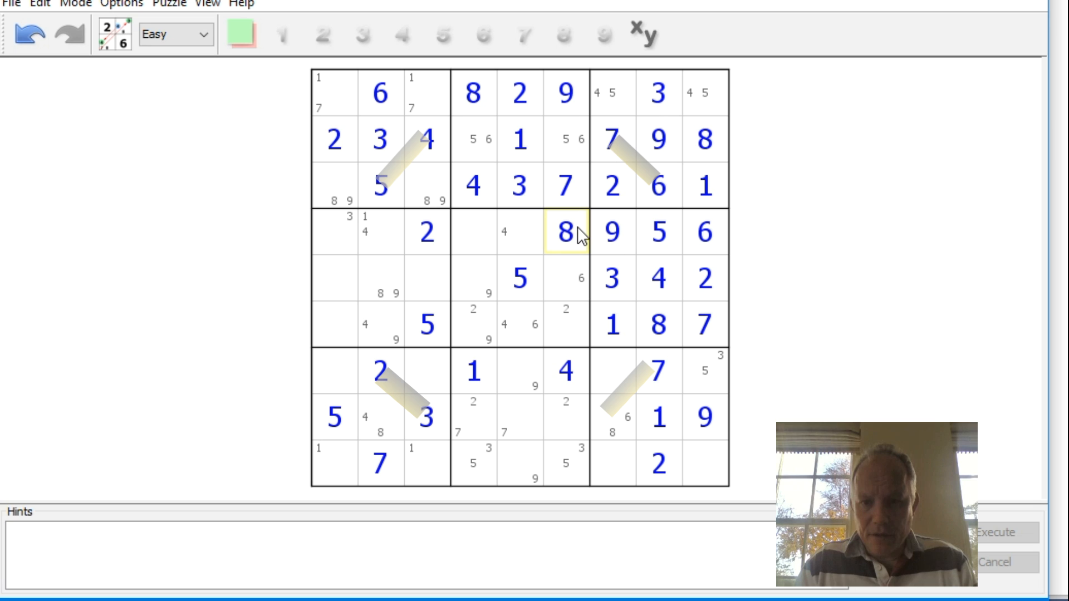
mouse_move(397, 241)
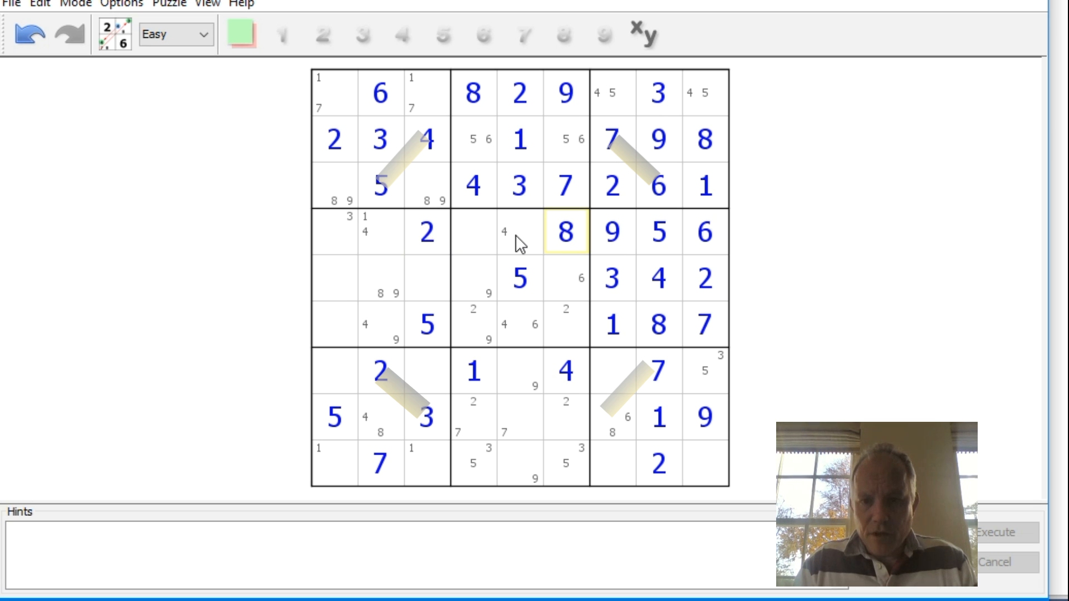
Fill the row 4 cell left of the 8 and place 6, 1 and 7 in the centre box.
left_click(520, 231)
type(" 7")
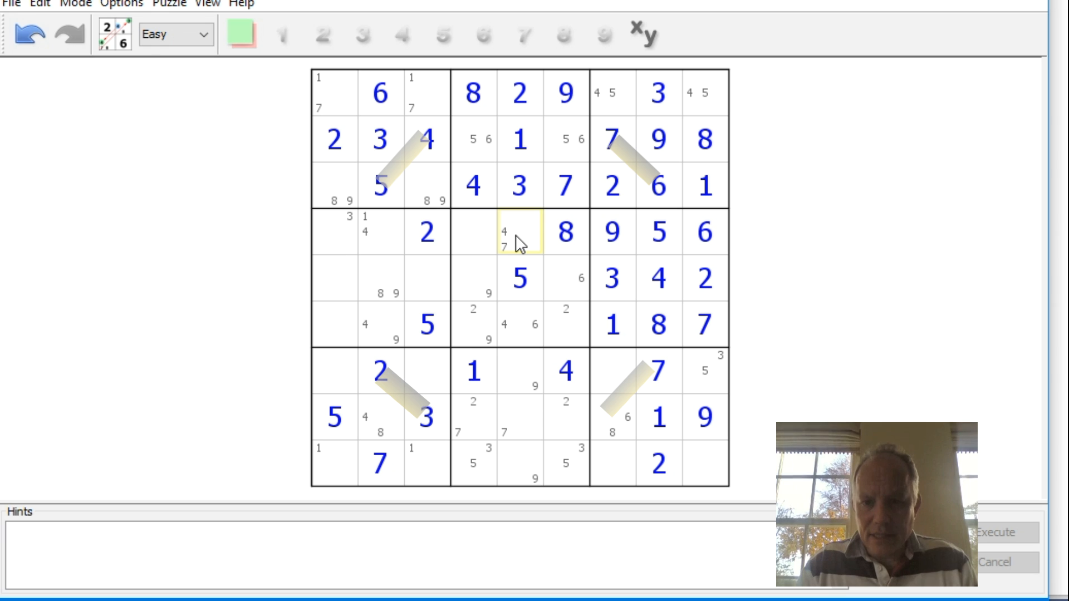
mouse_move(470, 244)
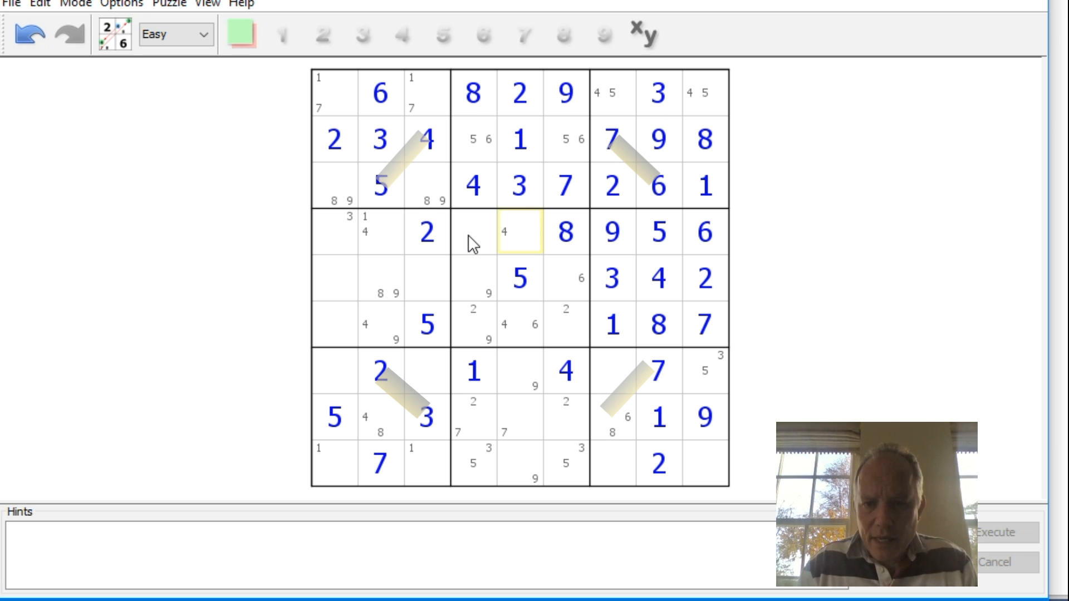
mouse_move(498, 241)
type("3 7")
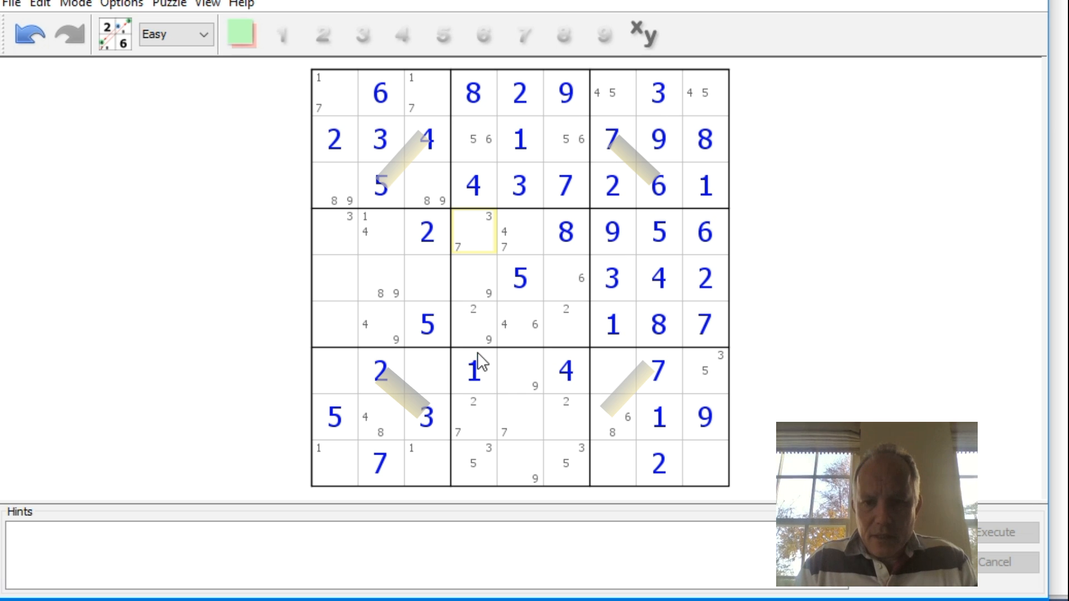
left_click(566, 324)
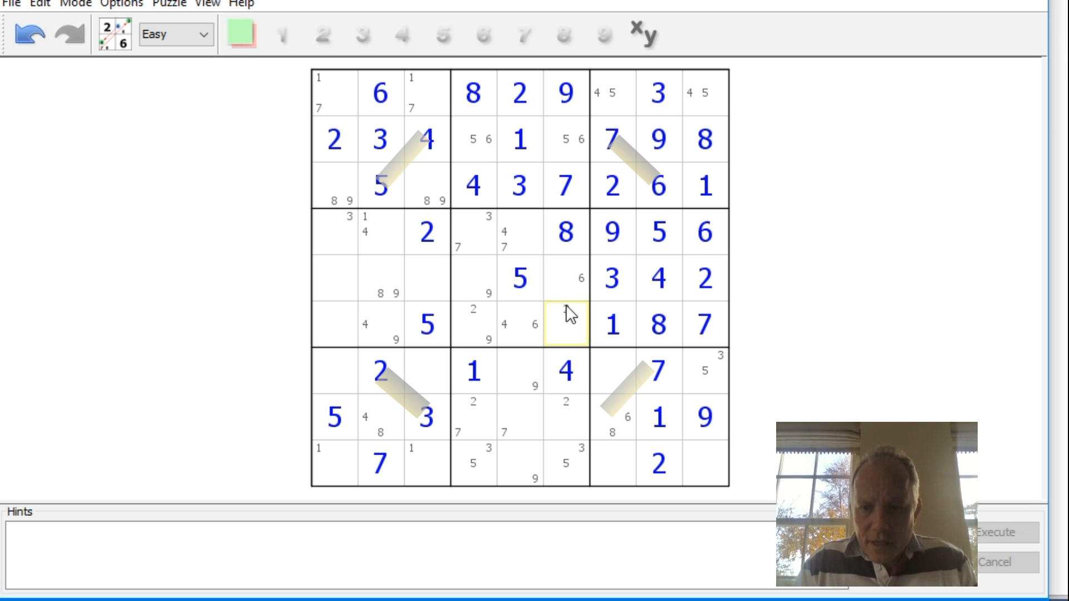
left_click(564, 279)
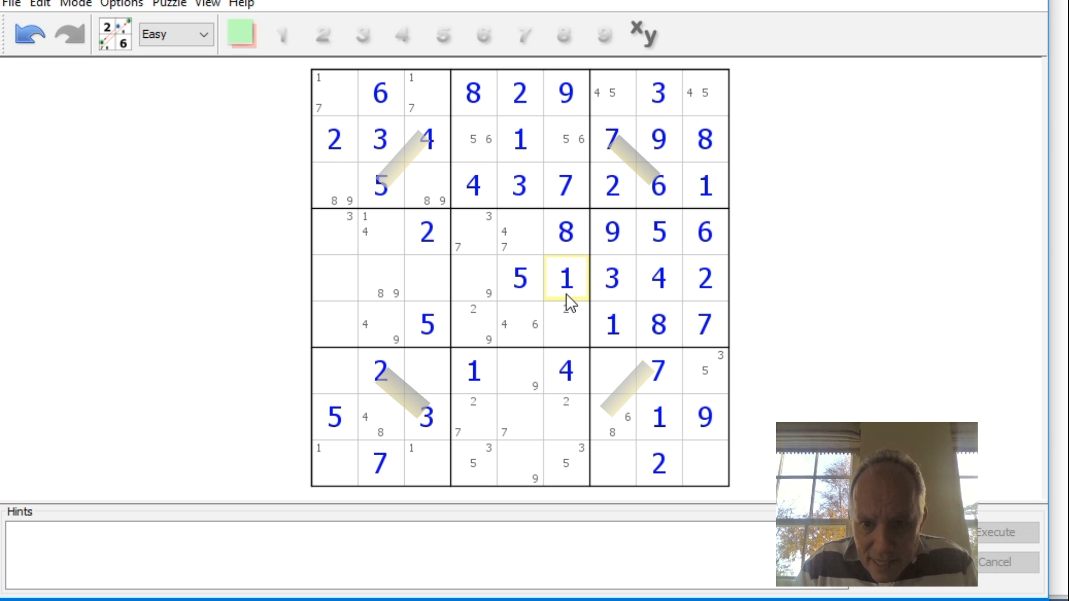
left_click(520, 324)
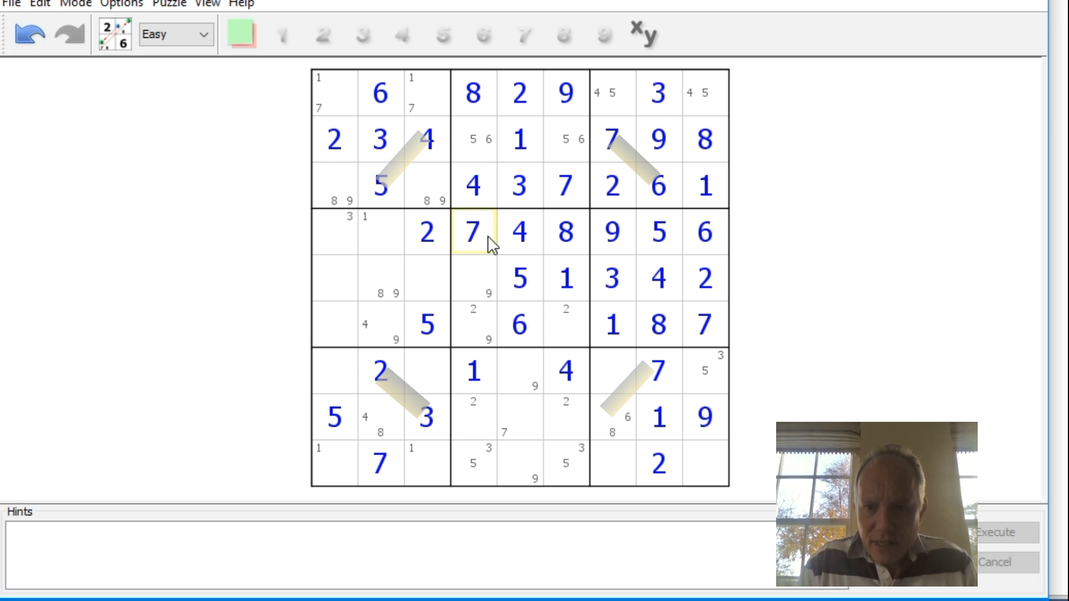
mouse_move(385, 241)
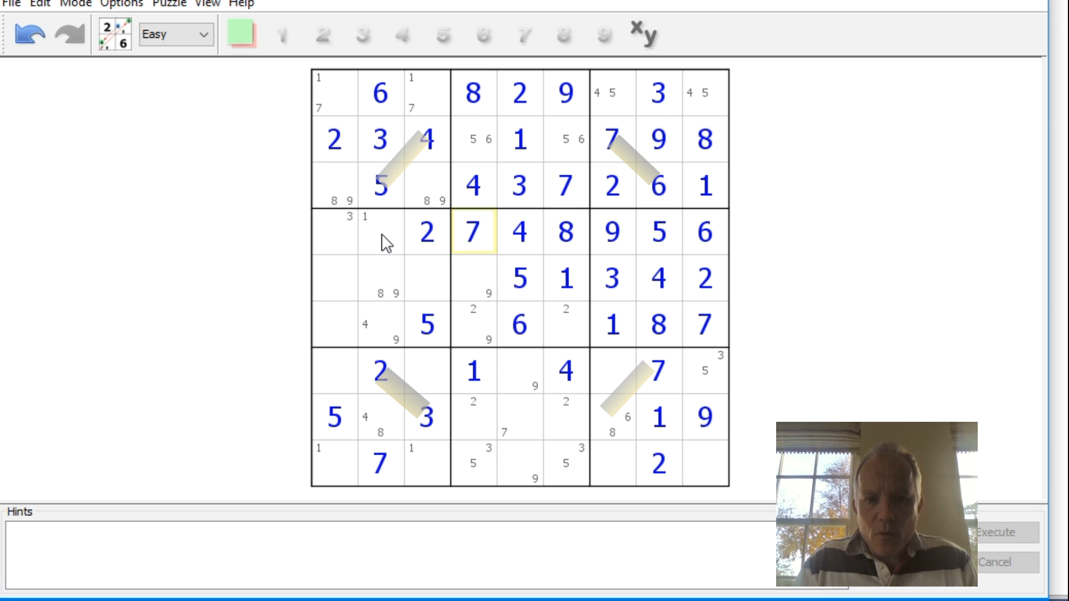
Enter the remaining digit at row 4, column 2 to complete row 4.
left_click(381, 231)
type(" 3")
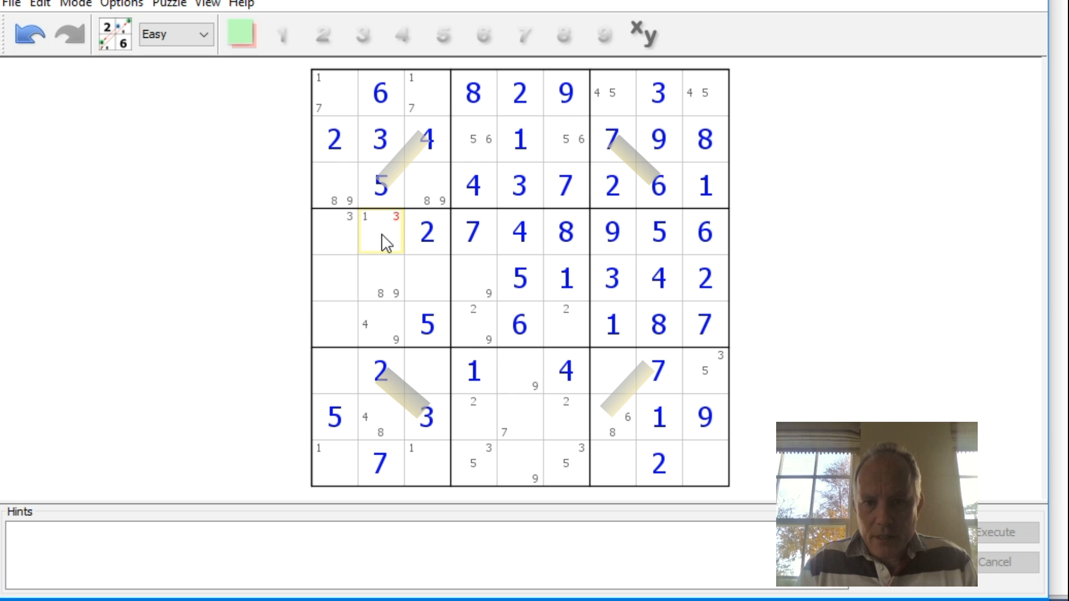
left_click(380, 232)
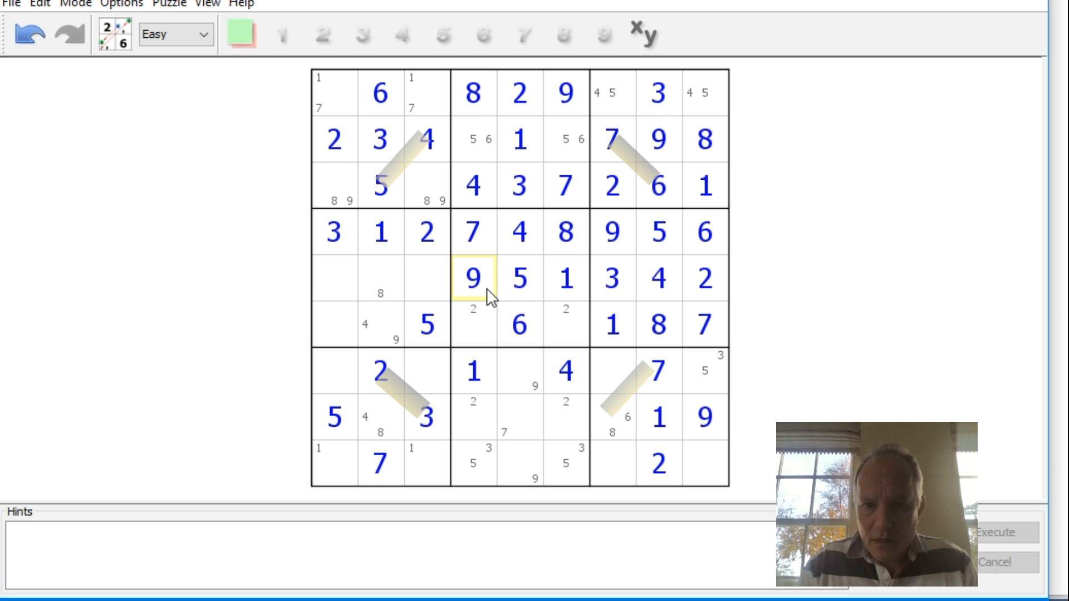
mouse_move(491, 337)
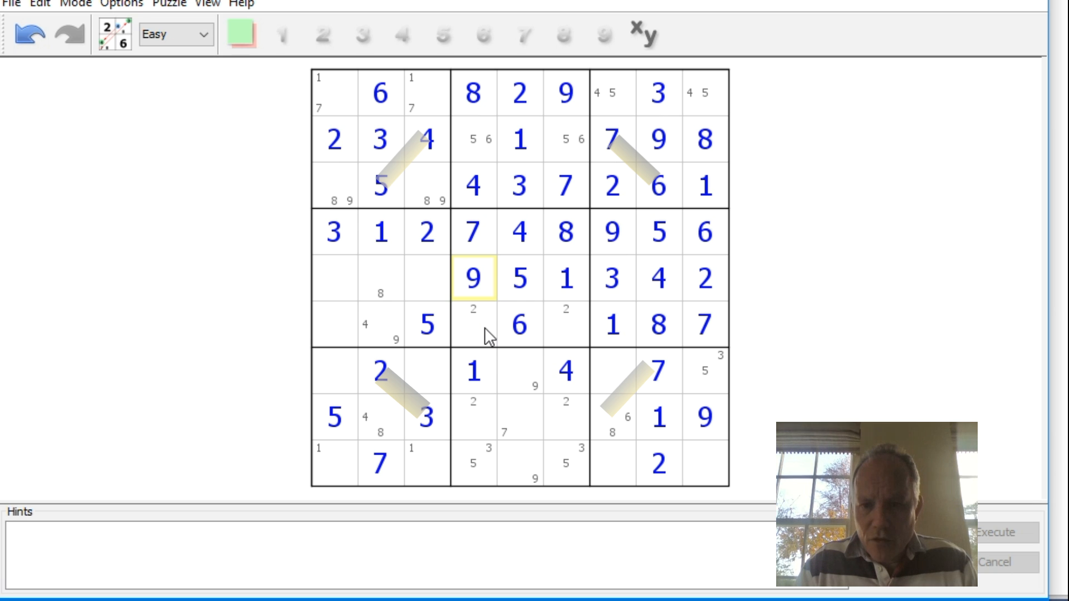
Enter 6 at row 5, column 1 to complete row 5, then place 2 at row 8, column 6.
left_click(563, 325)
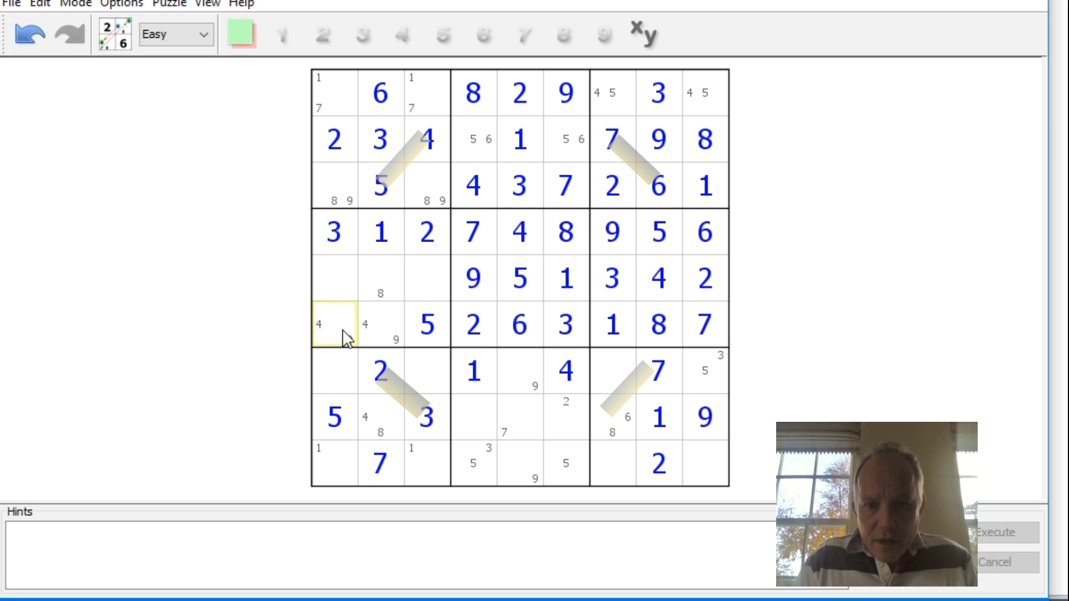
left_click(381, 279)
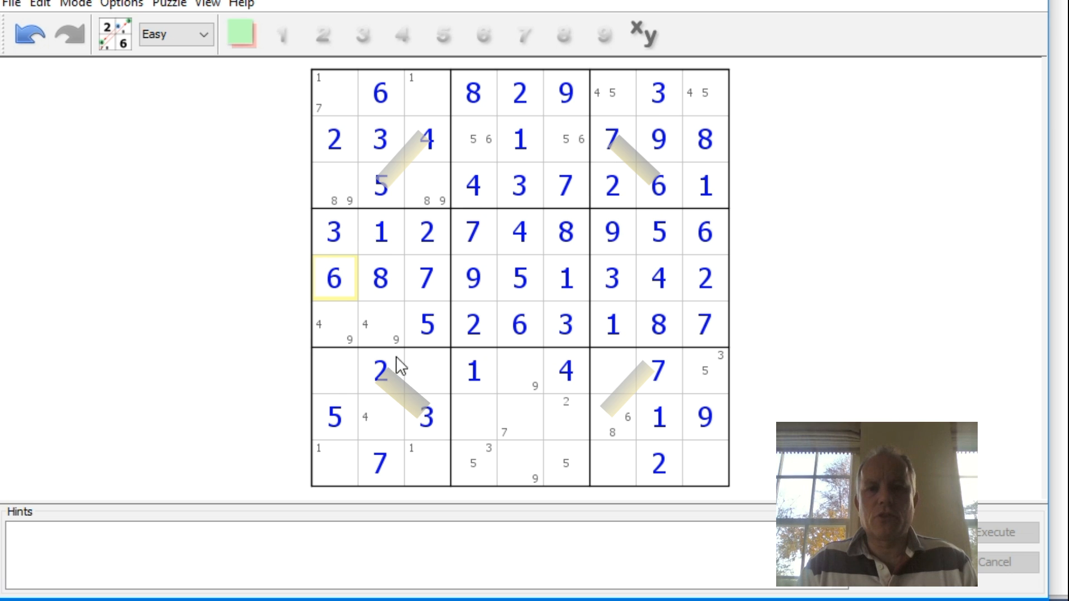
mouse_move(388, 335)
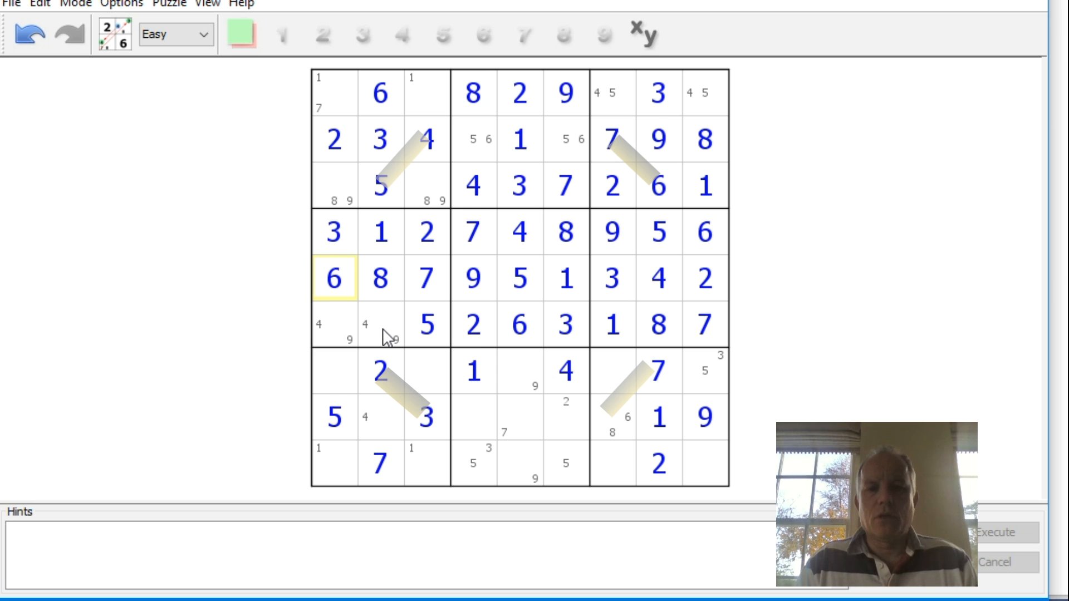
mouse_move(370, 203)
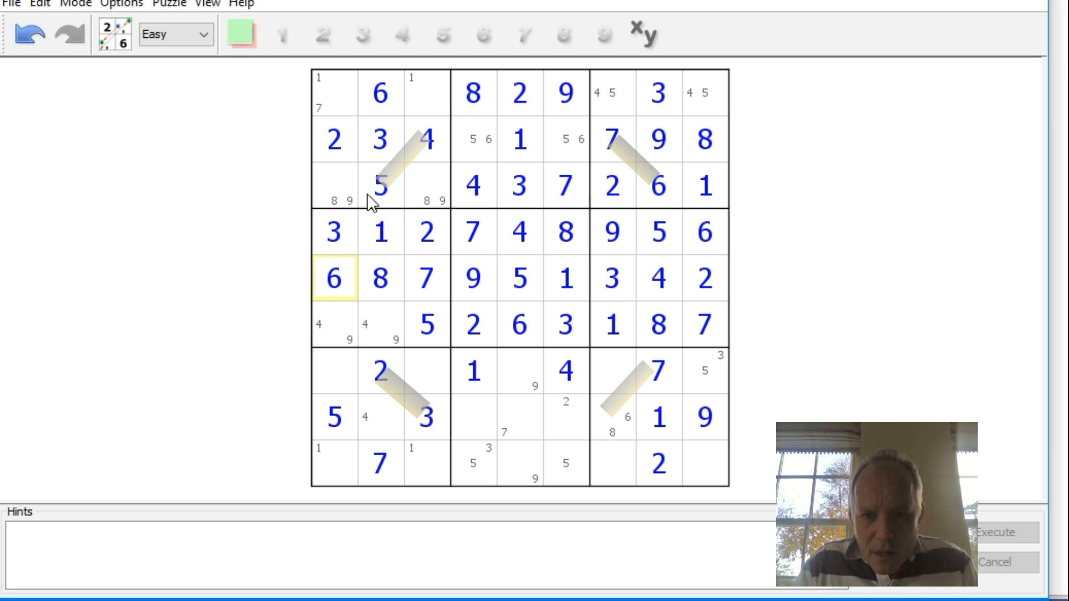
mouse_move(435, 230)
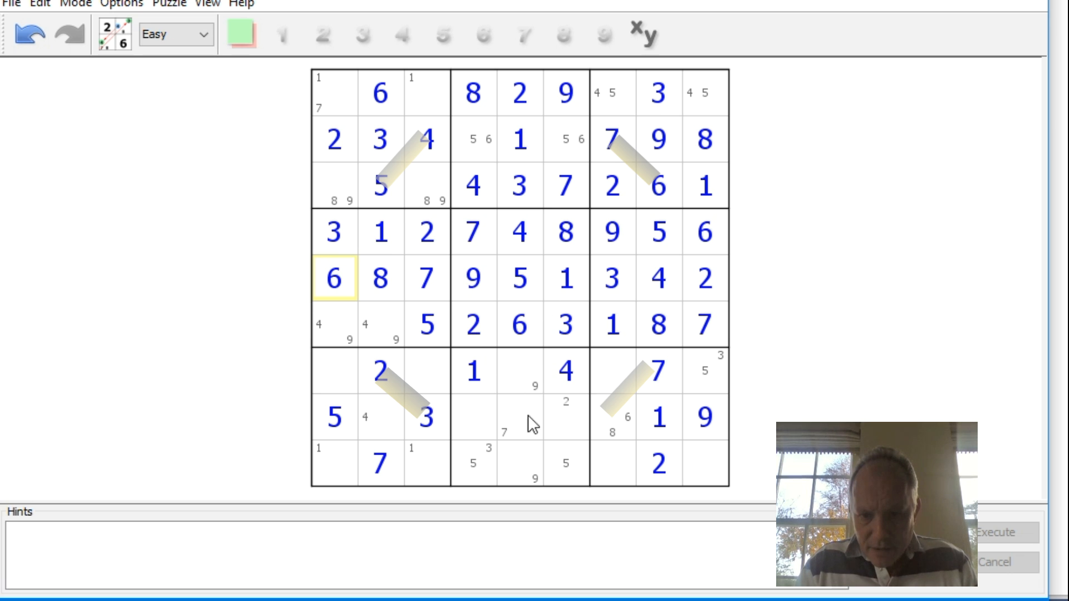
mouse_move(558, 419)
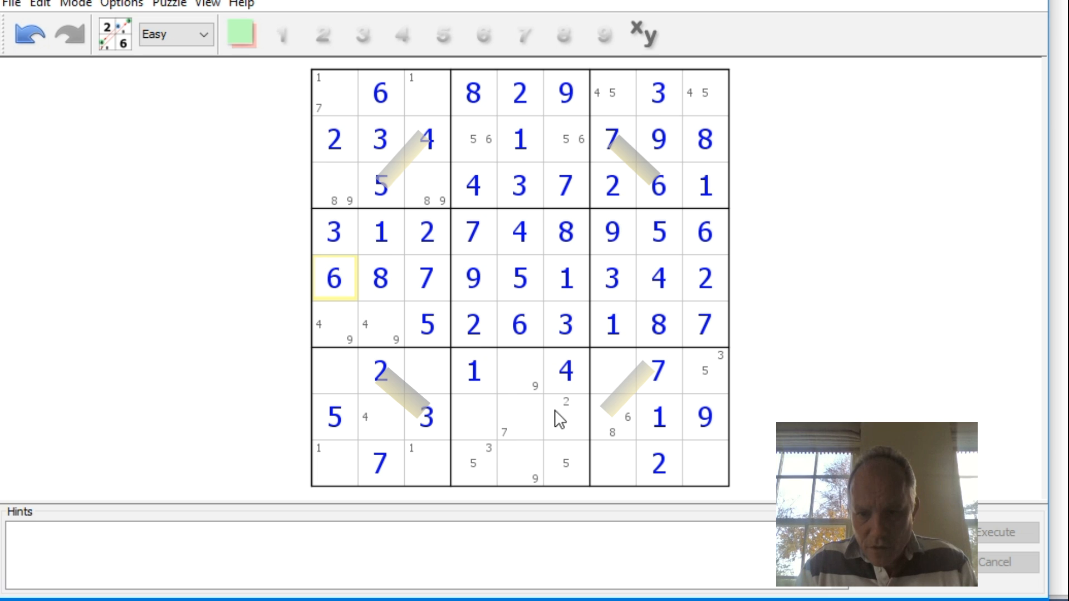
left_click(565, 416)
type("1")
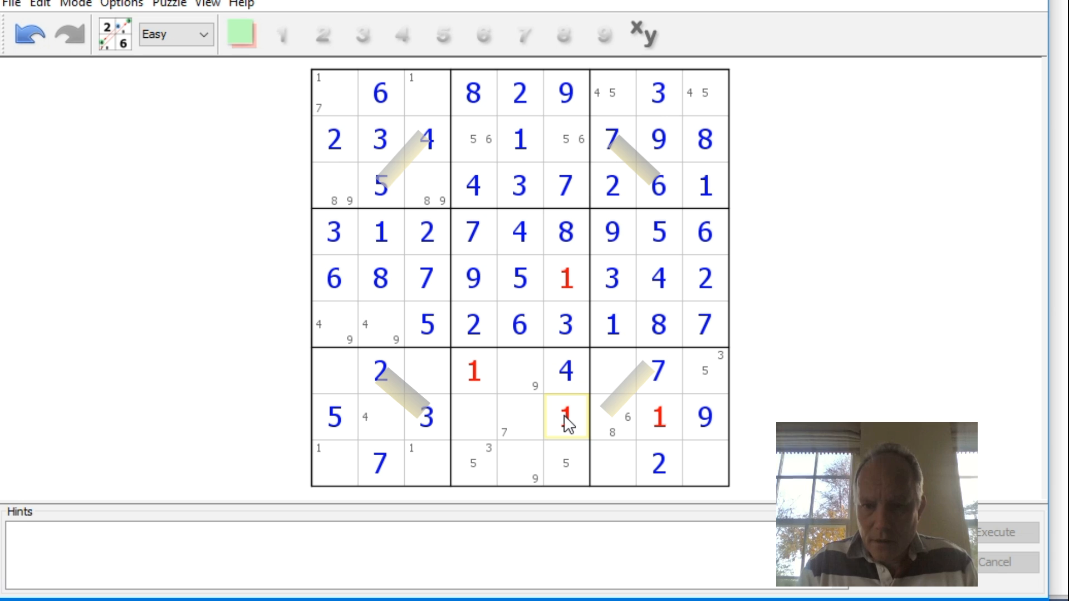
type("2")
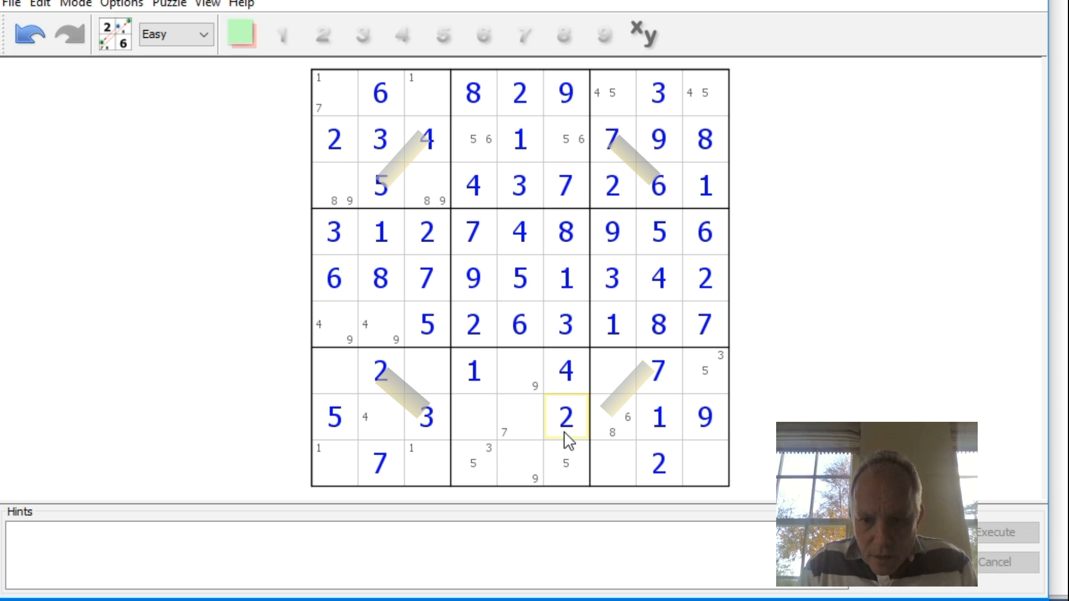
mouse_move(523, 409)
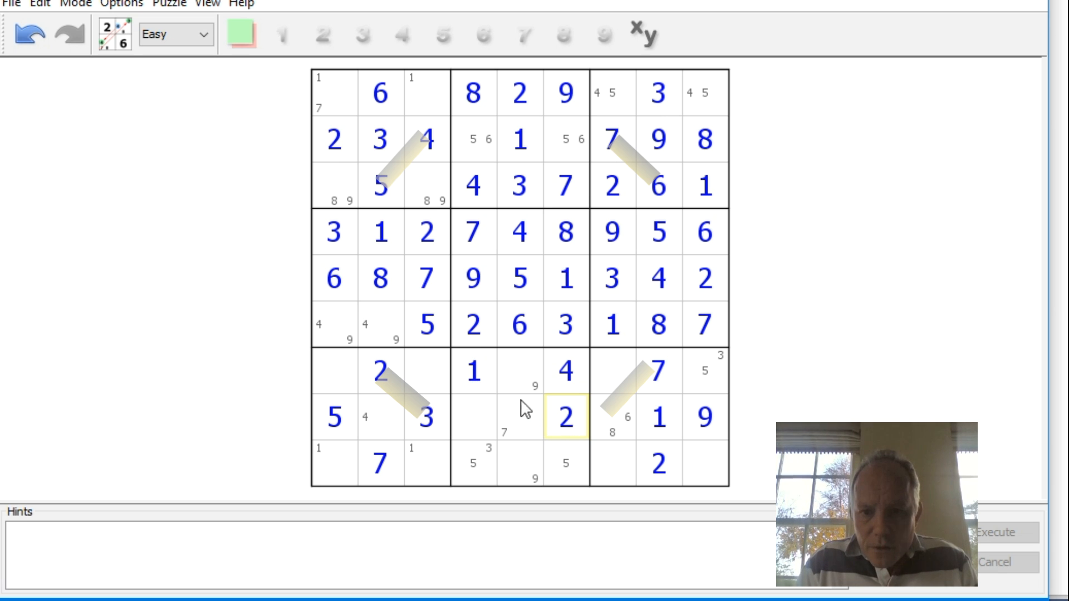
mouse_move(525, 467)
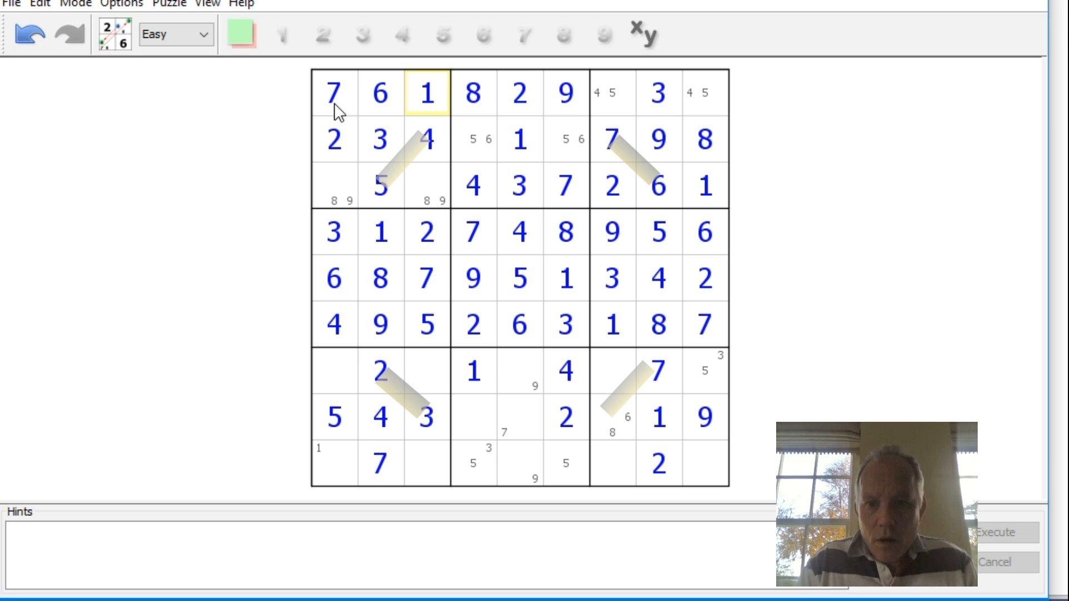
mouse_move(425, 212)
type("8")
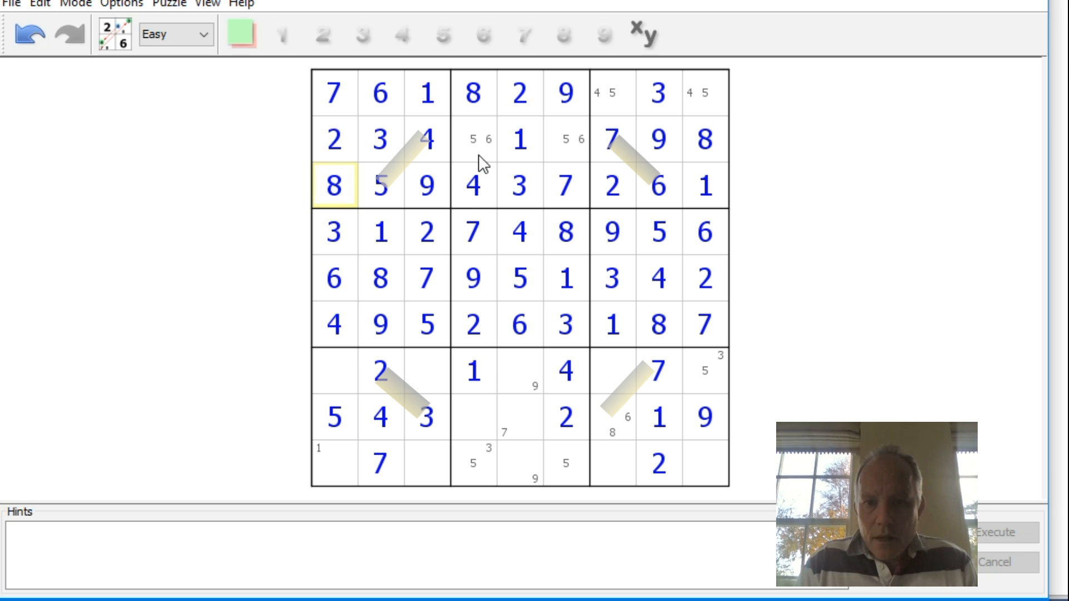
mouse_move(437, 381)
type("1")
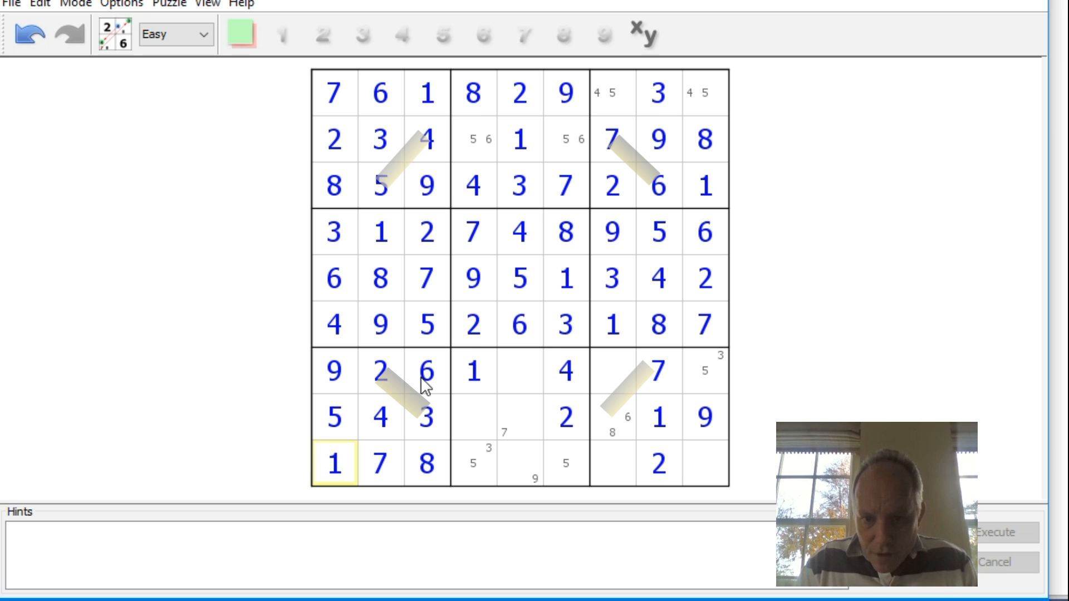
Fill the bottom-centre cell, the 6 in column 6, and the 4 at row 1, column 7.
left_click(519, 416)
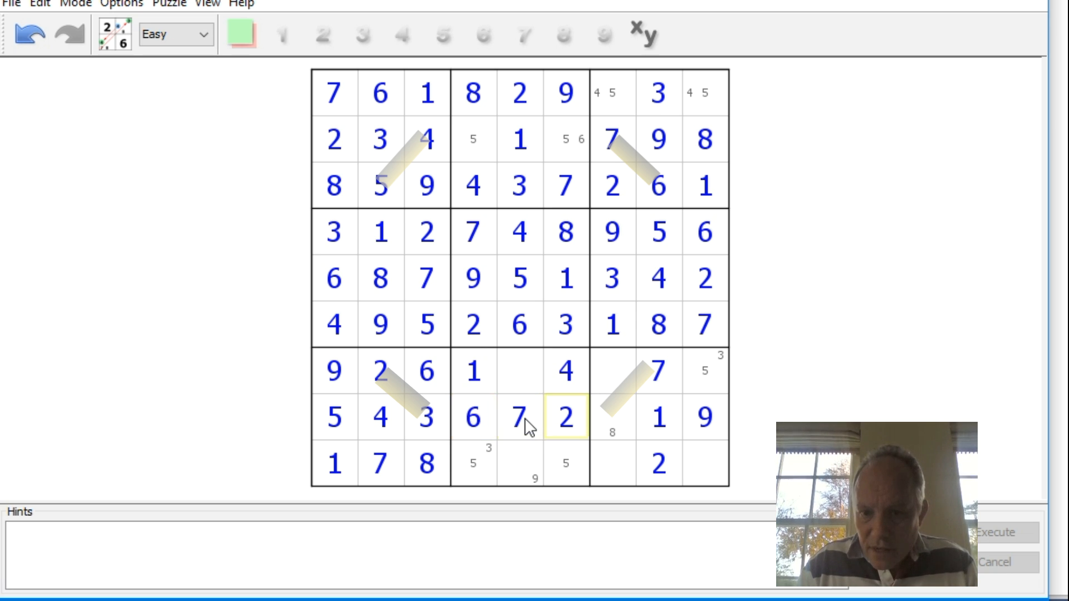
left_click(611, 418)
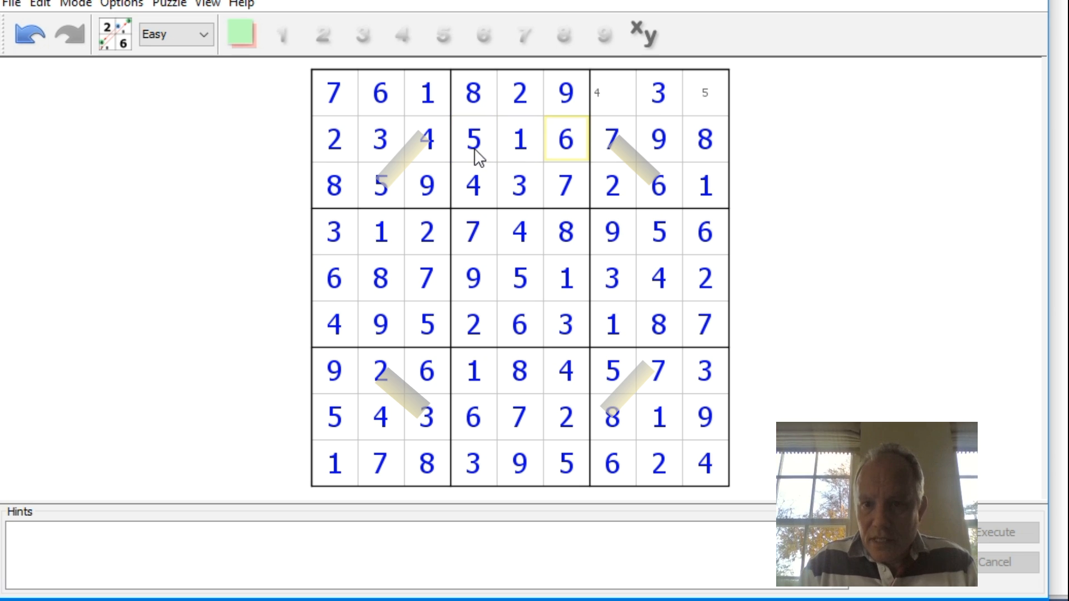
left_click(613, 93)
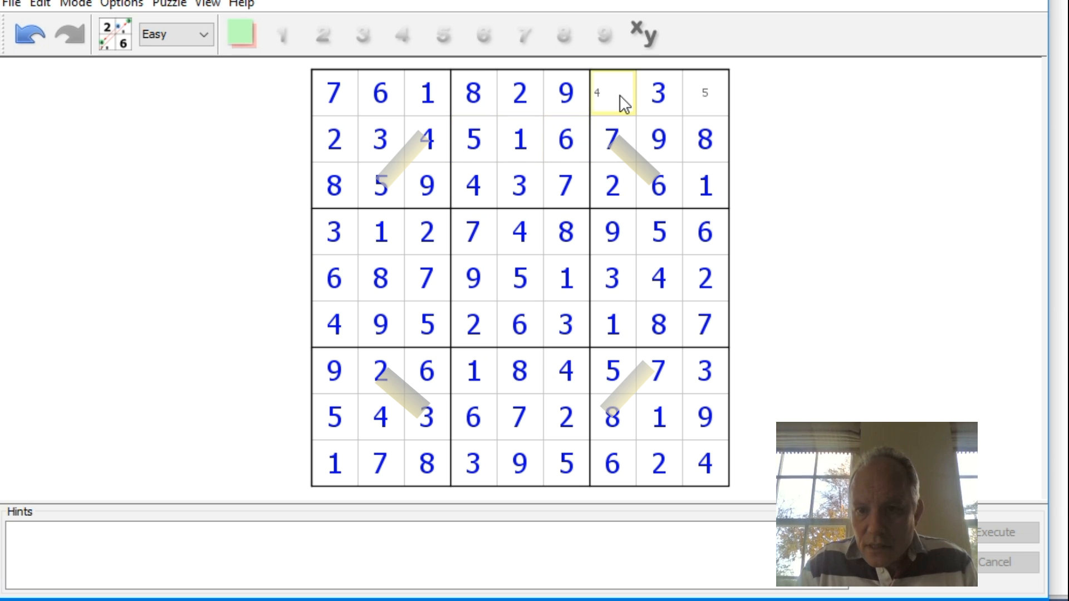